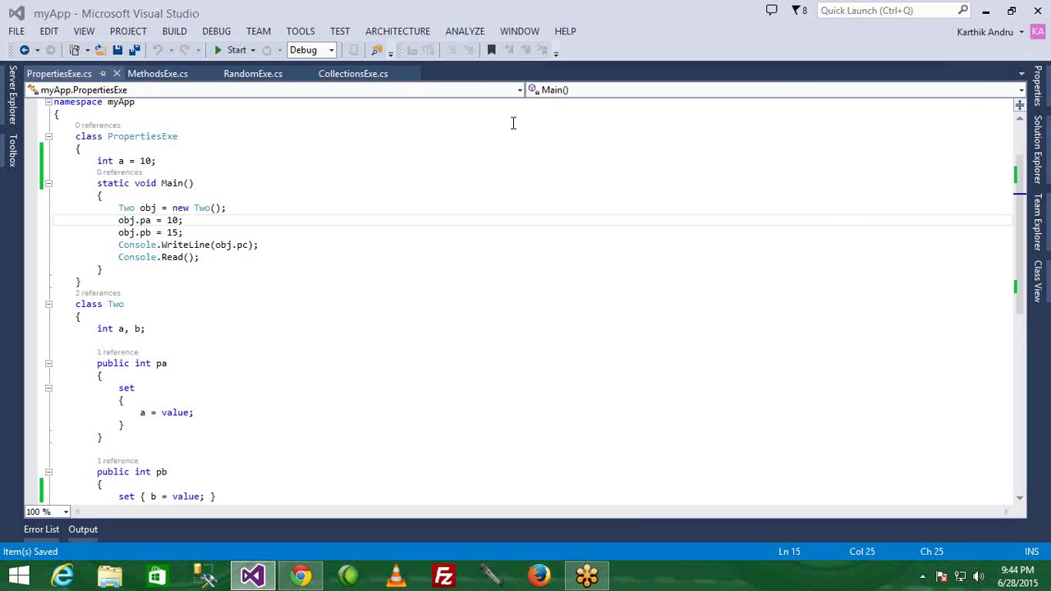
pyautogui.moveTo(1045, 177)
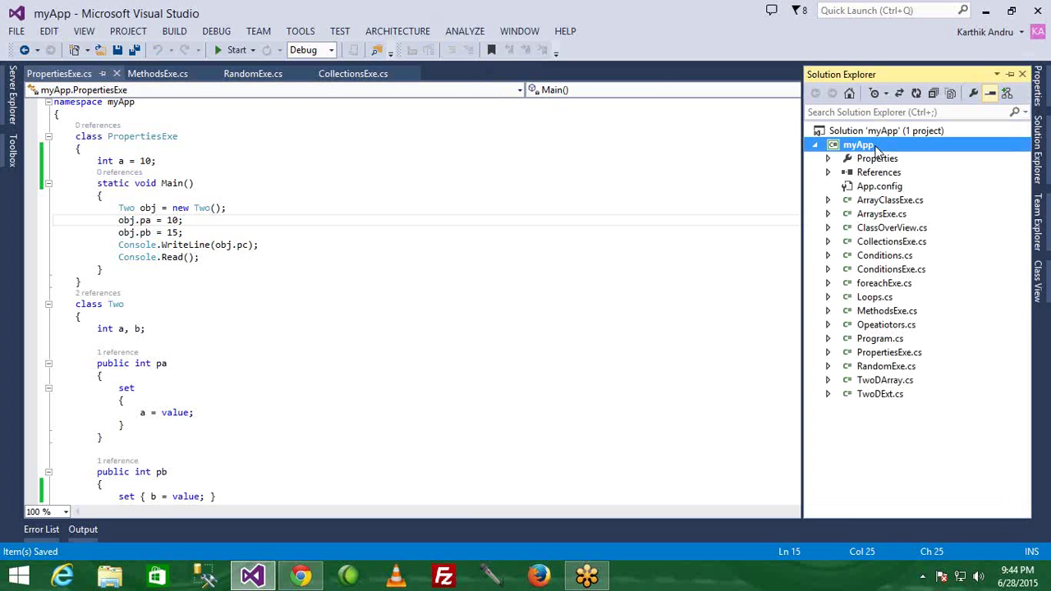
# Start adding a new Class item named IndexersExe.cs to the myApp project.
pyautogui.rightClick(858, 144)
pyautogui.write('IndexersExe.cs')
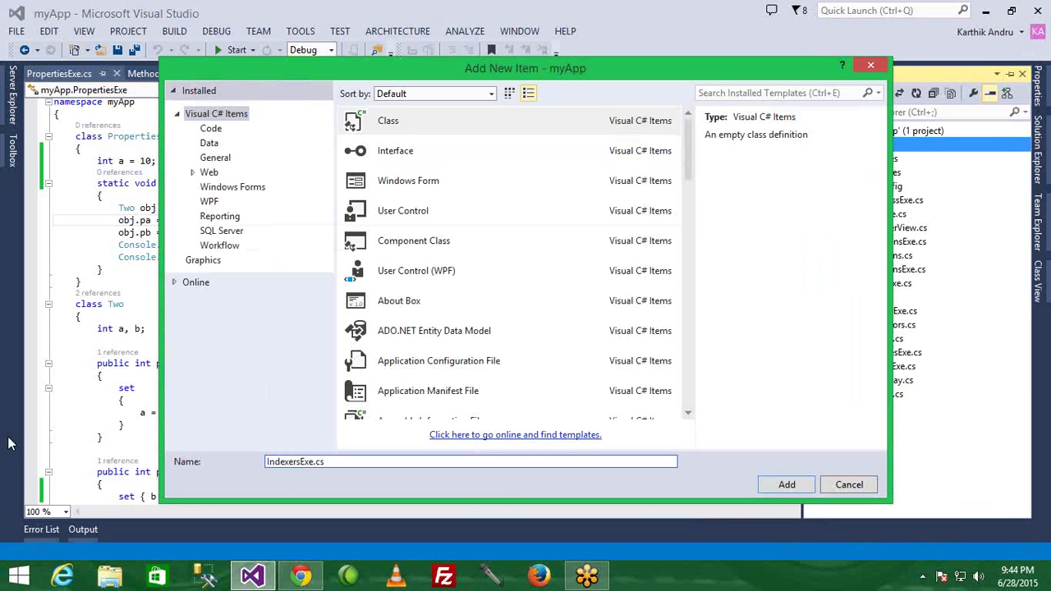
# Add IndexersExe.cs with an empty static void Main() and an empty class Three.
pyautogui.click(786, 485)
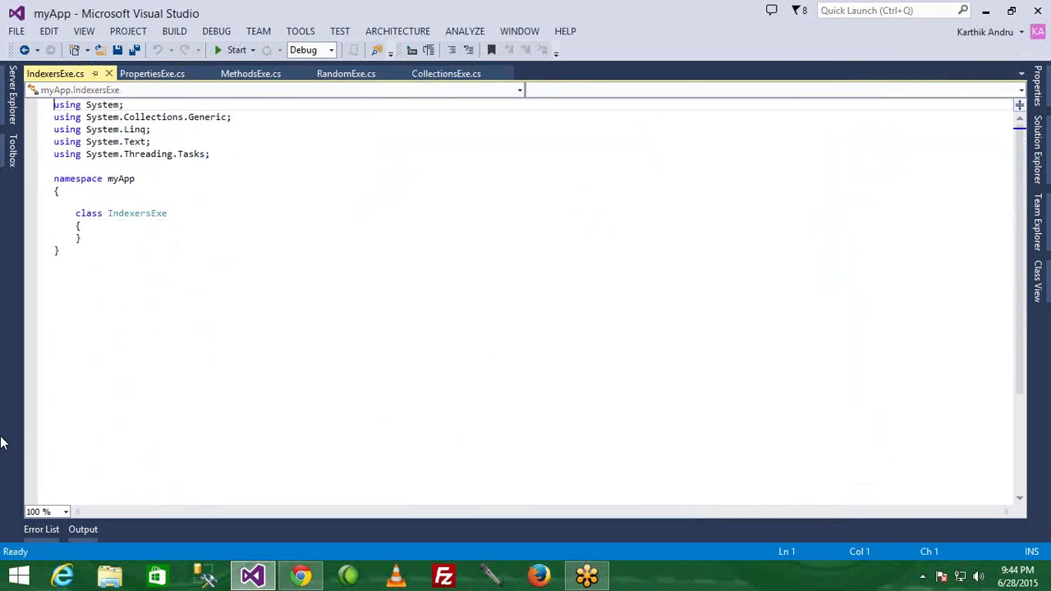
pyautogui.click(123, 228)
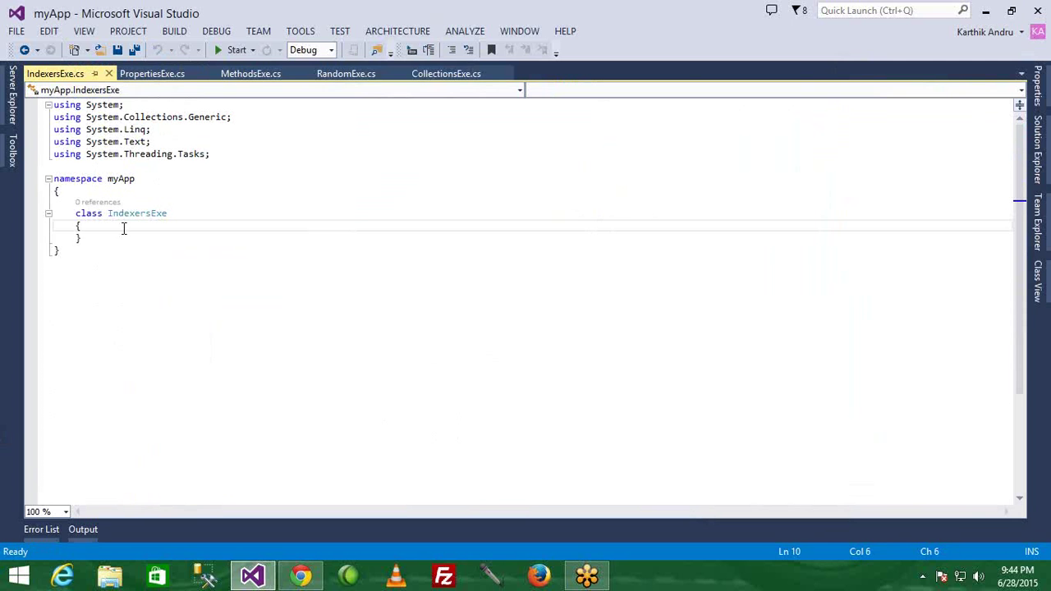
pyautogui.write('static void Main(')
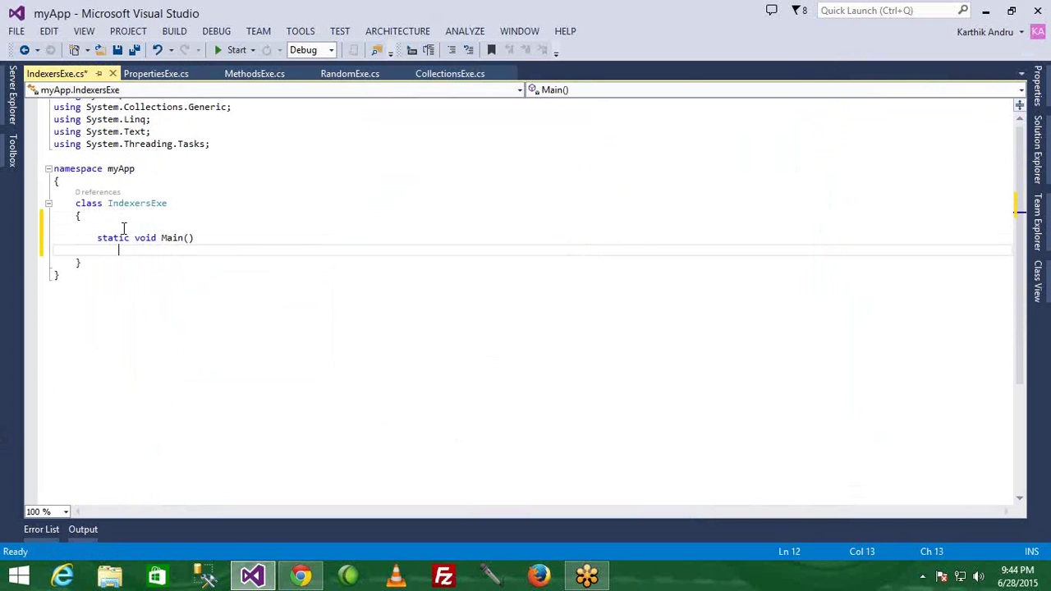
pyautogui.write('{')
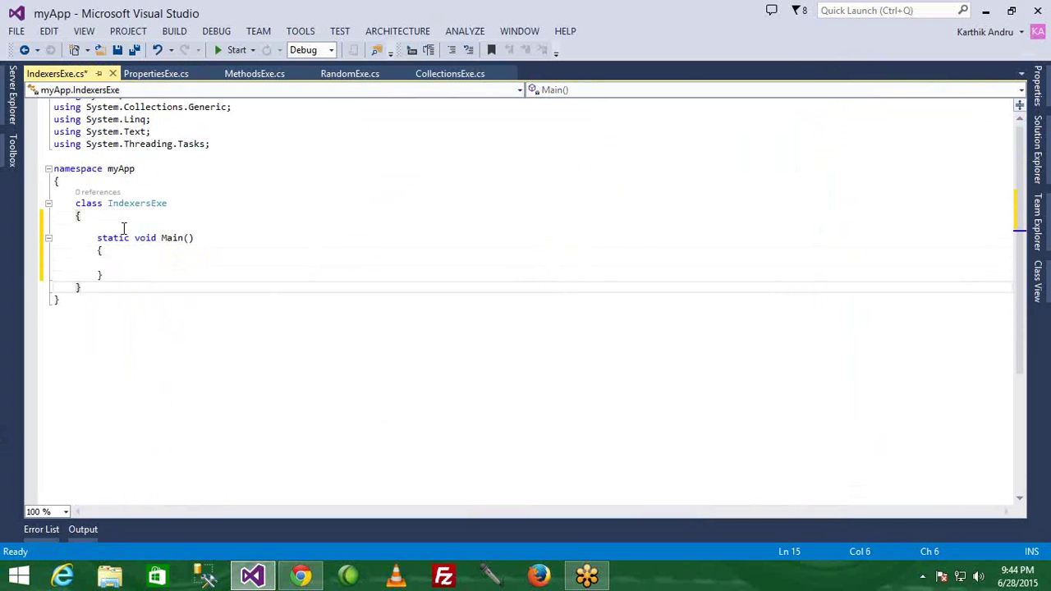
pyautogui.write('class')
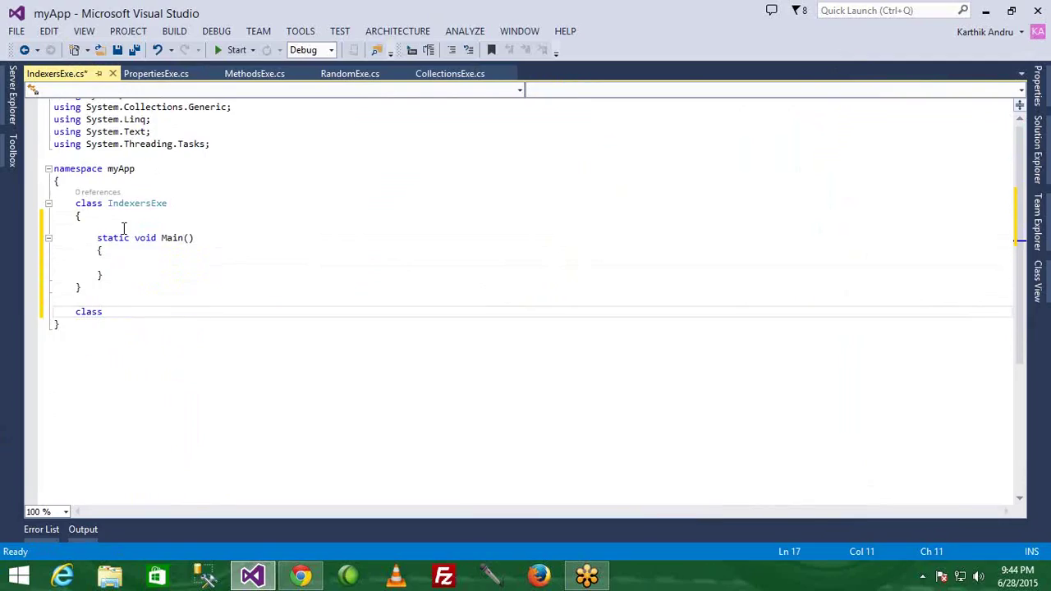
pyautogui.write('Three')
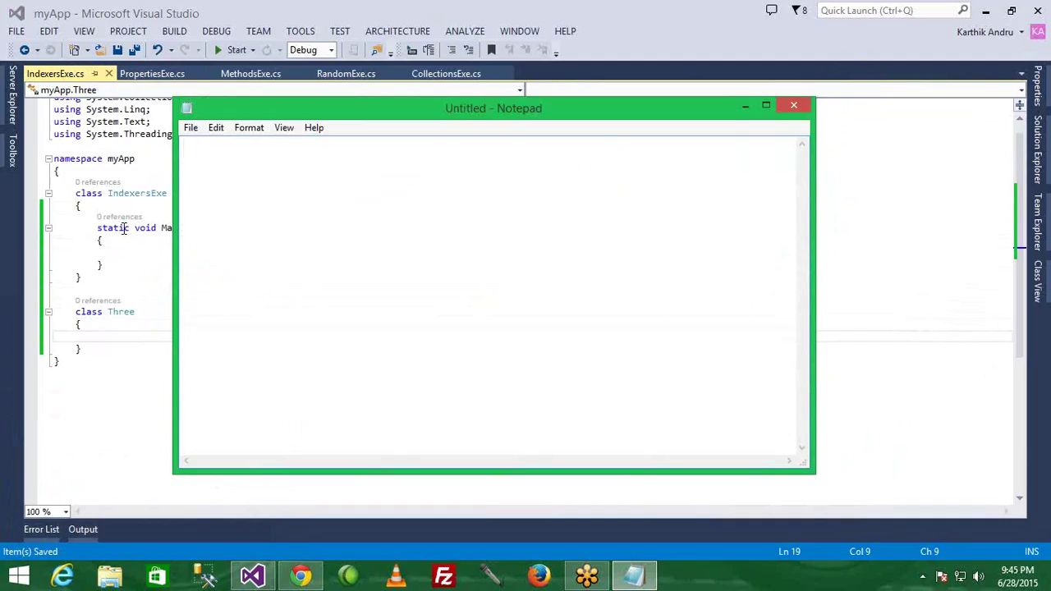
# Outline property syntax 'AS RT Name { set; get; }' in Notepad.
pyautogui.write('AS')
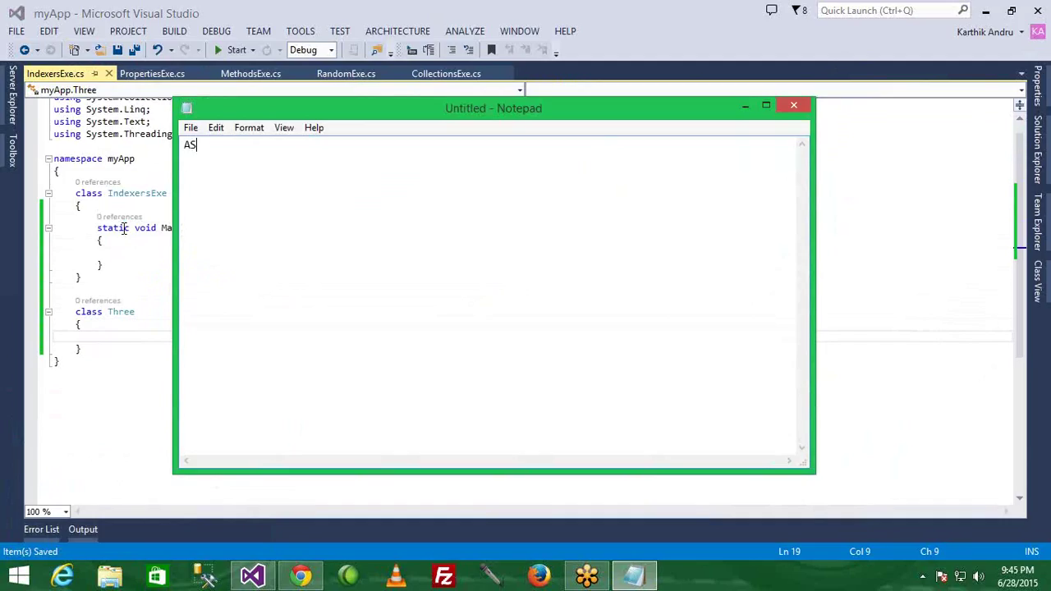
pyautogui.write('RT')
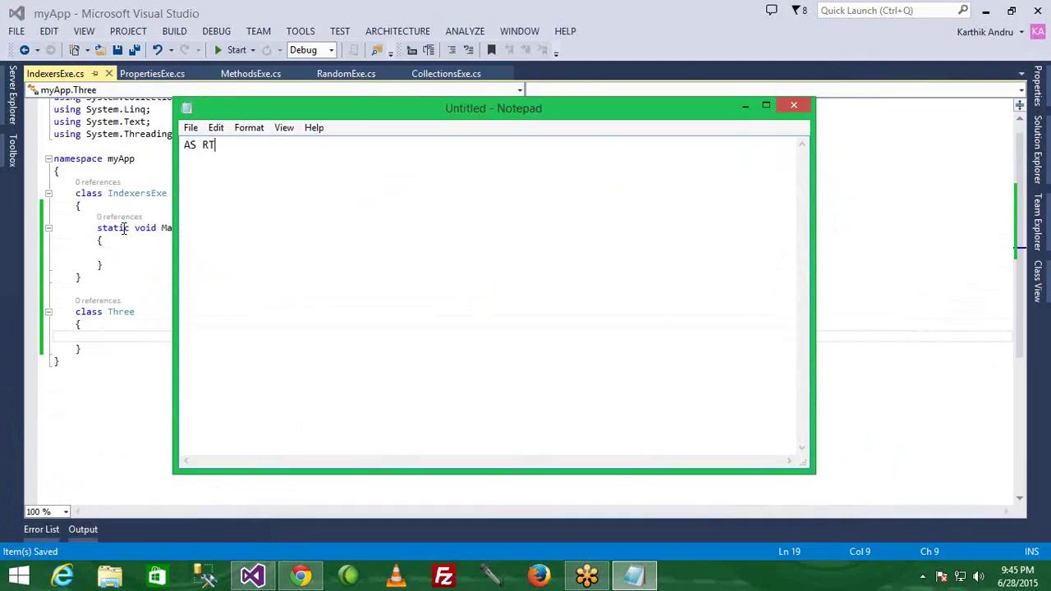
pyautogui.write('Name')
pyautogui.write('{')
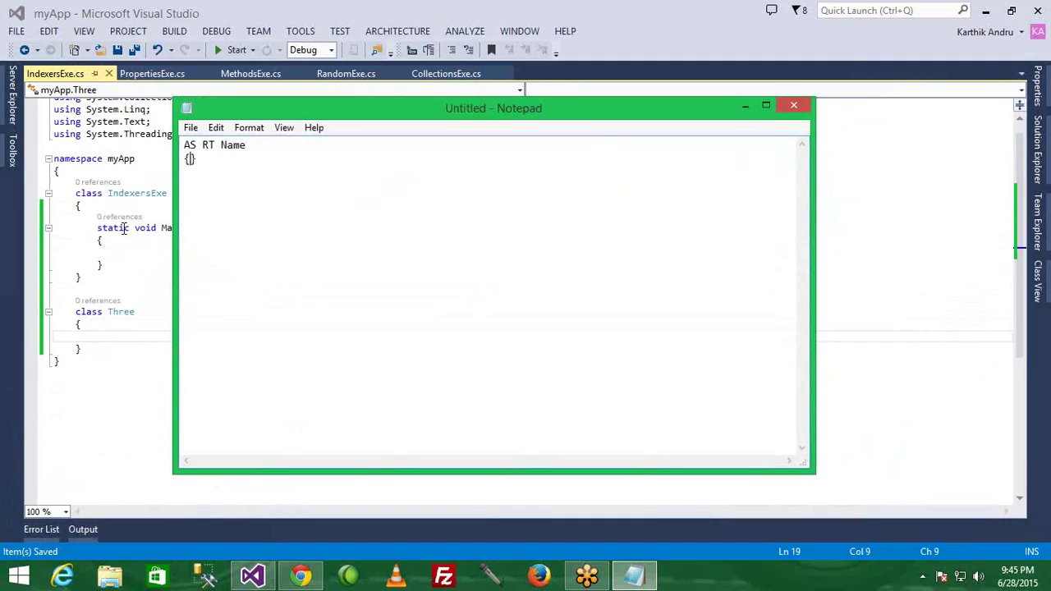
pyautogui.write('set')
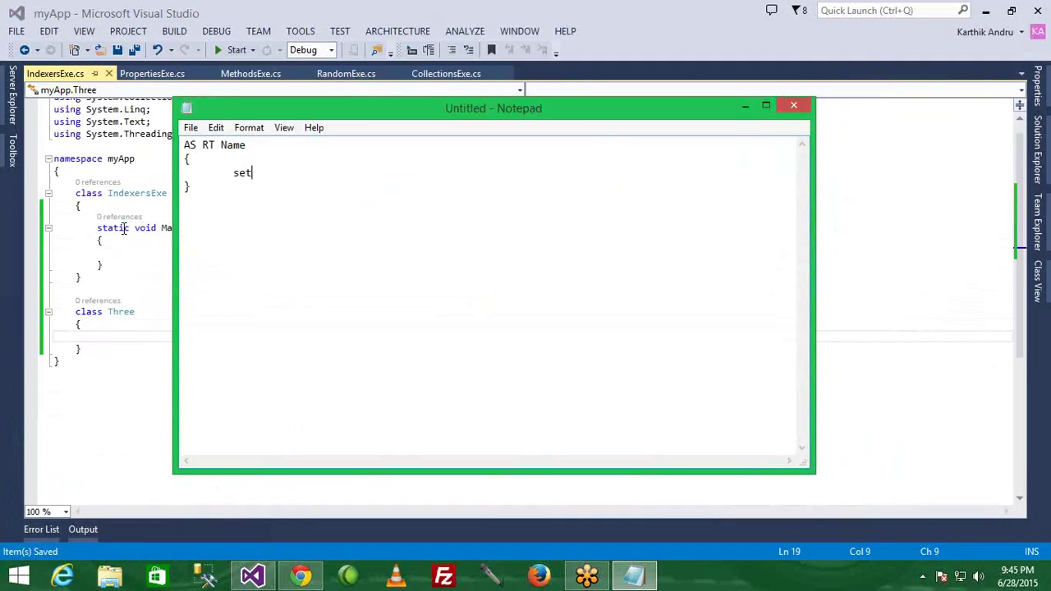
pyautogui.write(';')
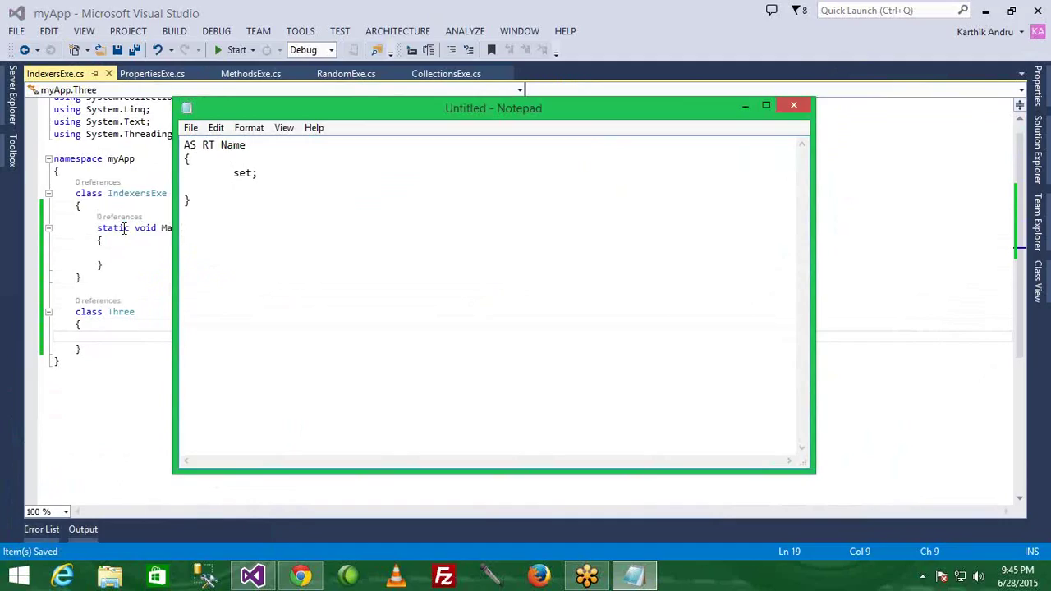
pyautogui.write('get;')
pyautogui.write('A')
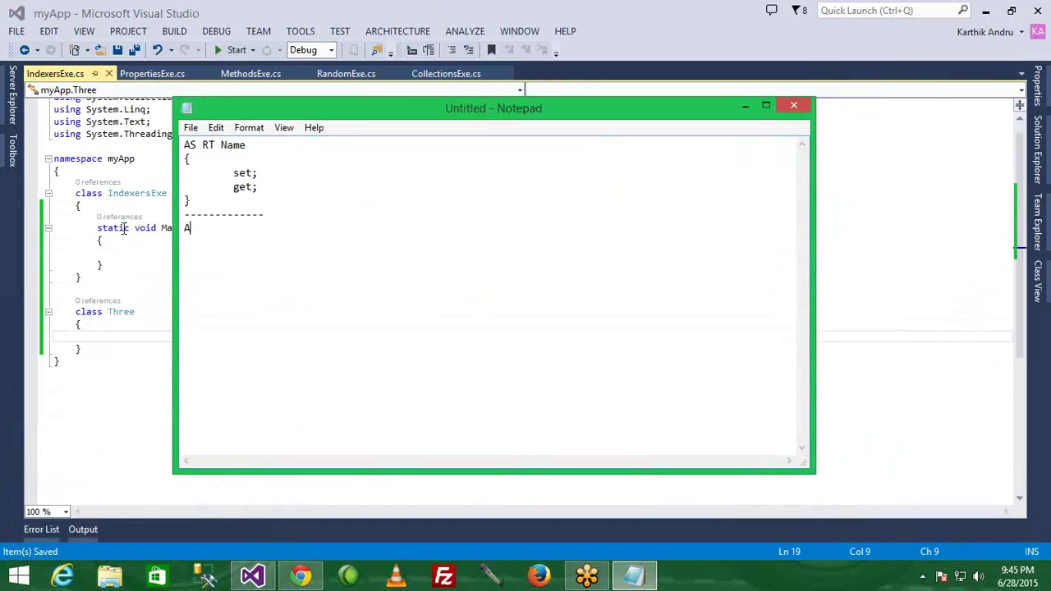
# Outline indexer syntax 'AS RT this[int i] { set; get; }' below a dashed line.
pyautogui.write('S RT')
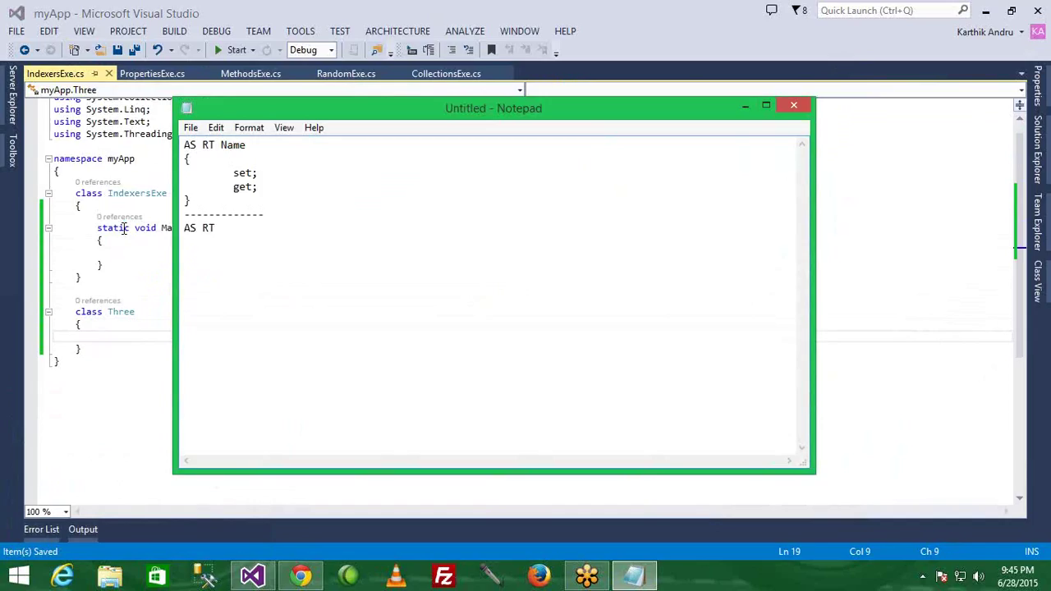
pyautogui.write('this')
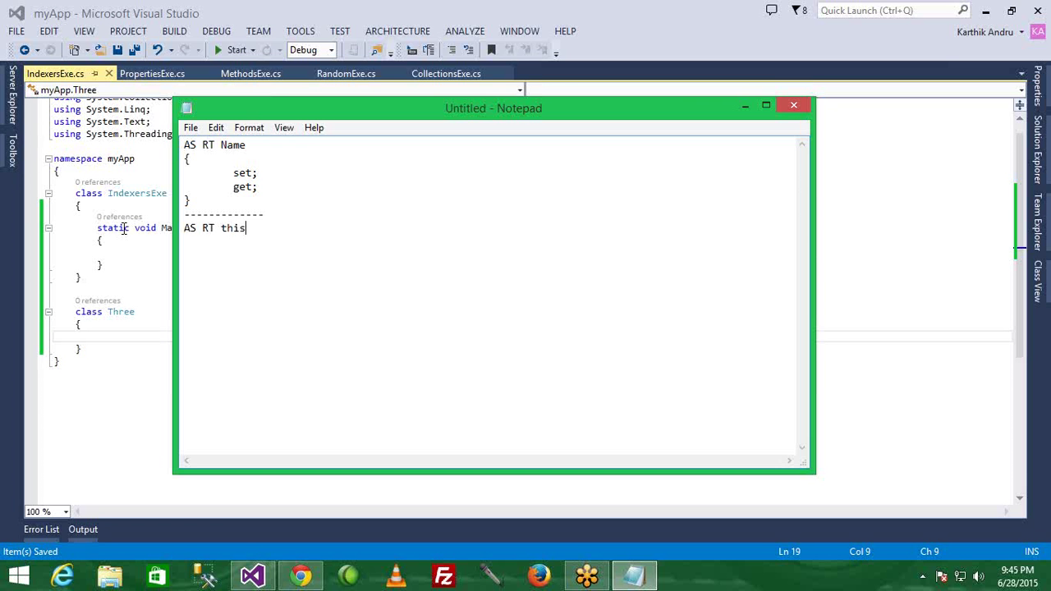
pyautogui.write('[int]')
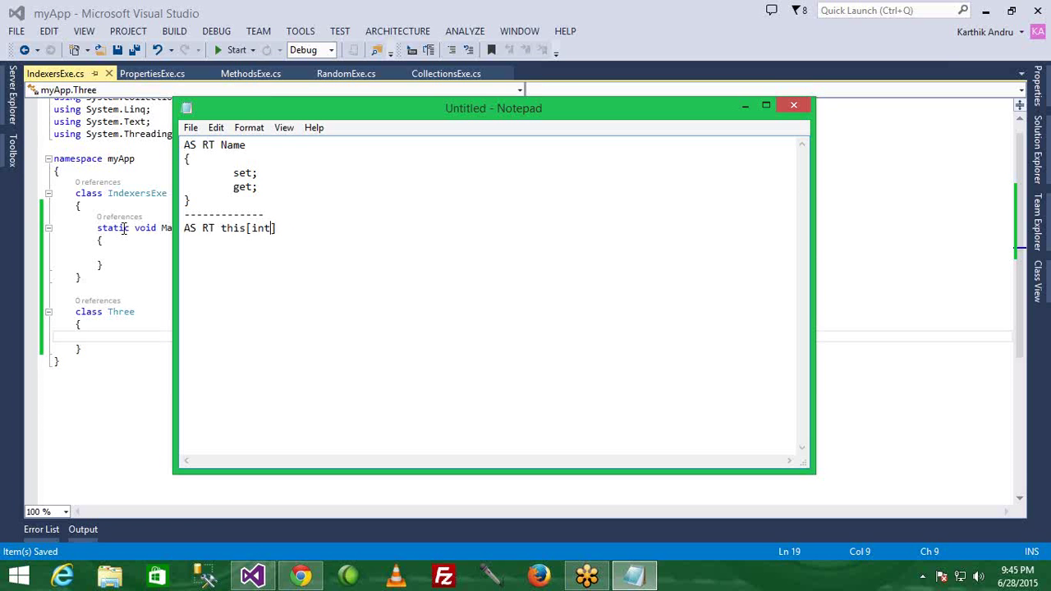
pyautogui.write('i')
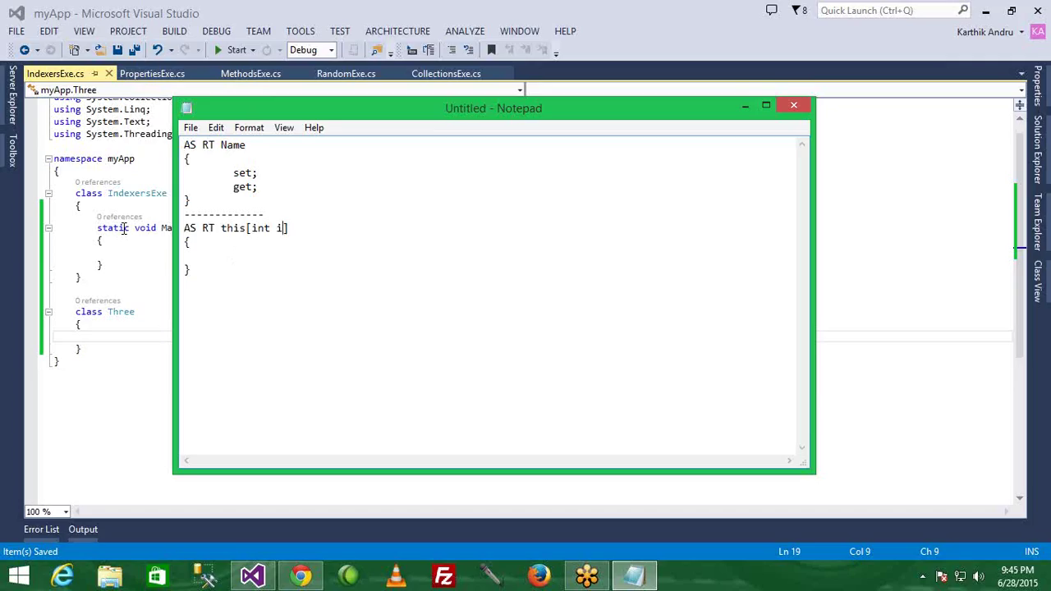
pyautogui.doubleClick(259, 227)
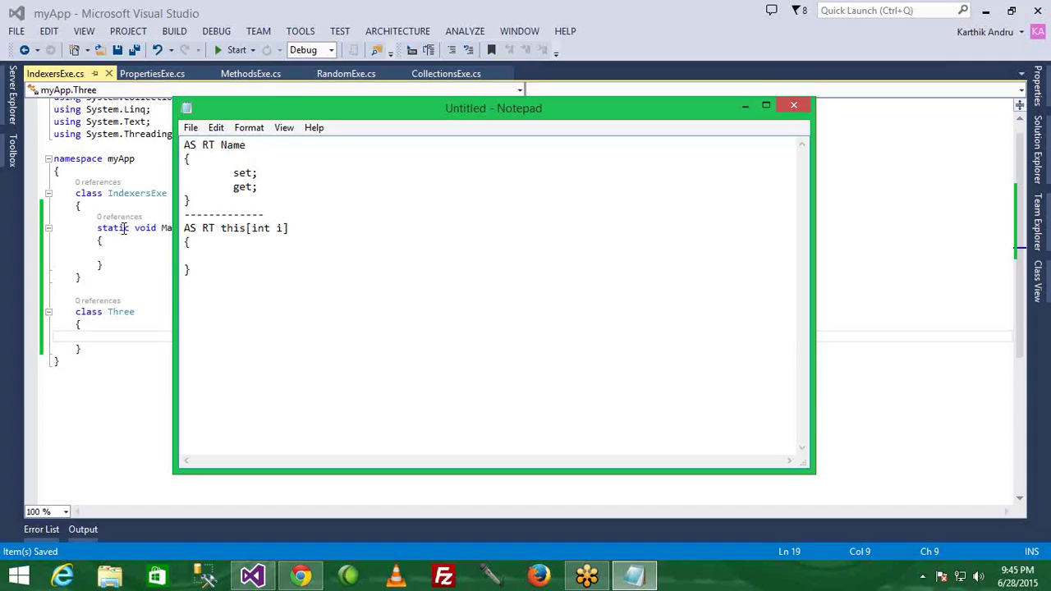
pyautogui.write('set;')
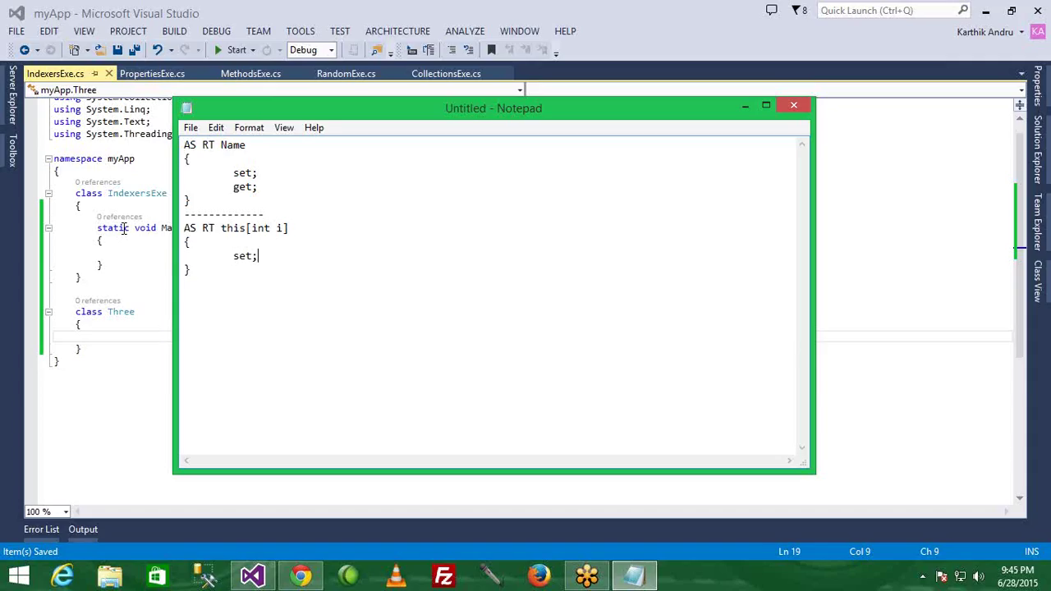
pyautogui.write('get')
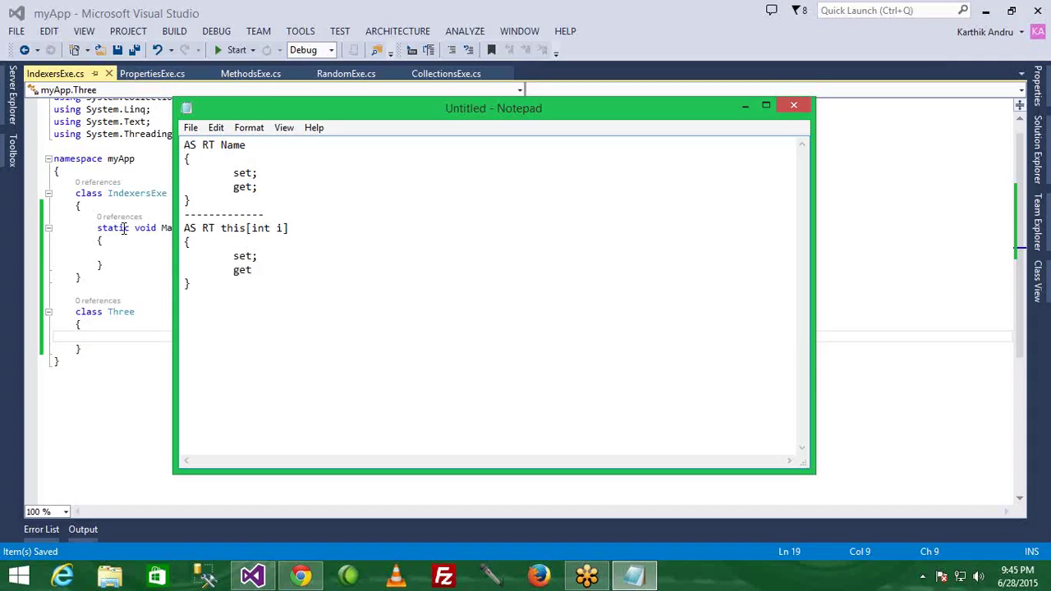
pyautogui.write(';')
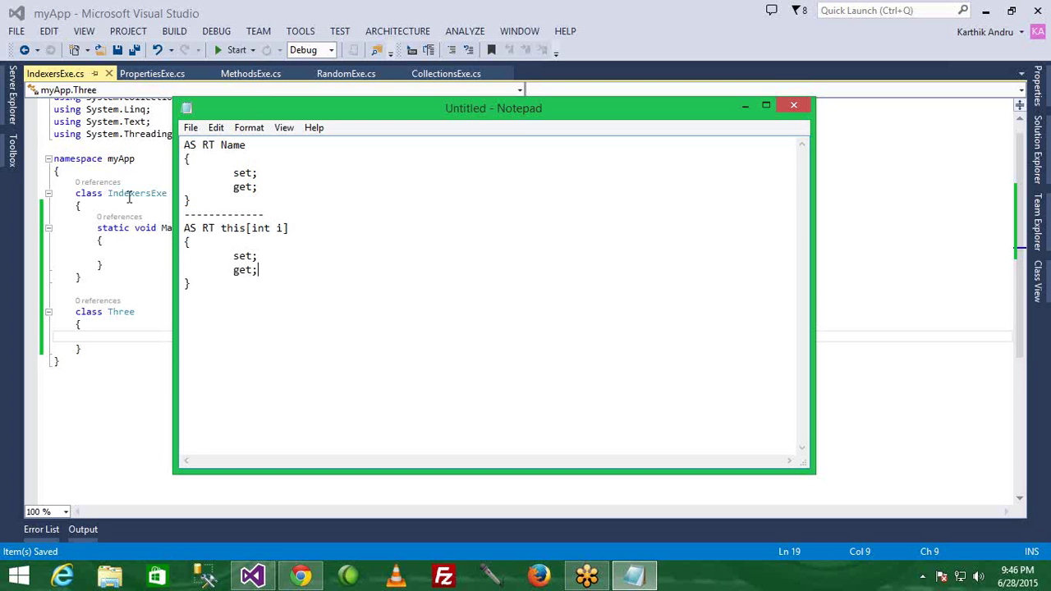
pyautogui.click(164, 73)
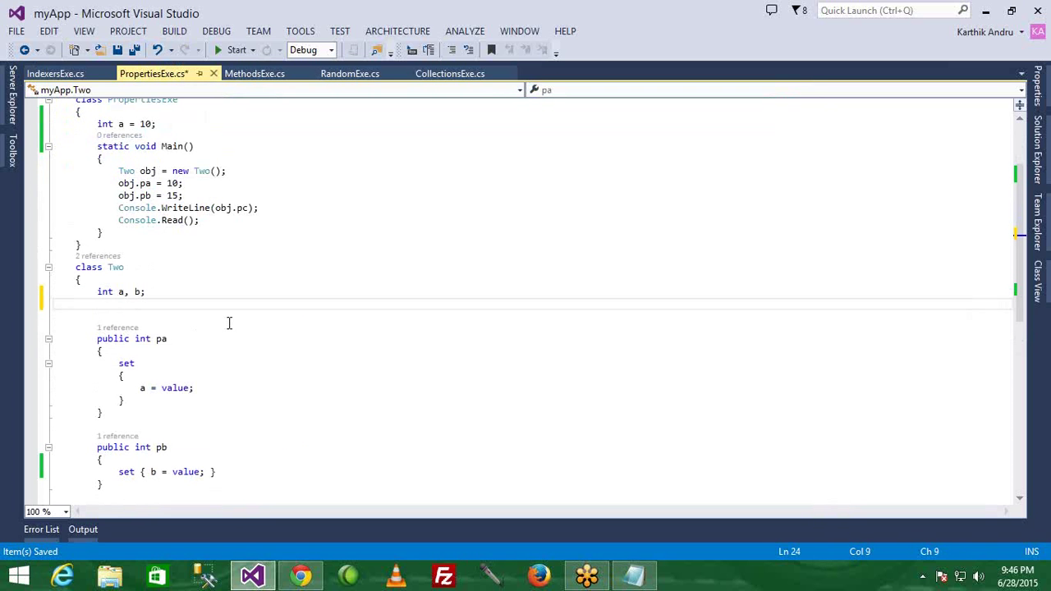
# Declare int[] x = new int[5]; in class Two of PropertiesExe.cs.
pyautogui.write('int[] a')
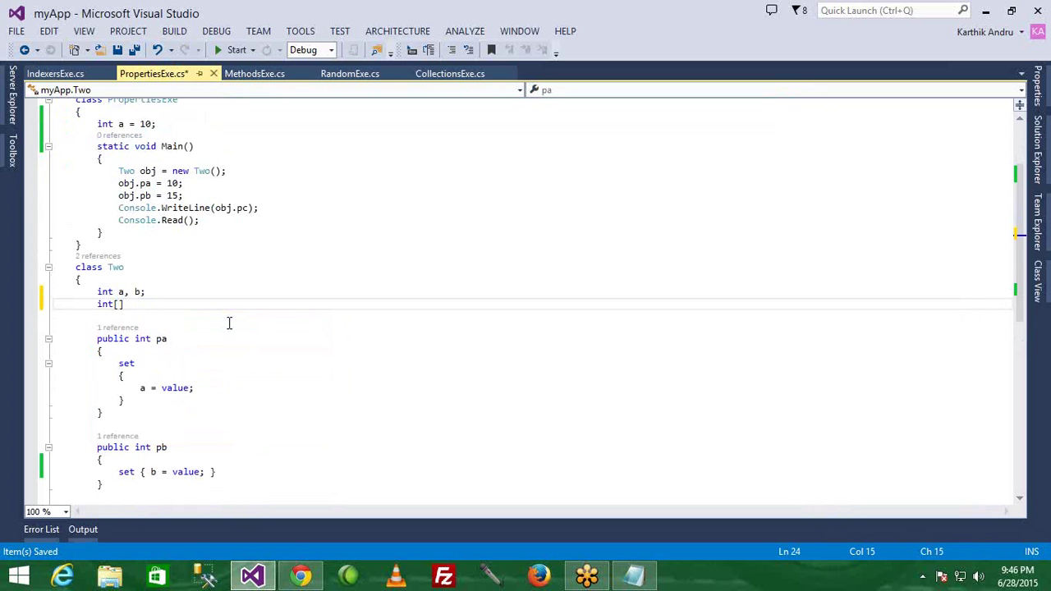
pyautogui.write('x=new i')
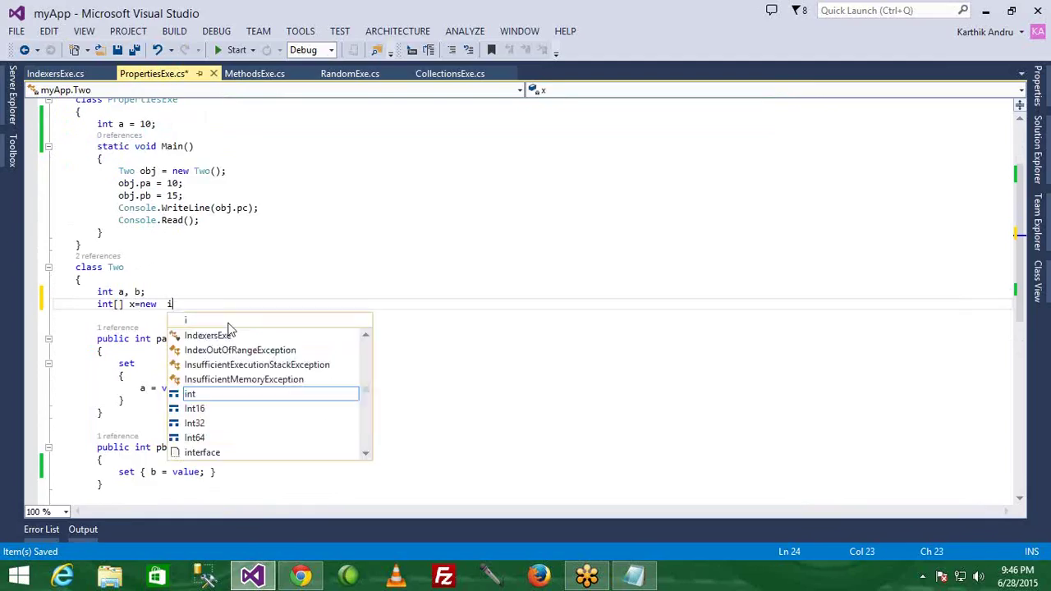
pyautogui.write('int[]')
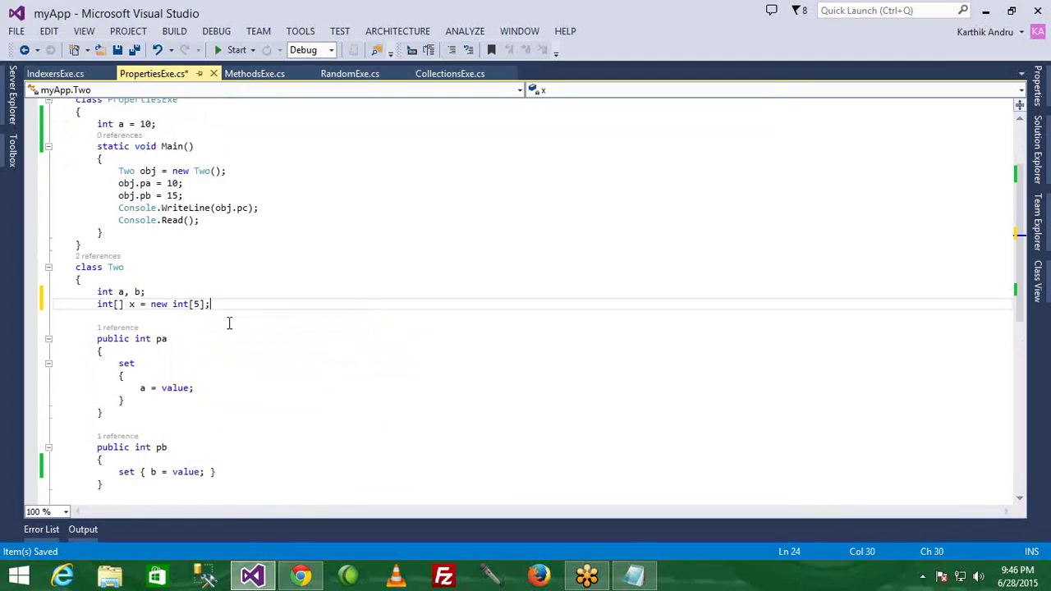
pyautogui.click(226, 171)
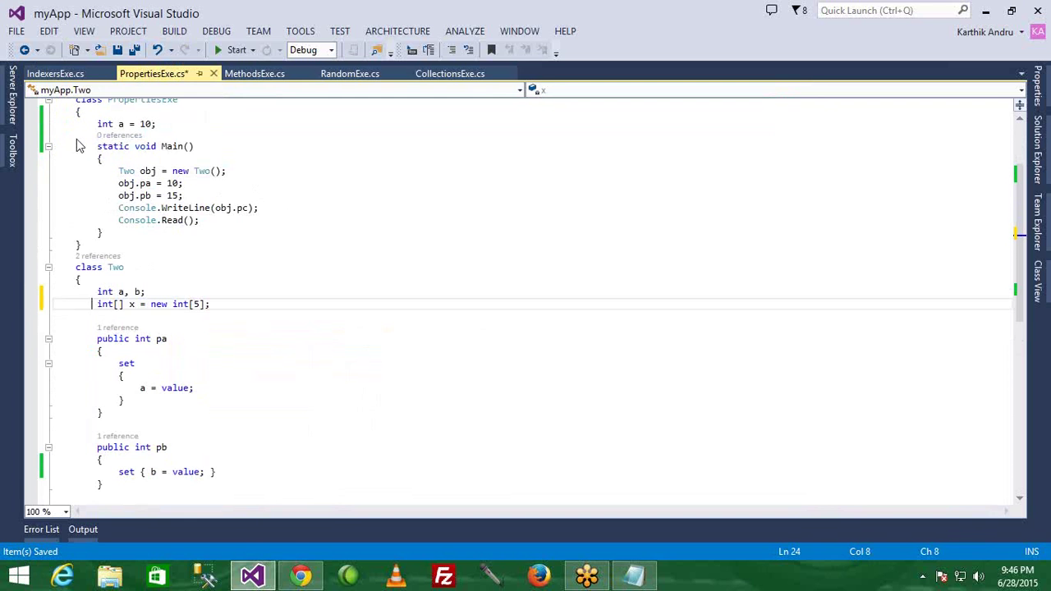
pyautogui.click(53, 73)
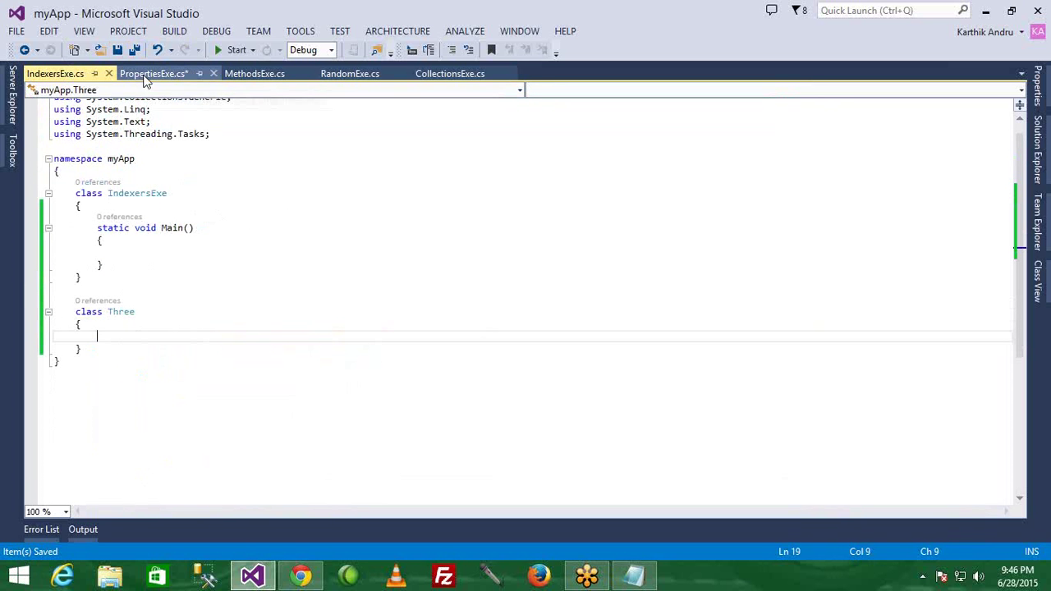
# Try making array x public and accessing obj.x in Main, then remove those lines.
pyautogui.click(154, 72)
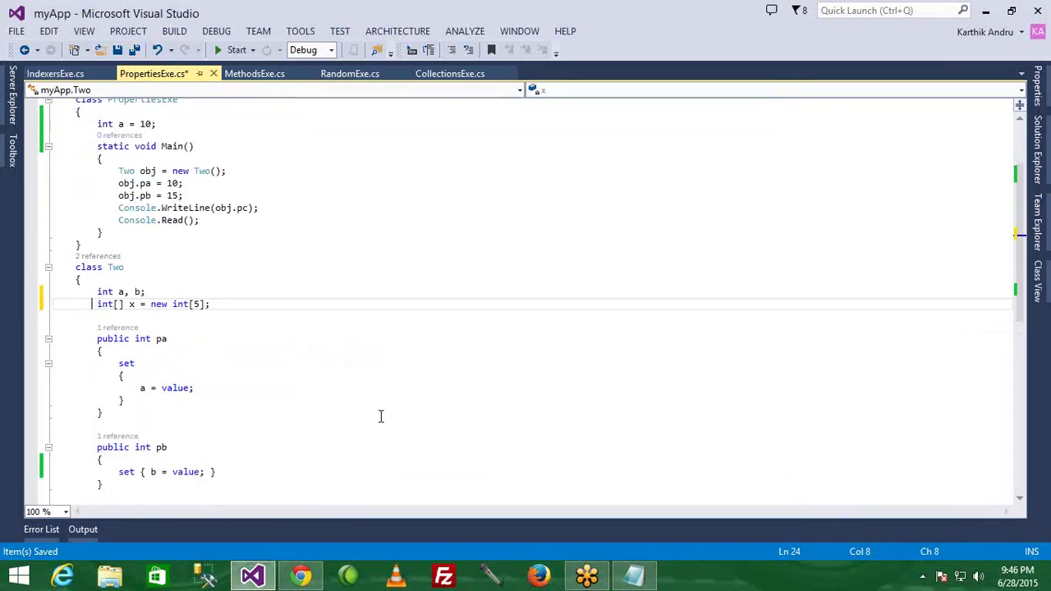
pyautogui.write('public')
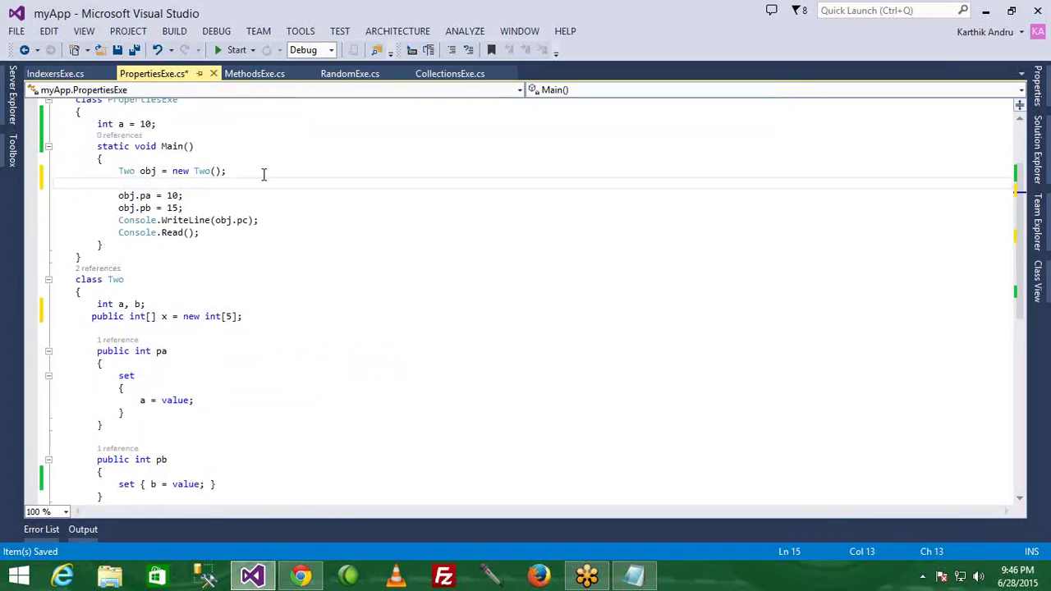
pyautogui.write('obj.x')
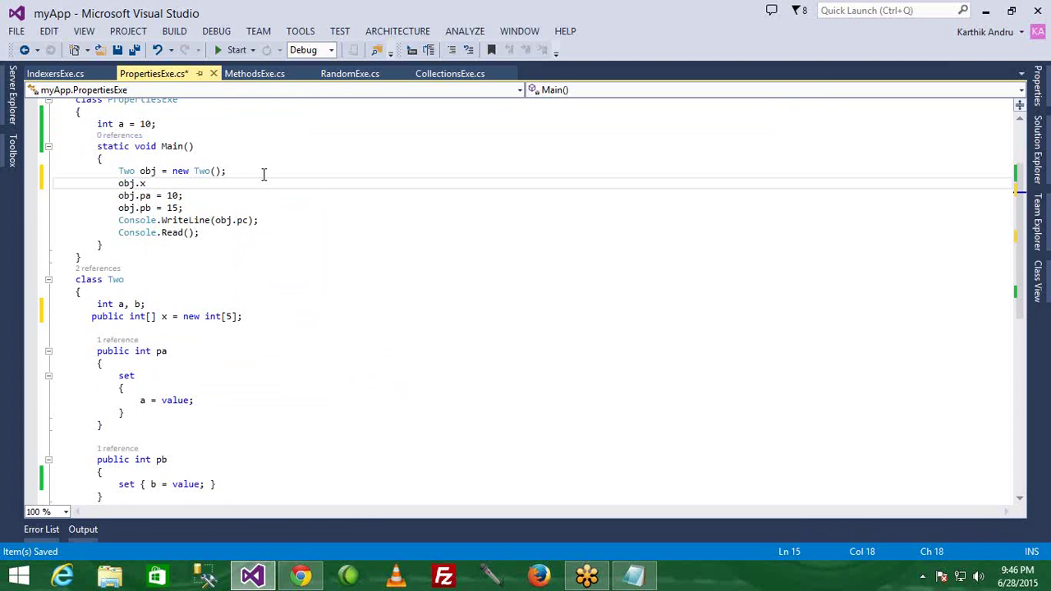
pyautogui.write('[]')
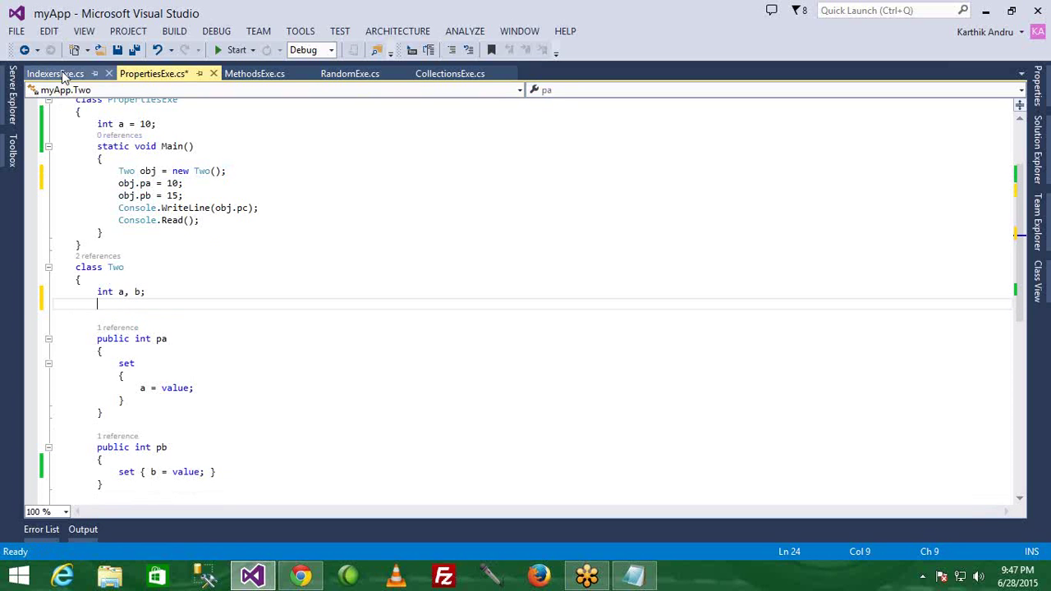
# Declare int[] a = new int[5]; inside class Three of IndexersExe.cs.
pyautogui.click(49, 74)
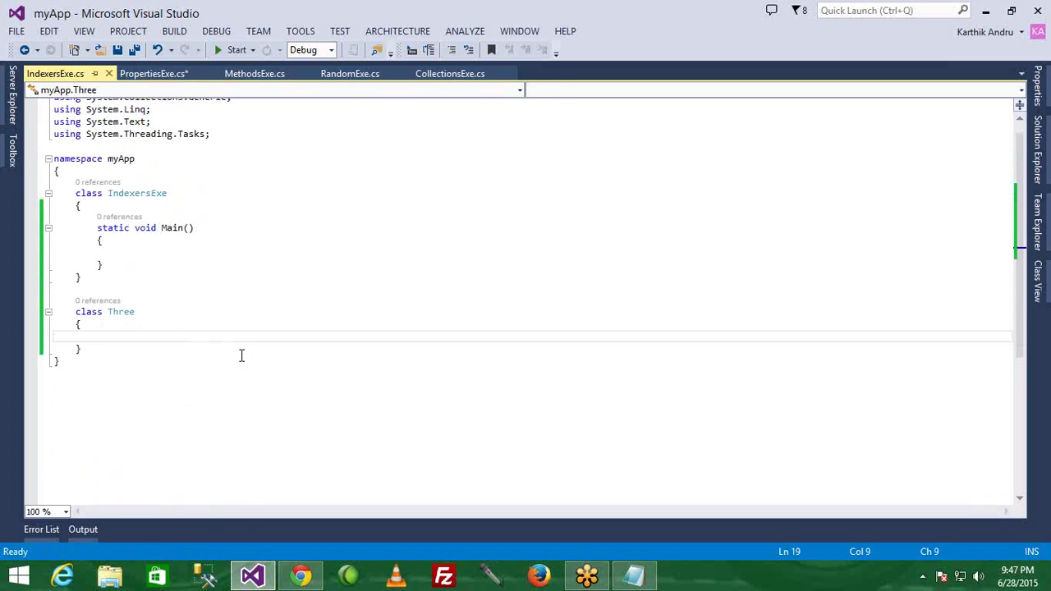
pyautogui.write('int[] x = new int[5];')
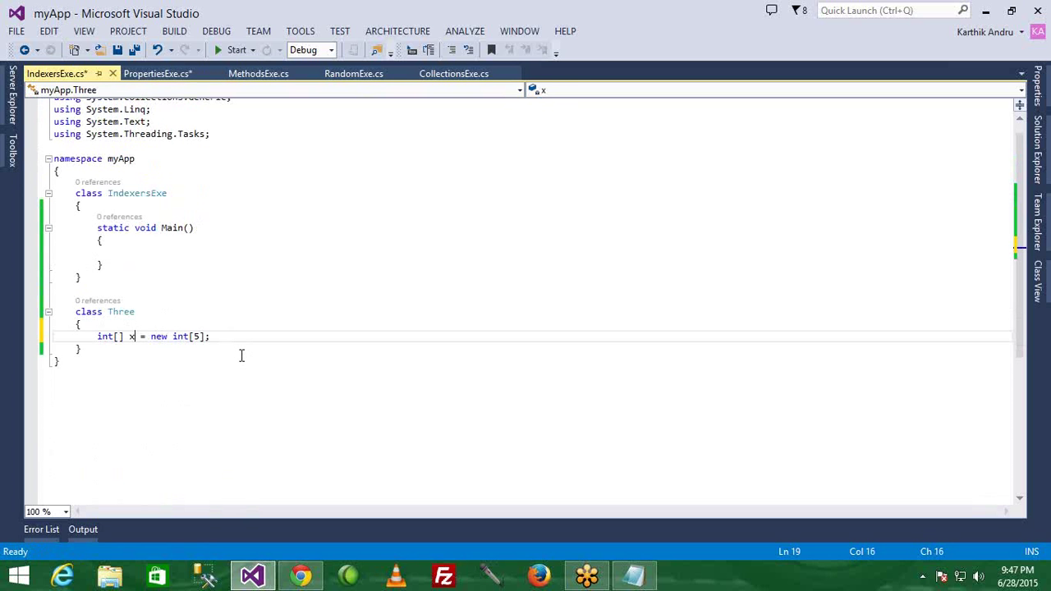
pyautogui.write('a')
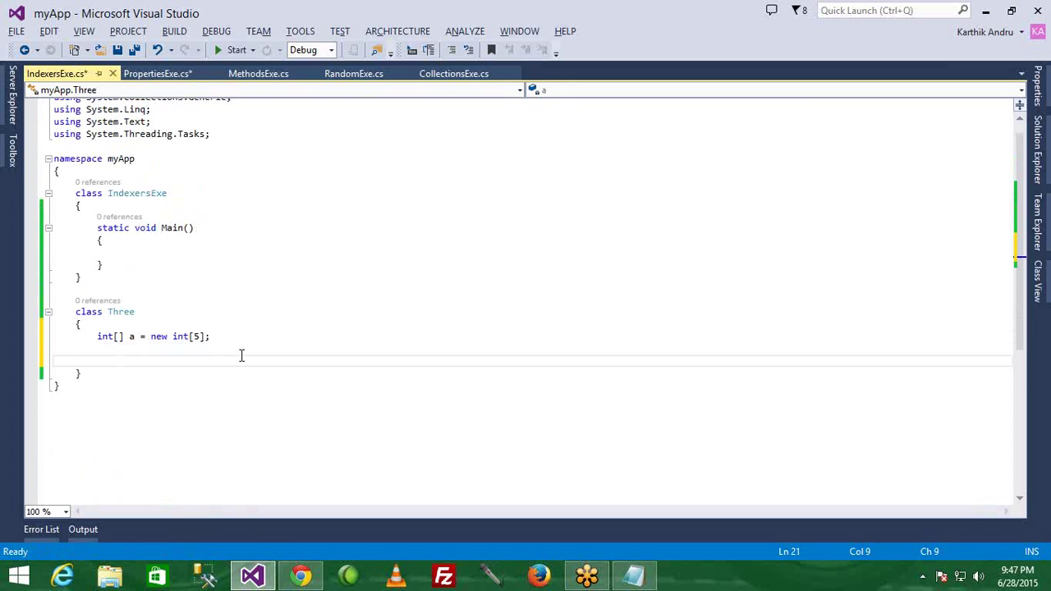
# Consult the Notepad indexer notes, then type public on a new line in class Three.
pyautogui.click(634, 575)
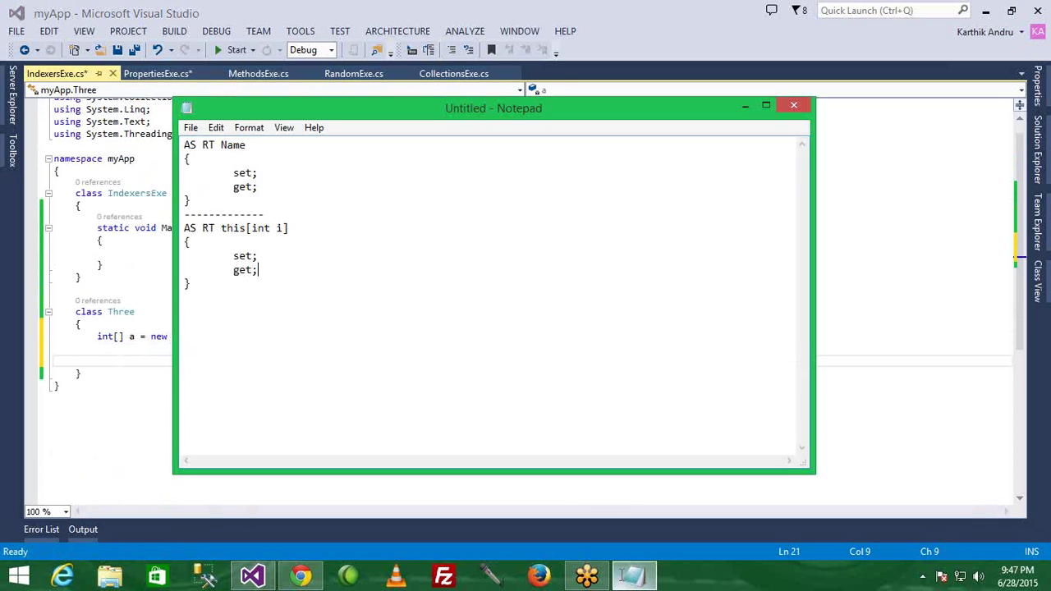
pyautogui.click(793, 105)
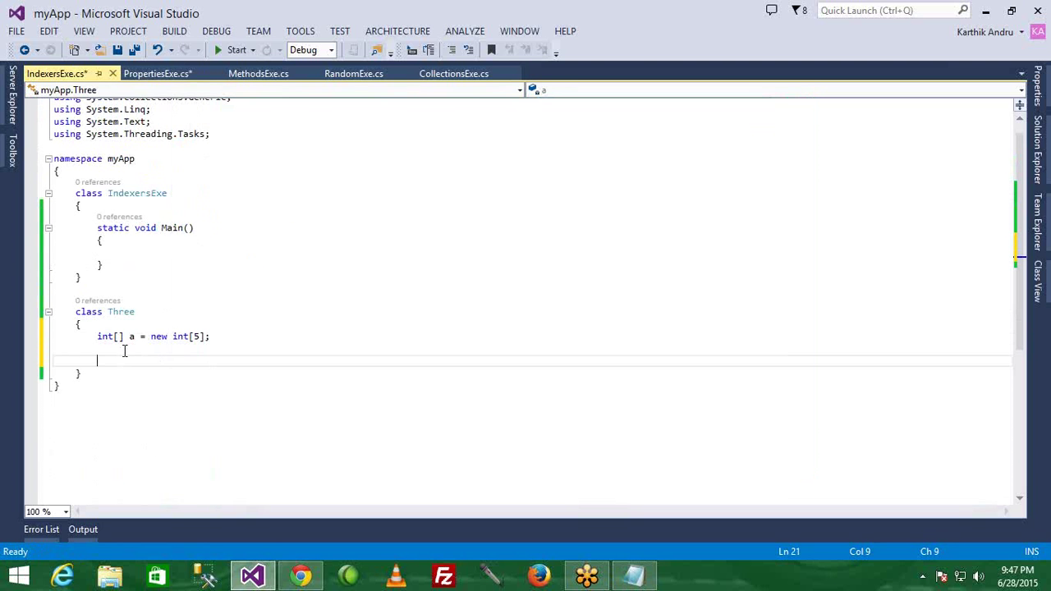
pyautogui.write('public')
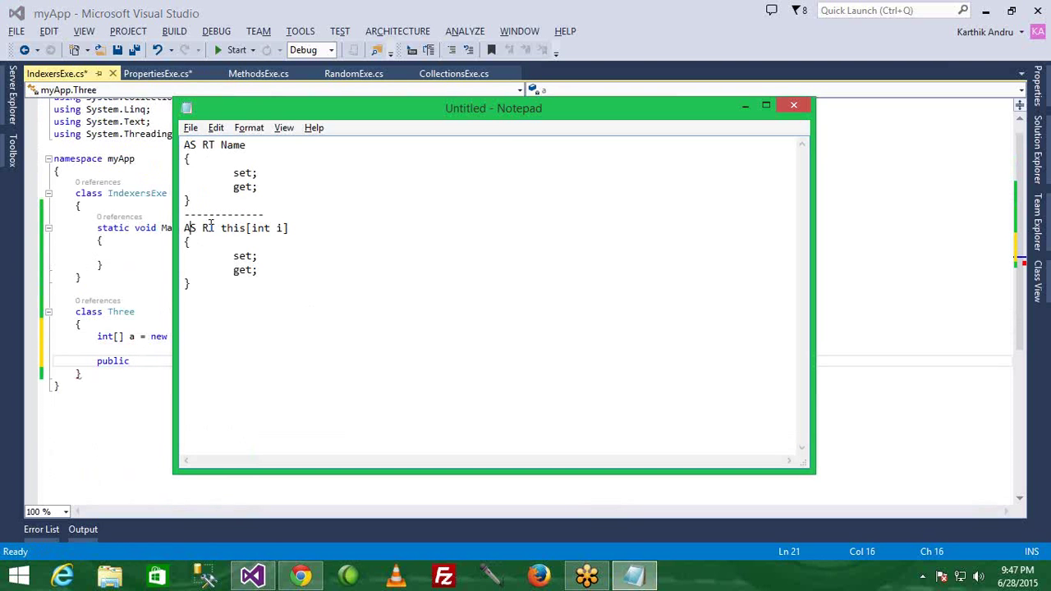
pyautogui.click(793, 105)
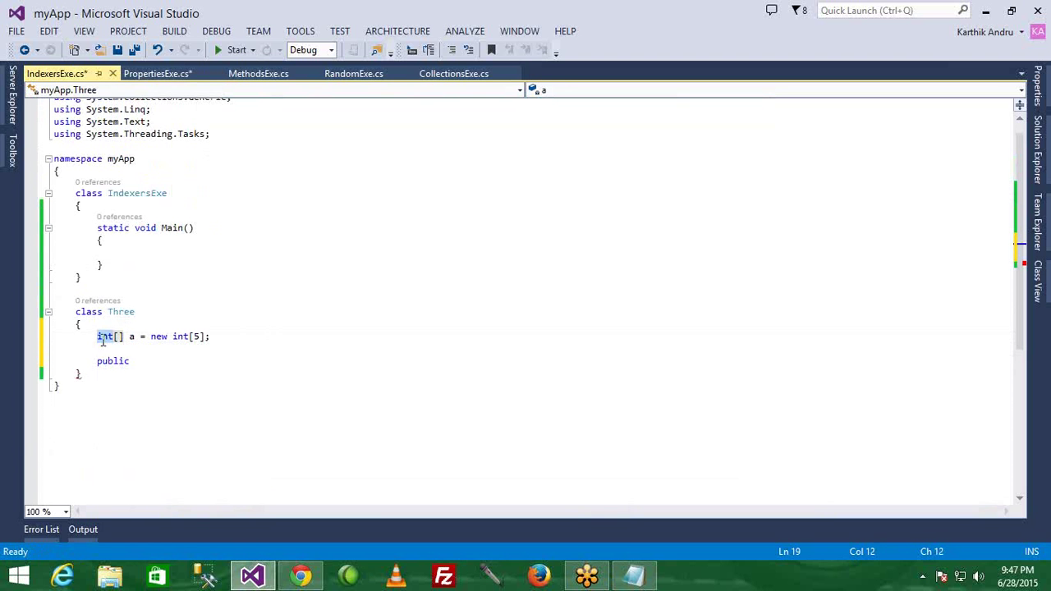
# Declare the indexer header public int this[int i] in class Three.
pyautogui.write('int')
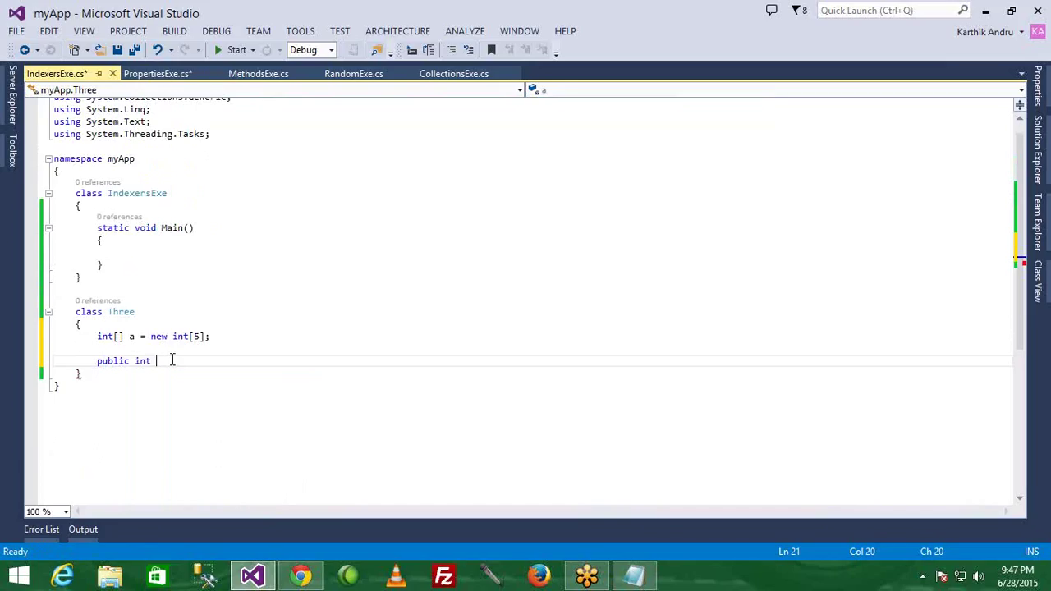
pyautogui.write('this')
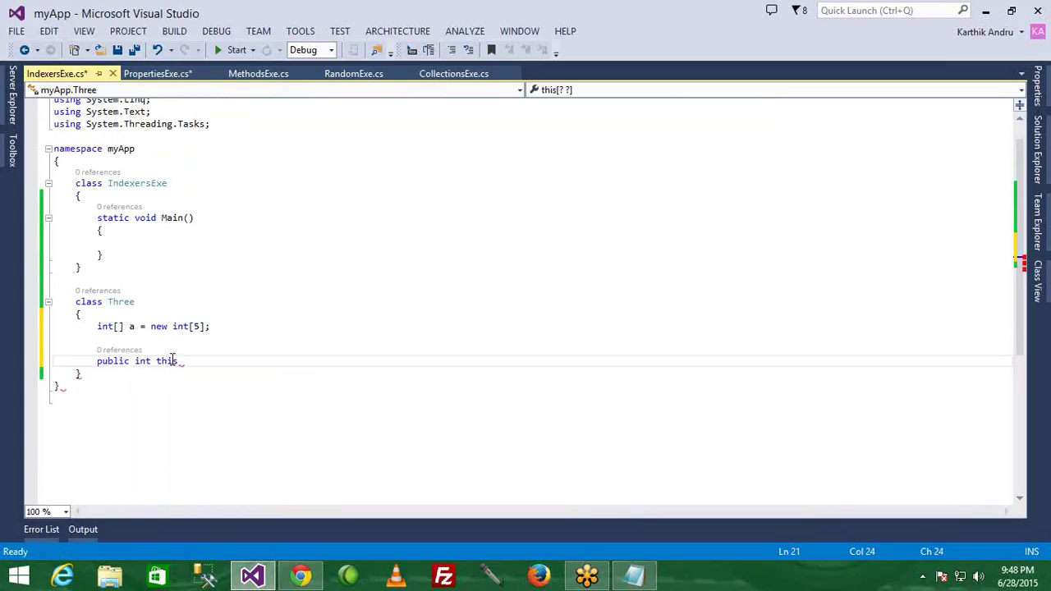
pyautogui.doubleClick(166, 361)
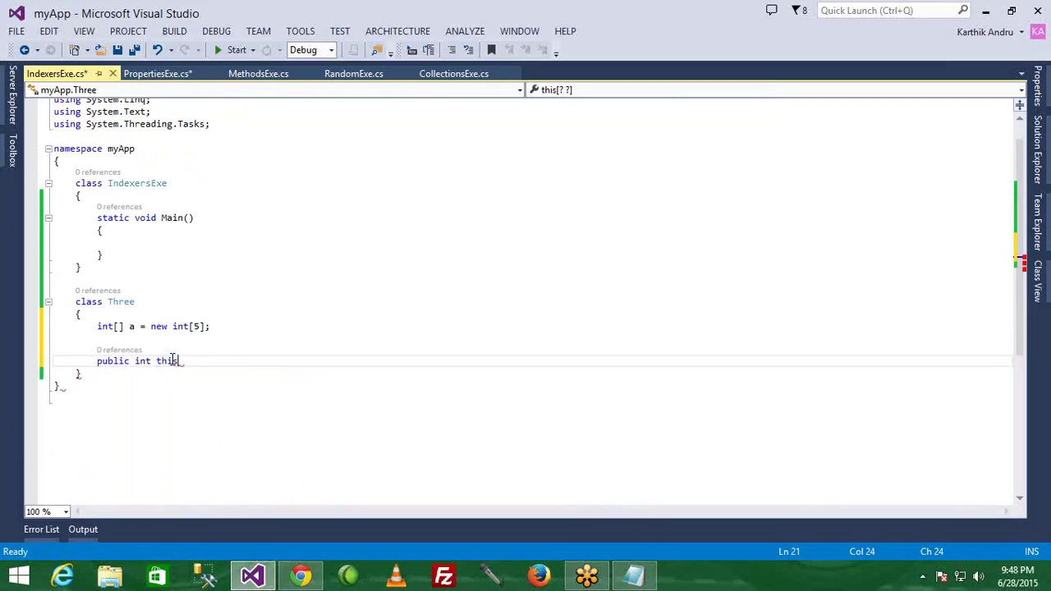
pyautogui.write('[')
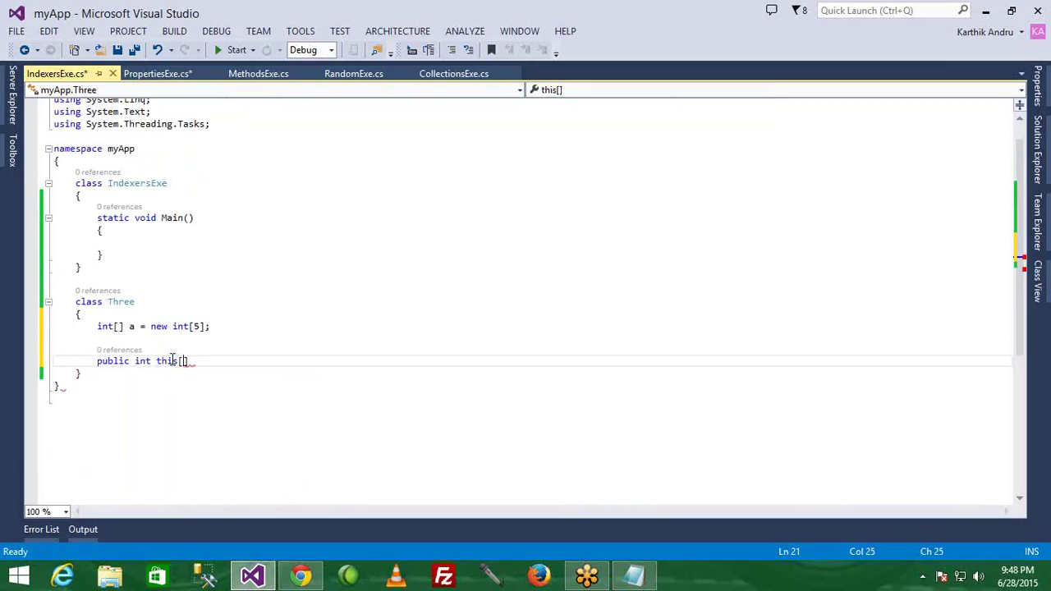
pyautogui.write('int i')
pyautogui.write('{')
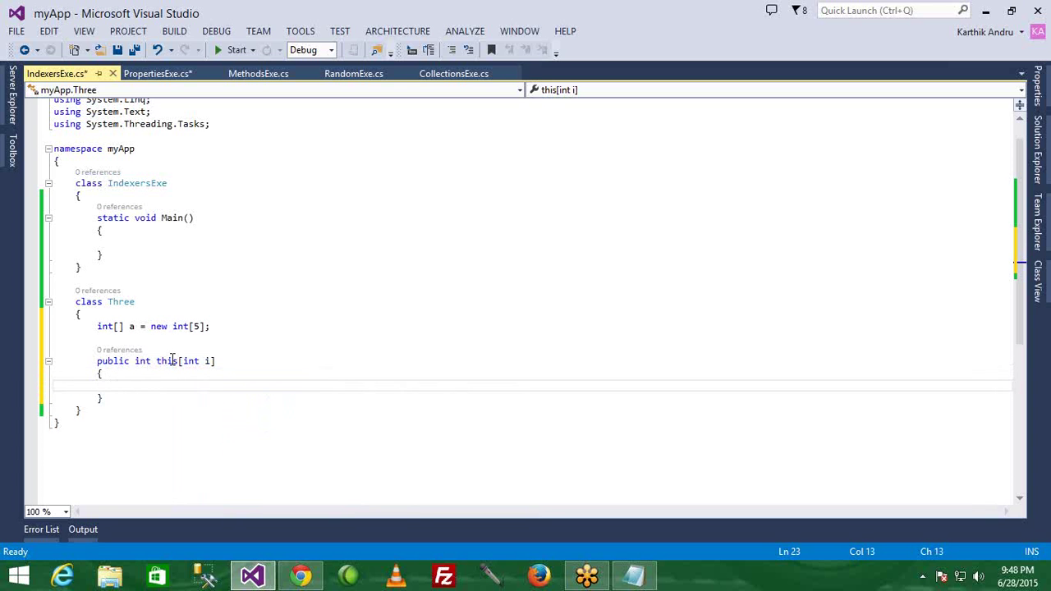
# Give the indexer a set storing value into a[i] and a get returning a[i].
pyautogui.write('set { }')
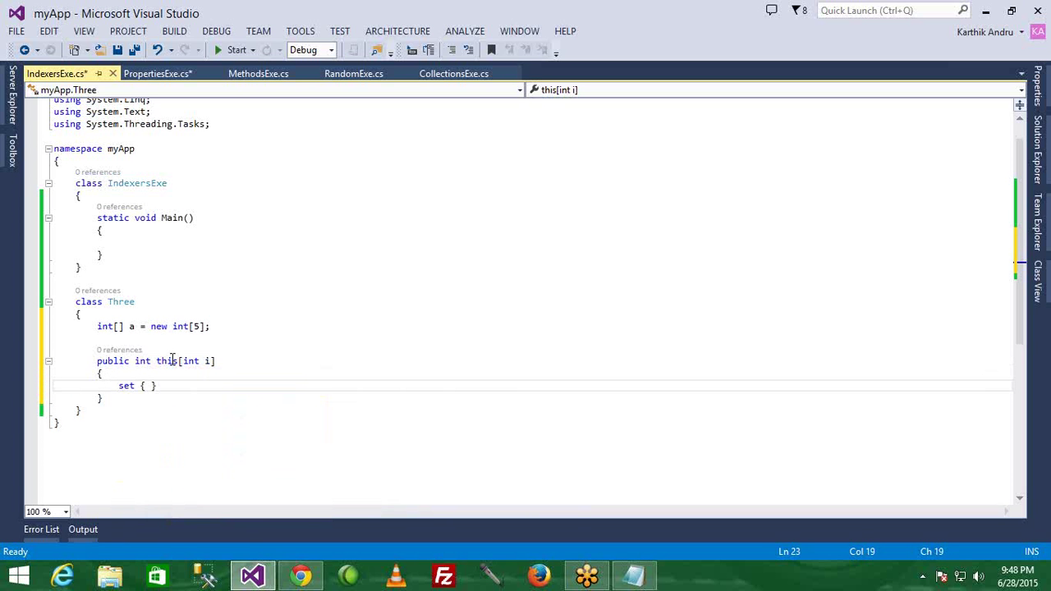
pyautogui.write('a[]')
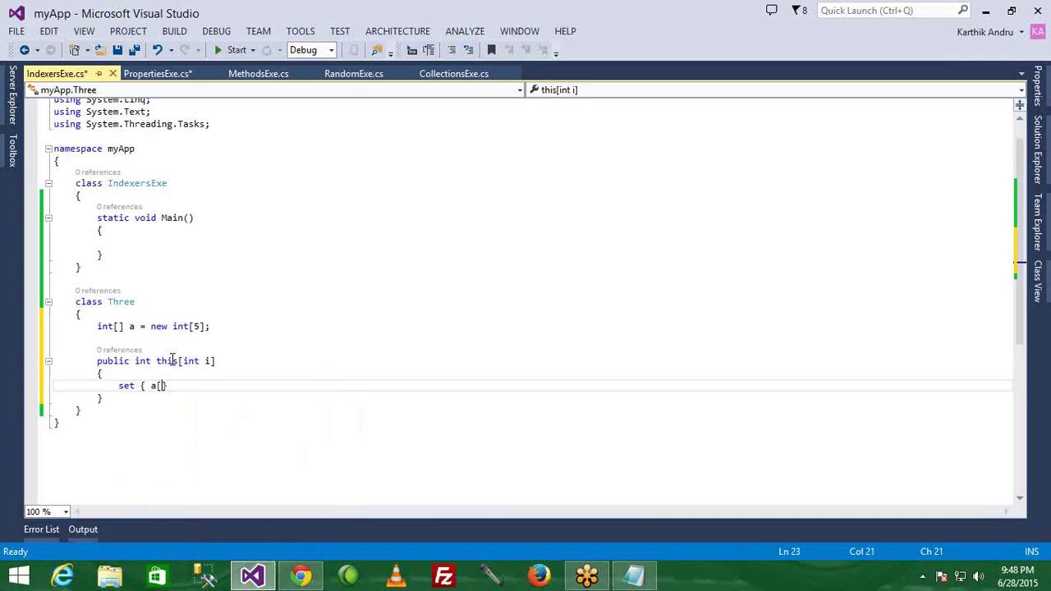
pyautogui.write('i')
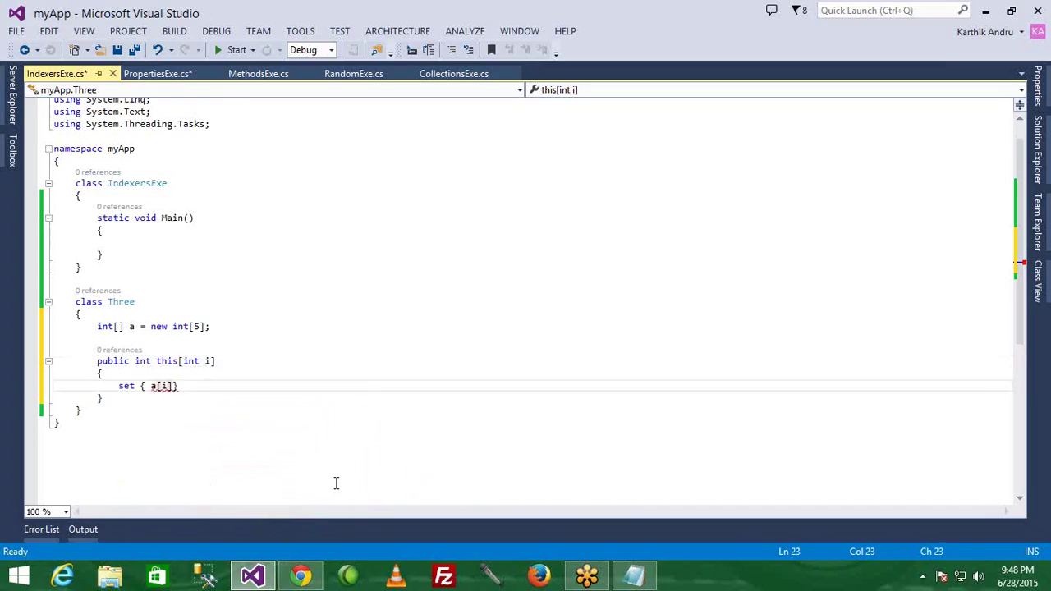
pyautogui.write('=val')
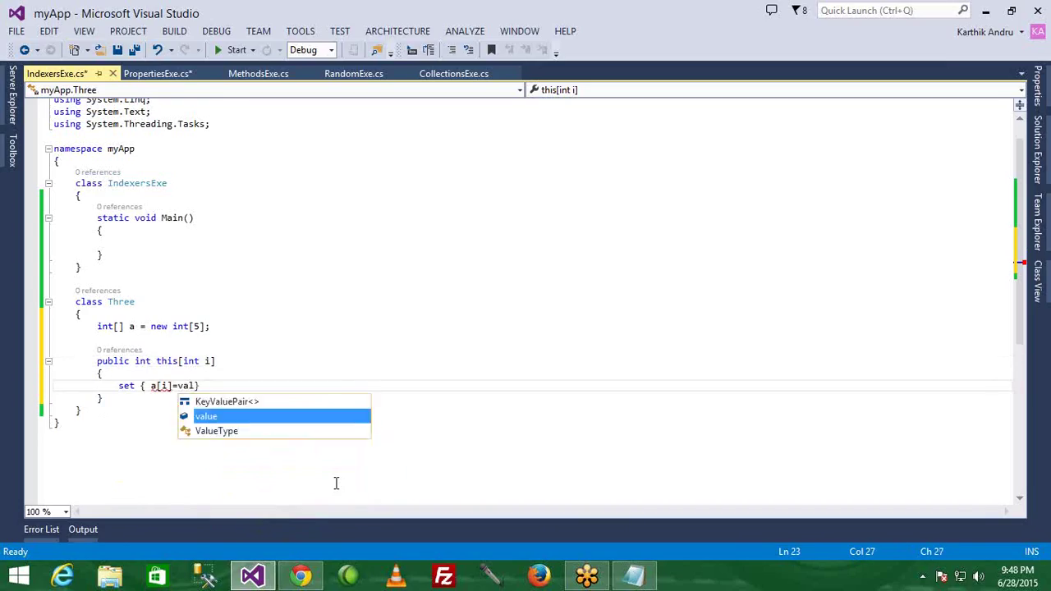
pyautogui.press('Tab')
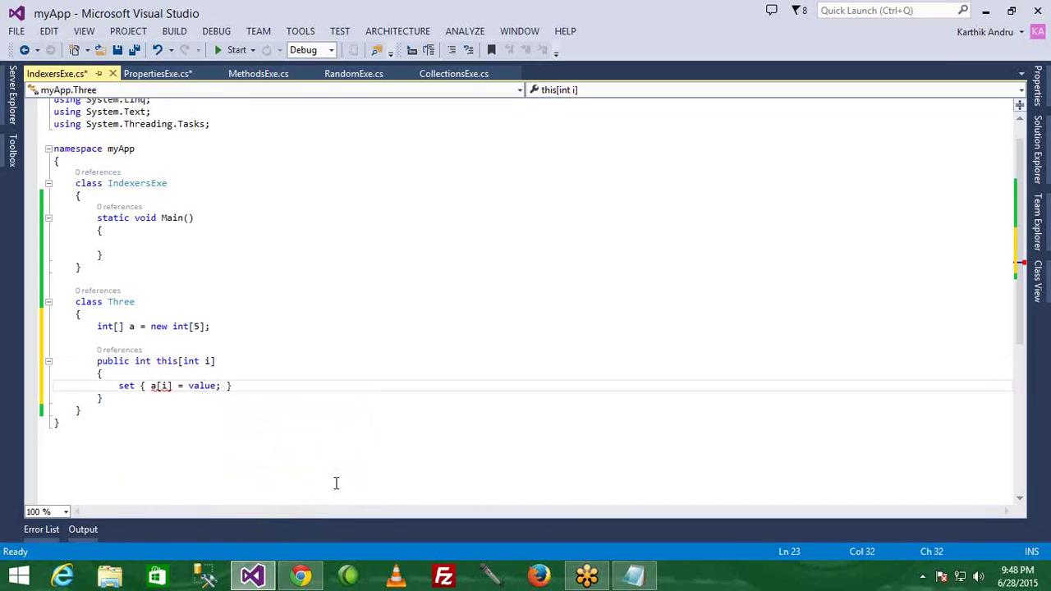
pyautogui.write('get')
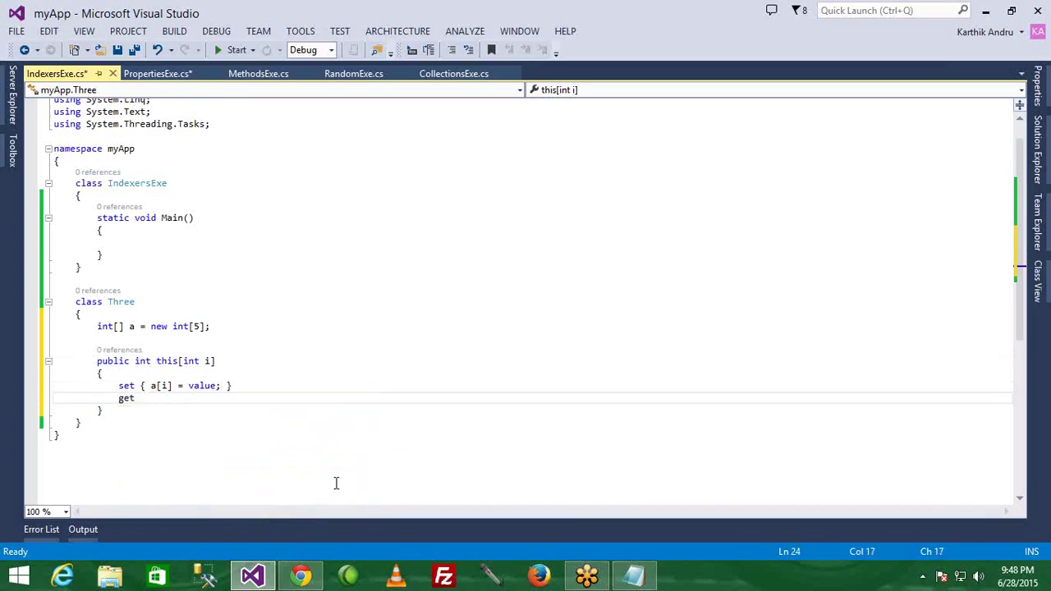
pyautogui.write('{ r')
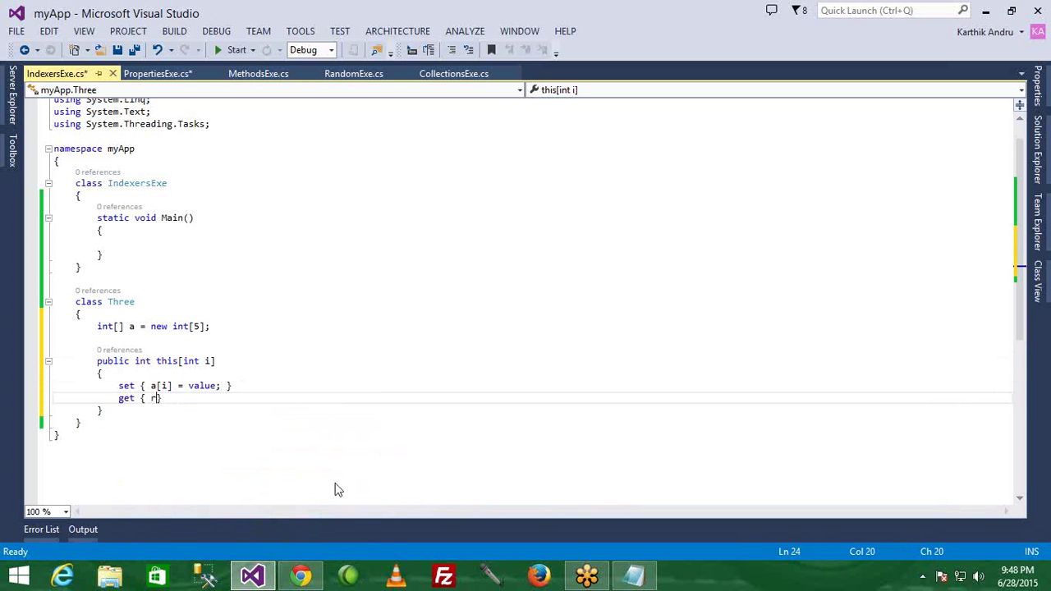
pyautogui.write('eturn a[]')
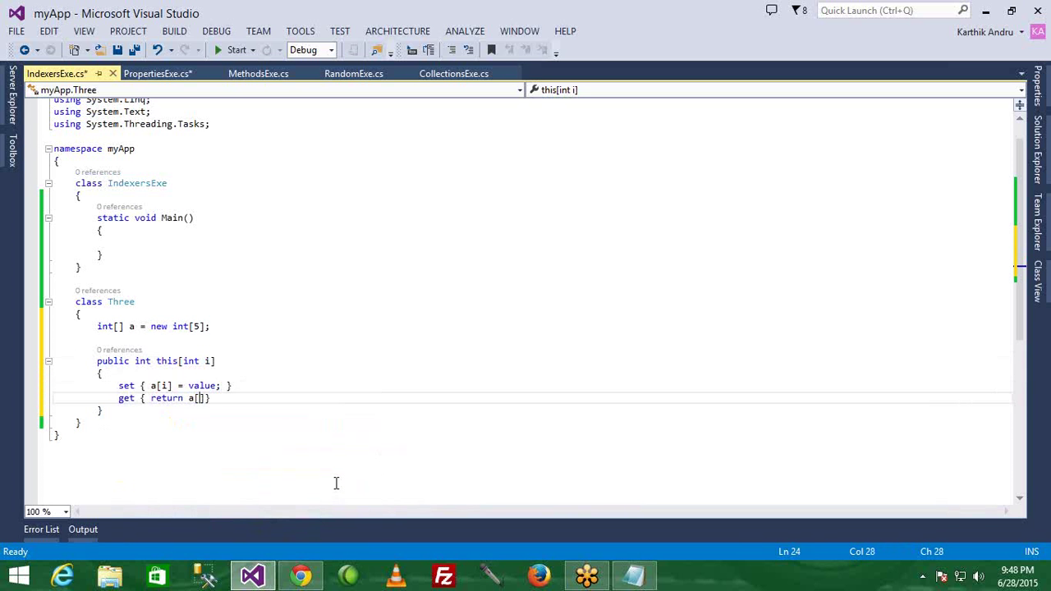
pyautogui.write('i')
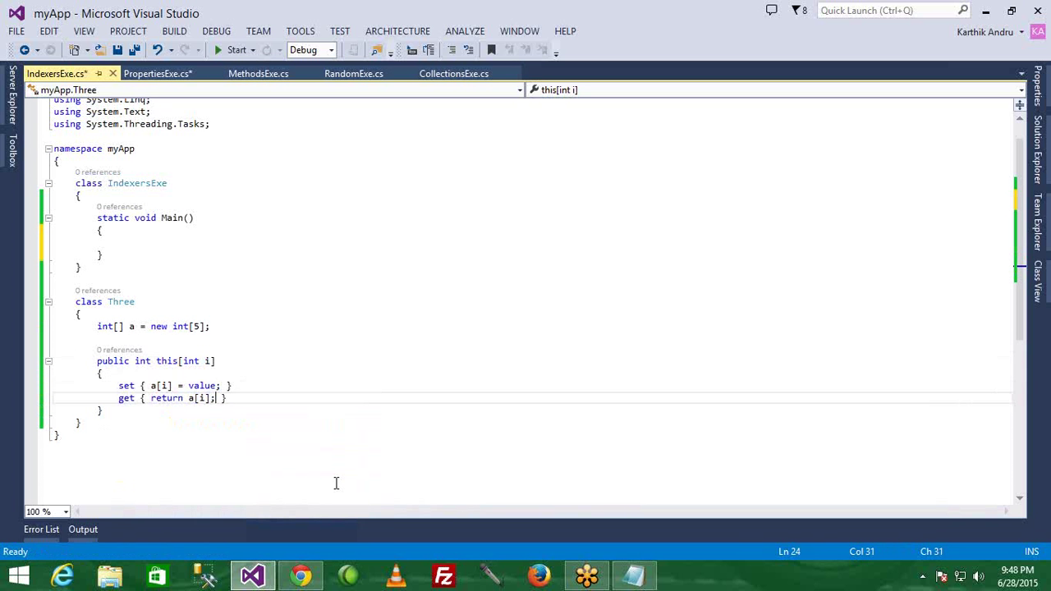
pyautogui.moveTo(336, 484)
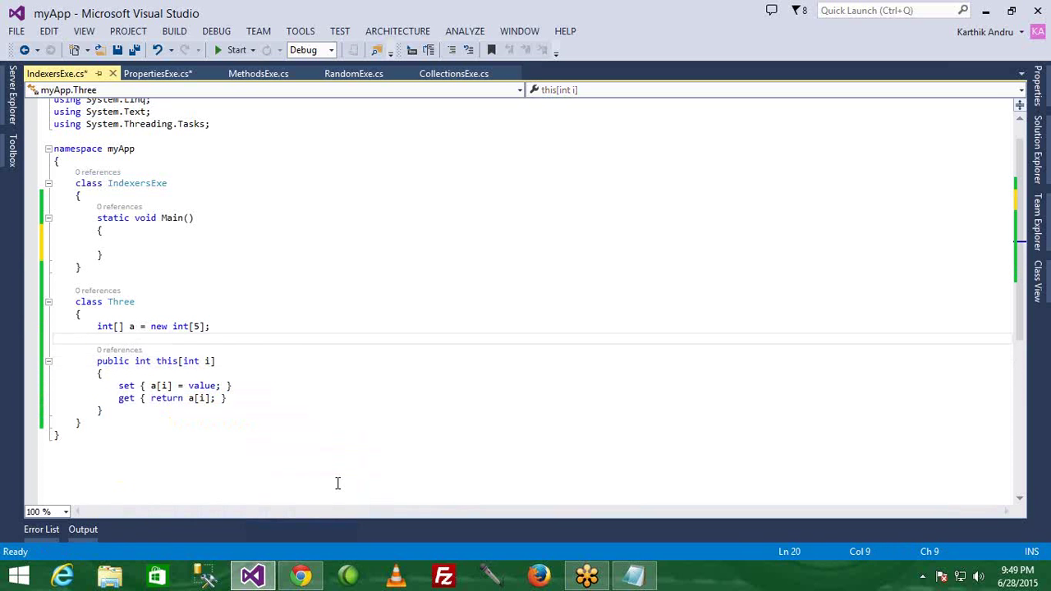
# Insert and then delete a stray abstract snippet, keeping the indexer intact.
pyautogui.write('abstract[]')
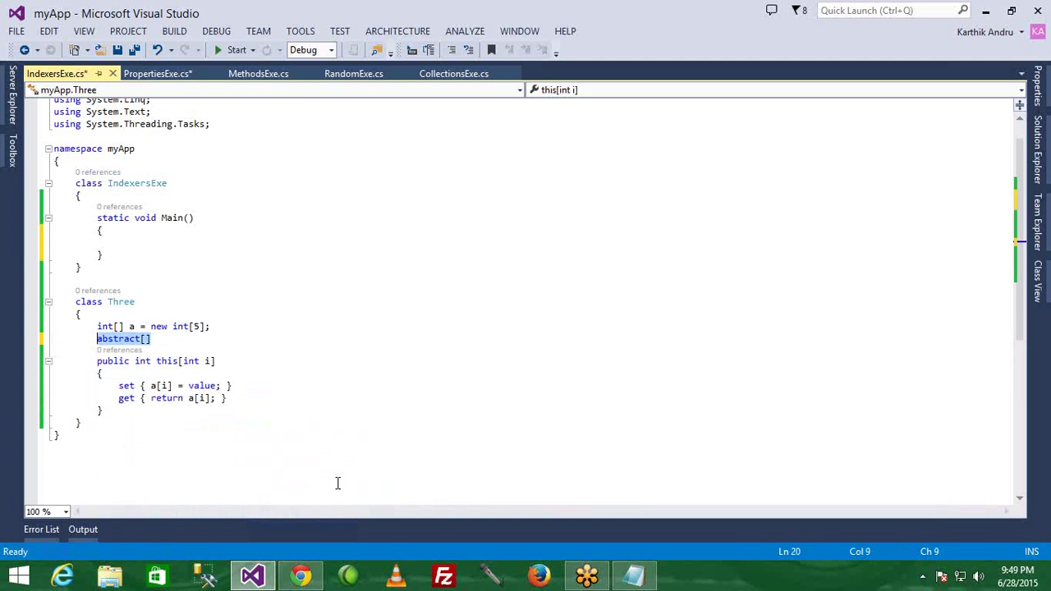
pyautogui.press('Delete')
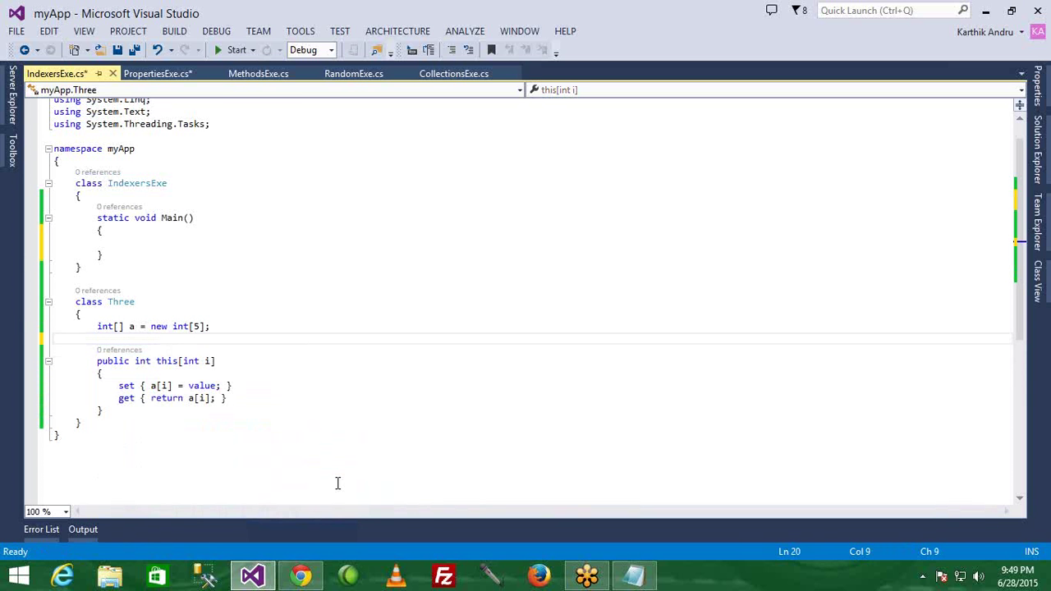
pyautogui.moveTo(165, 386)
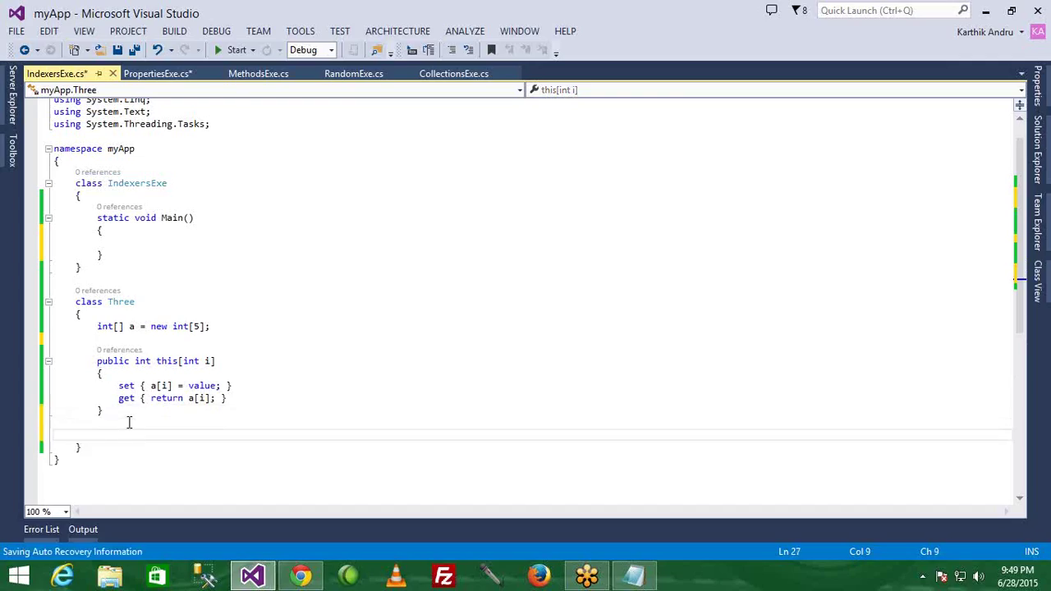
# Write public void Display() looping foreach (int j in a) with Console.Write(j).
pyautogui.write('public void Di')
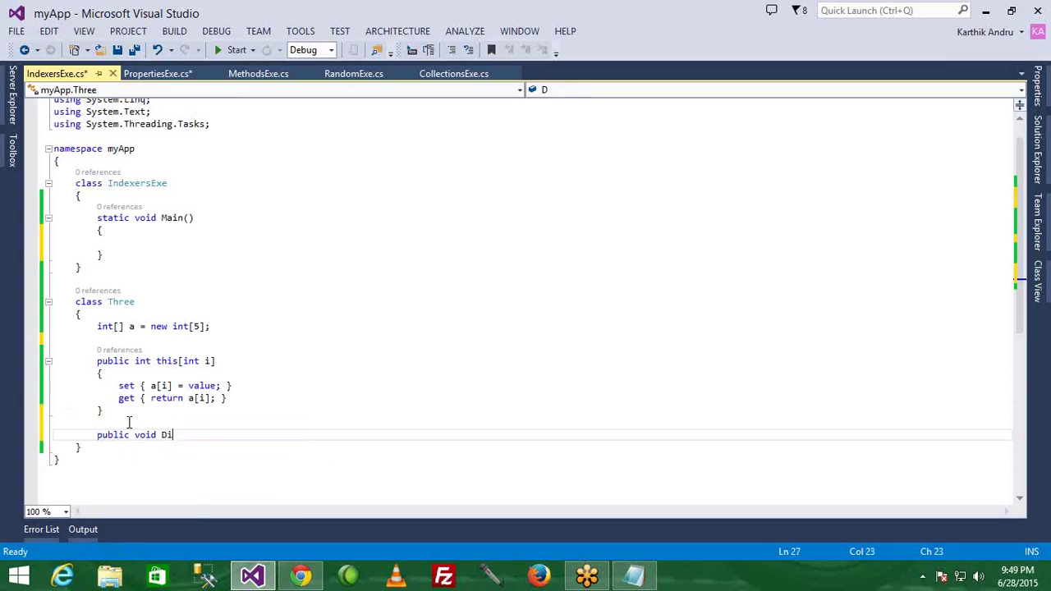
pyautogui.write('splay()')
pyautogui.write('{')
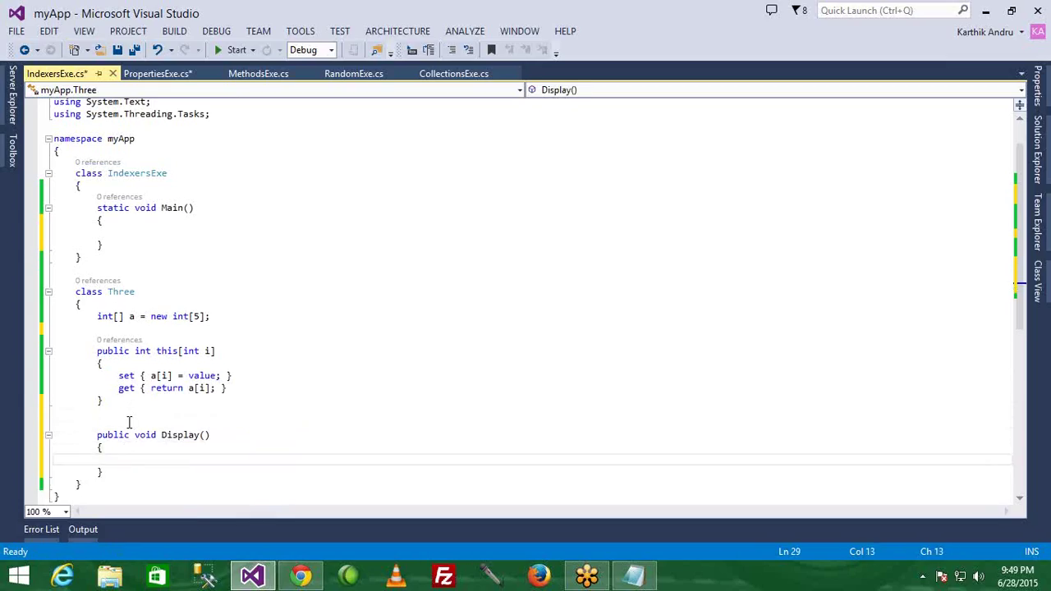
pyautogui.write('foreach')
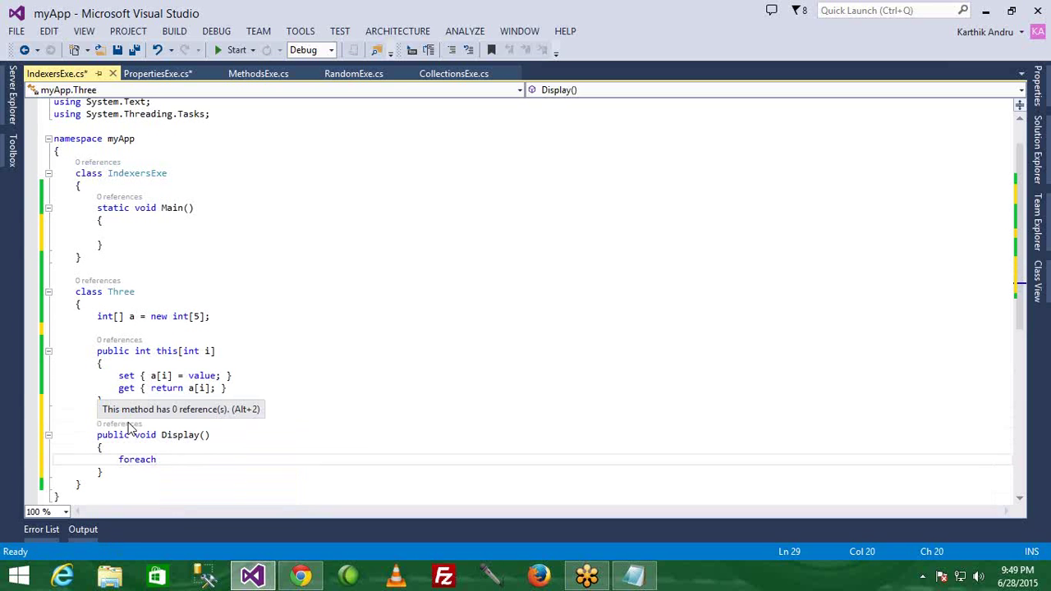
pyautogui.write('(int j in')
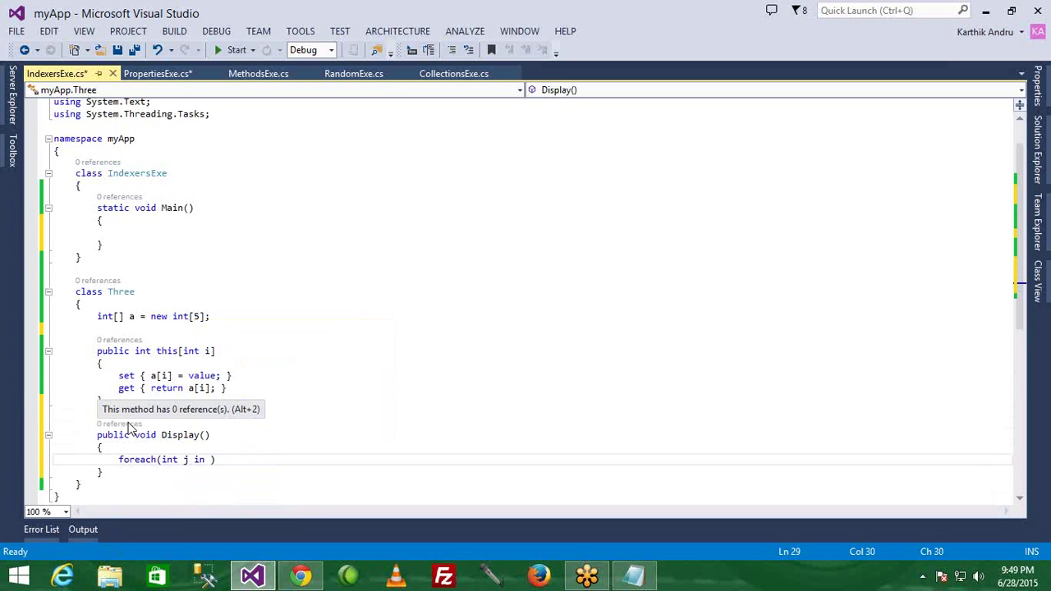
pyautogui.write('a')
pyautogui.write('C')
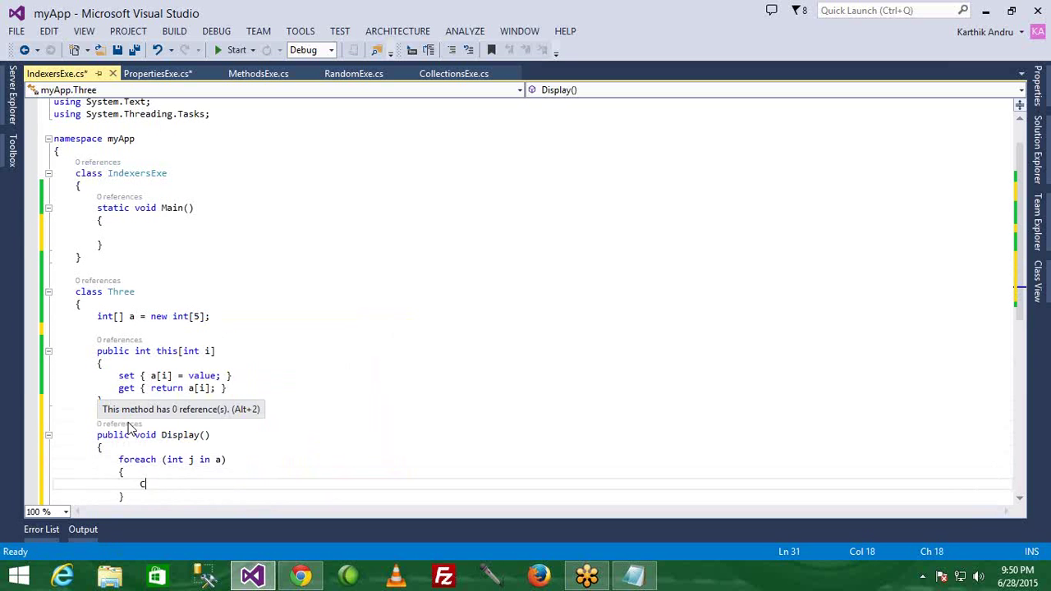
pyautogui.write('onsole.wr')
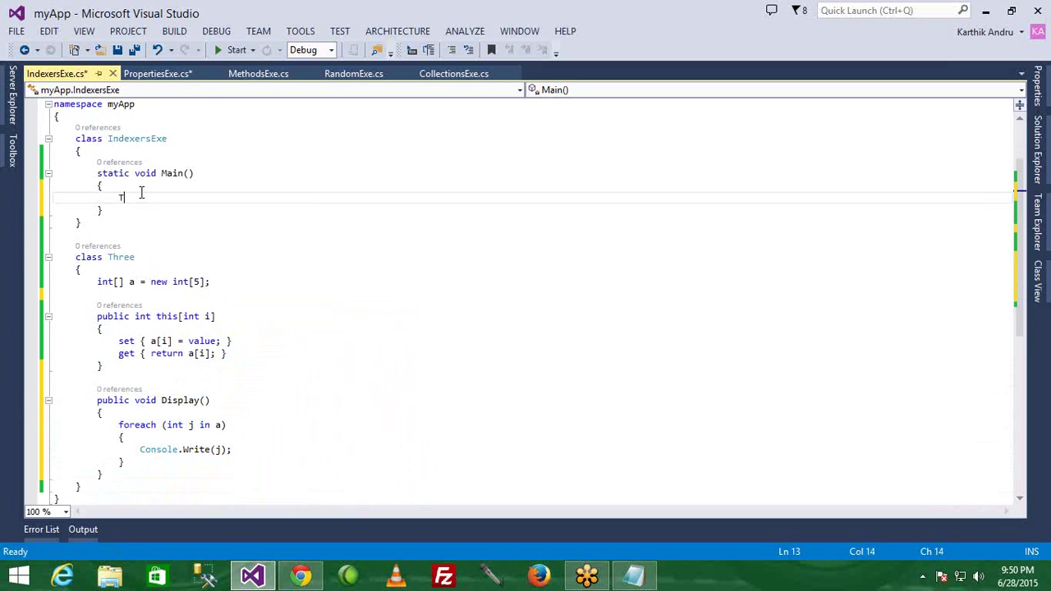
# In Main, add Three obj = new Three(); obj.Display(); and Console.Read();.
pyautogui.write('Three obj=new')
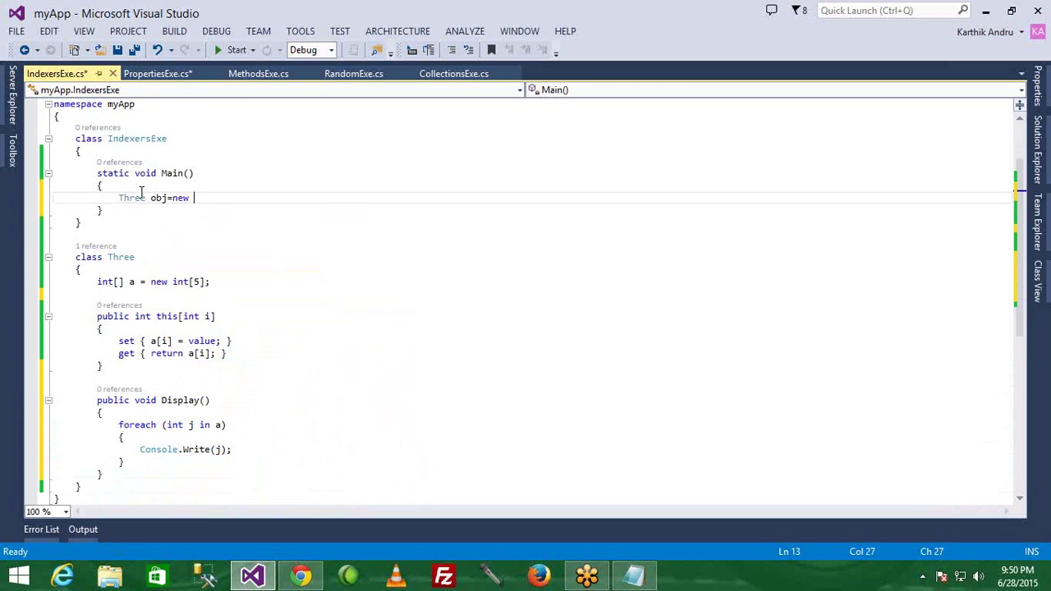
pyautogui.write('Three();')
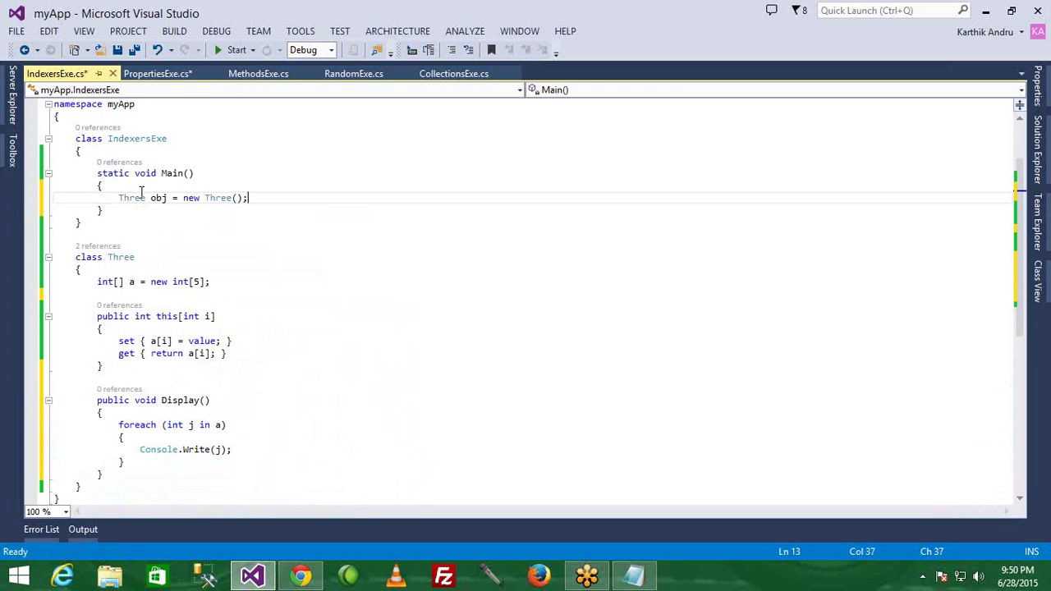
pyautogui.write('obj.')
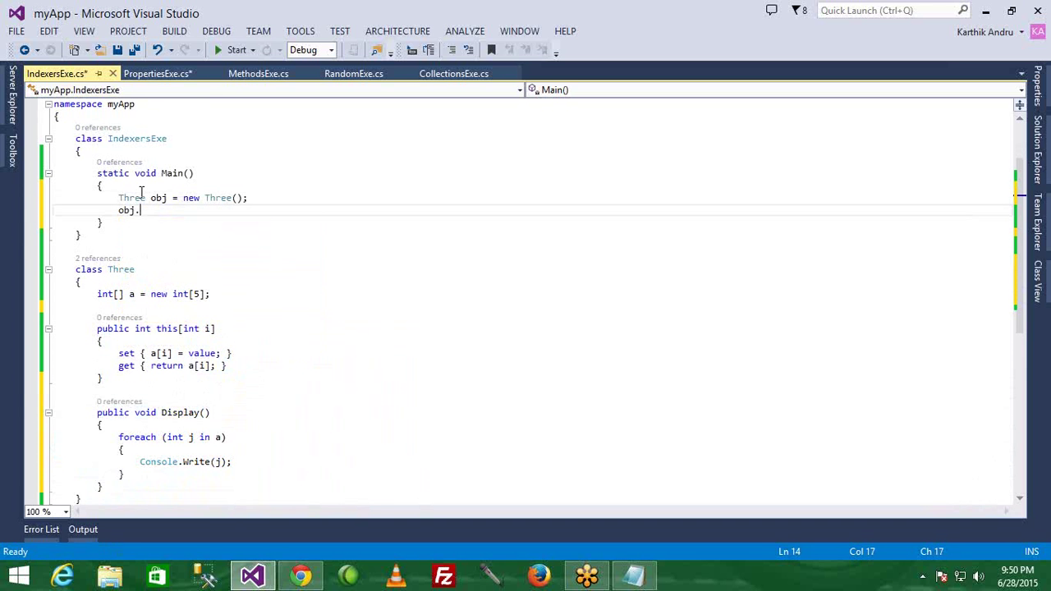
pyautogui.write('Display()')
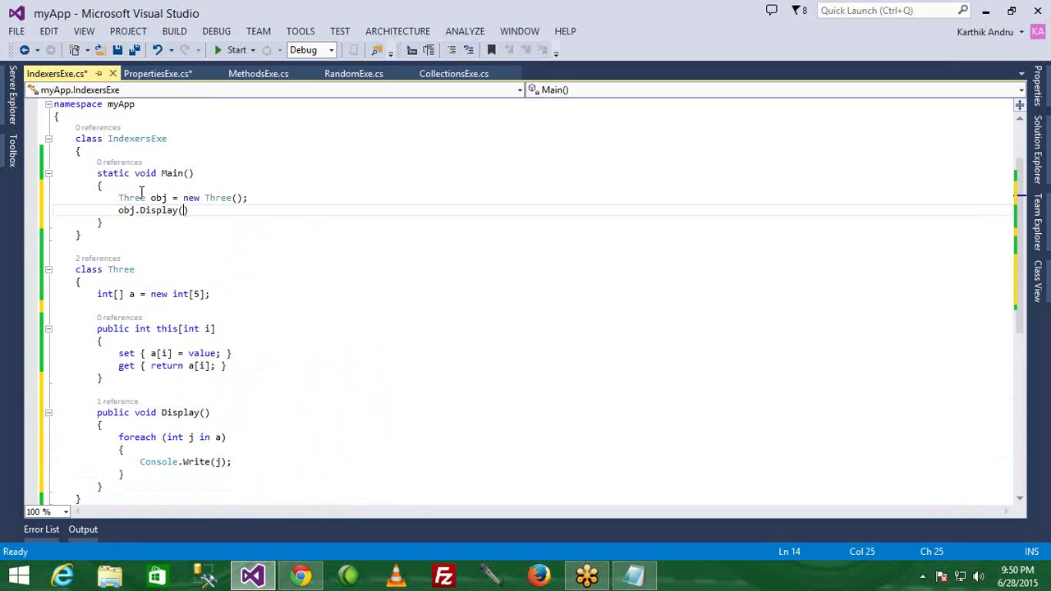
pyautogui.write(';')
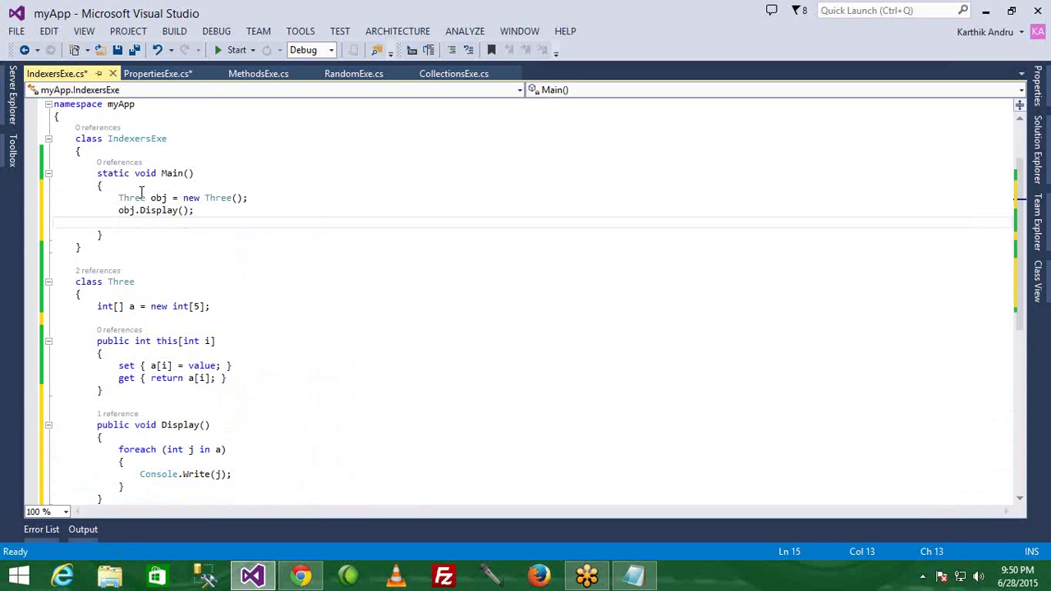
pyautogui.write('Console.')
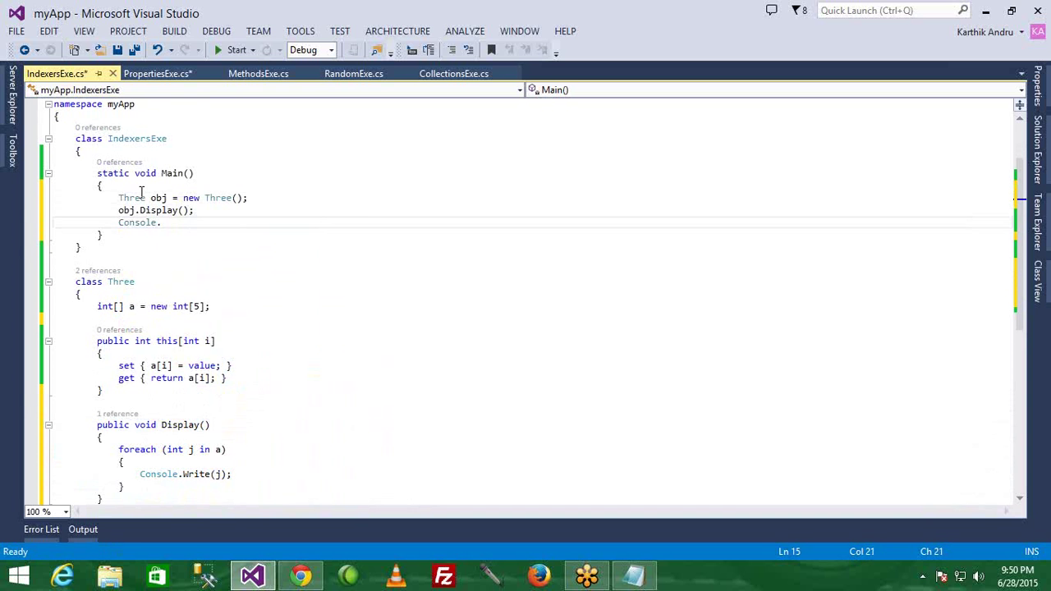
pyautogui.write('Read()')
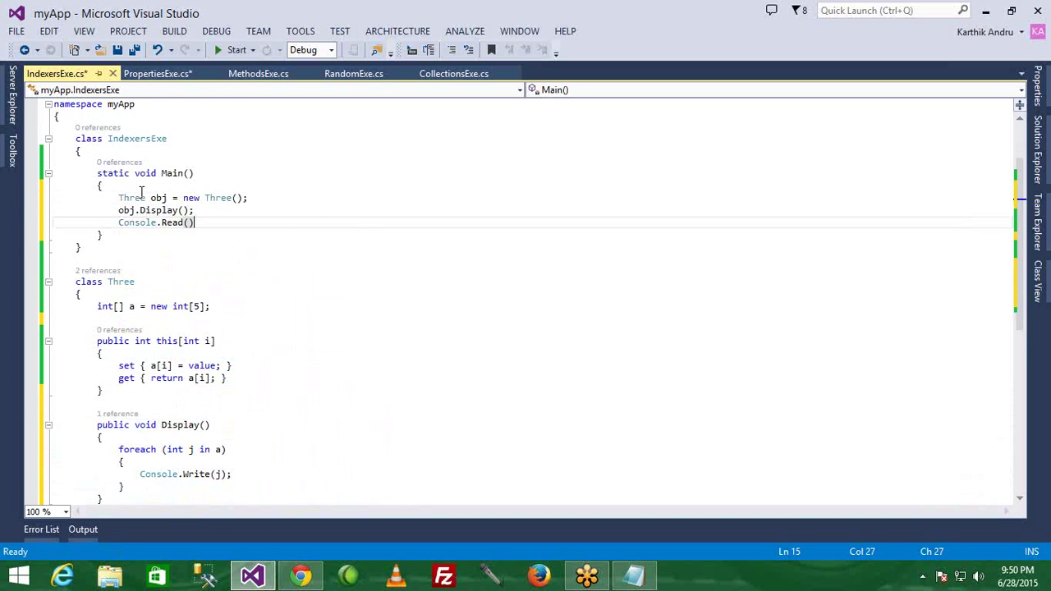
pyautogui.write(';')
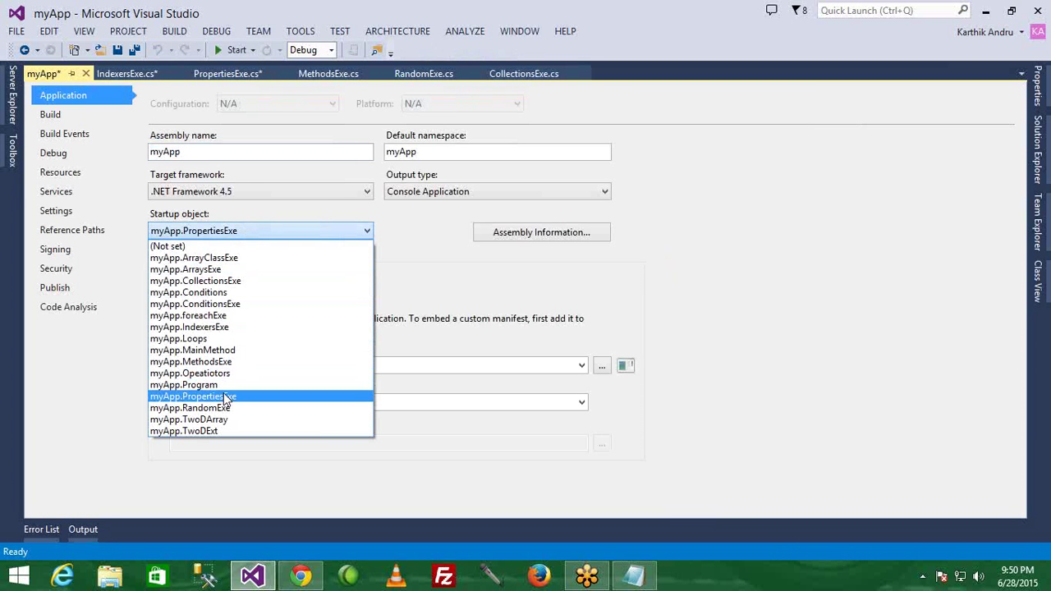
pyautogui.moveTo(223, 400)
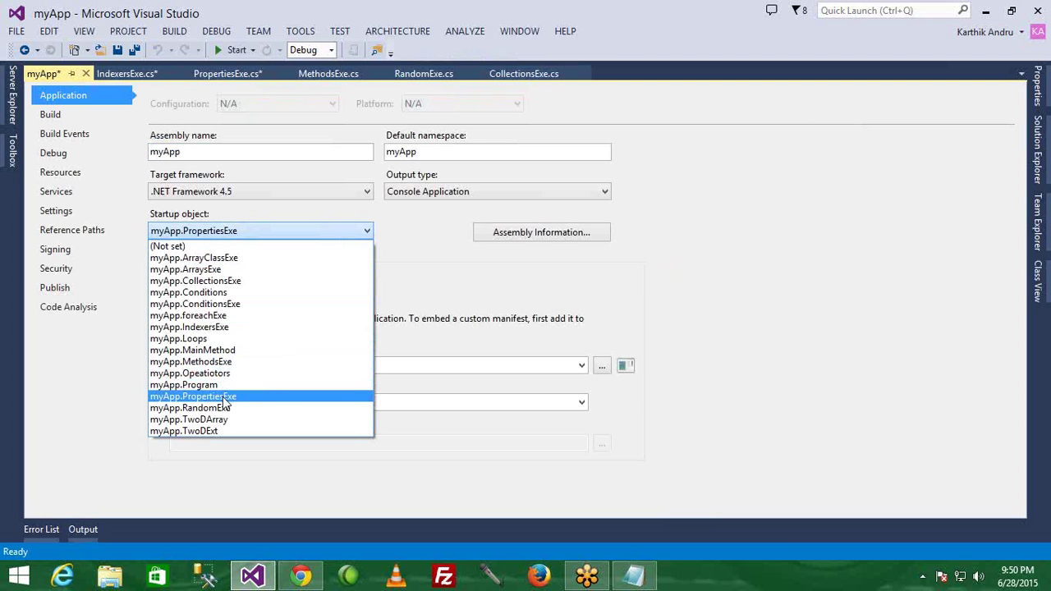
pyautogui.moveTo(219, 337)
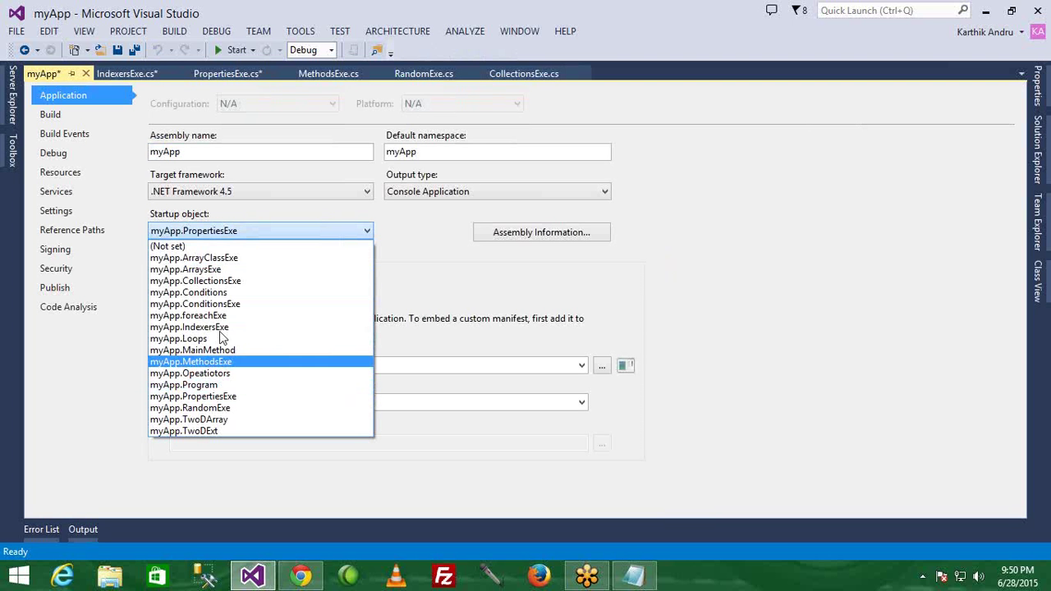
# Choose IndexersExe as the startup object and build and run the program.
pyautogui.click(126, 73)
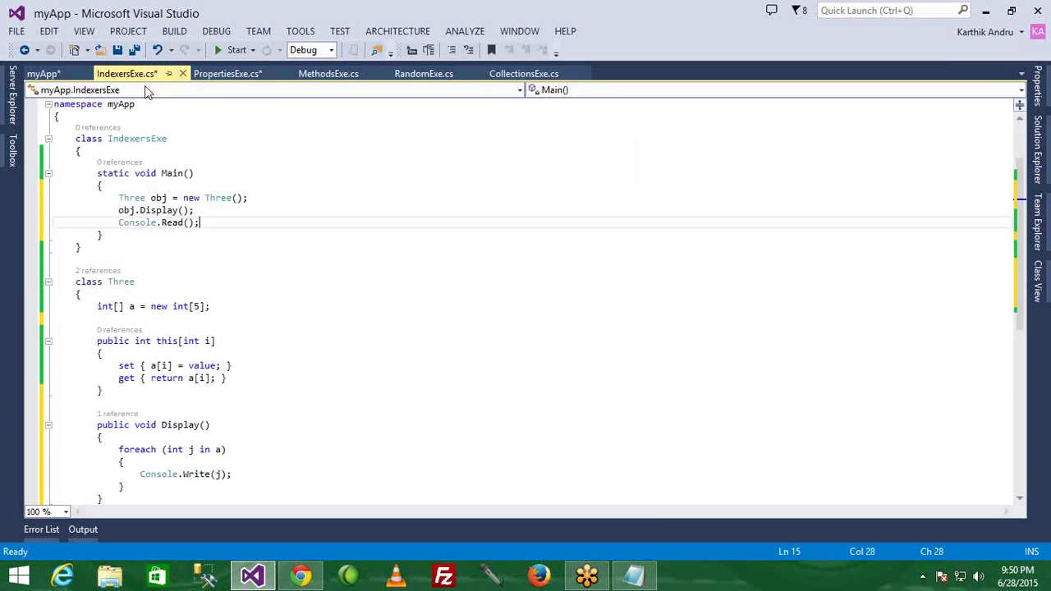
pyautogui.scroll(-3)
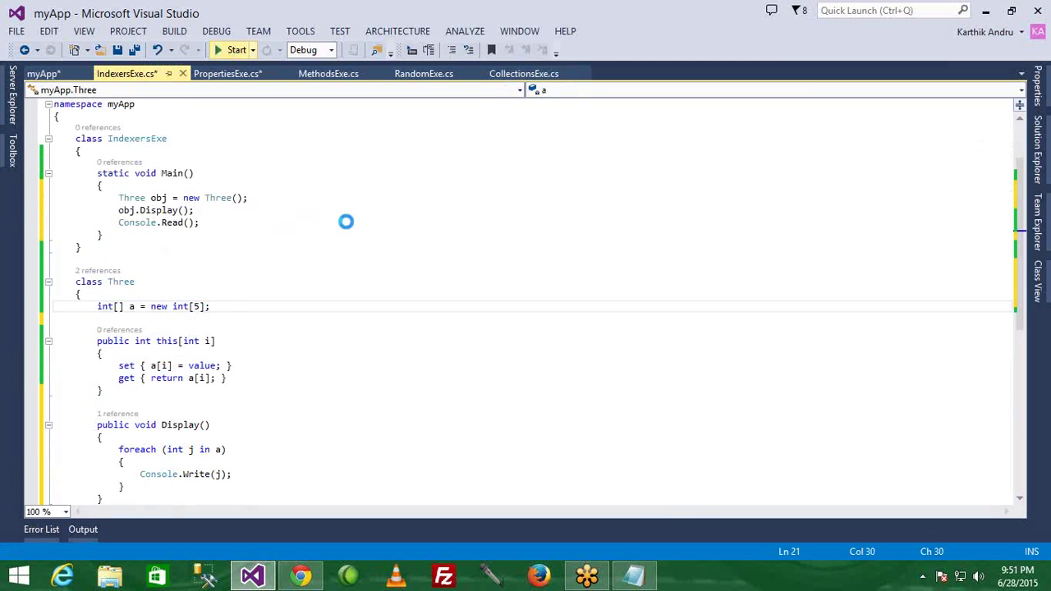
pyautogui.press('F6')
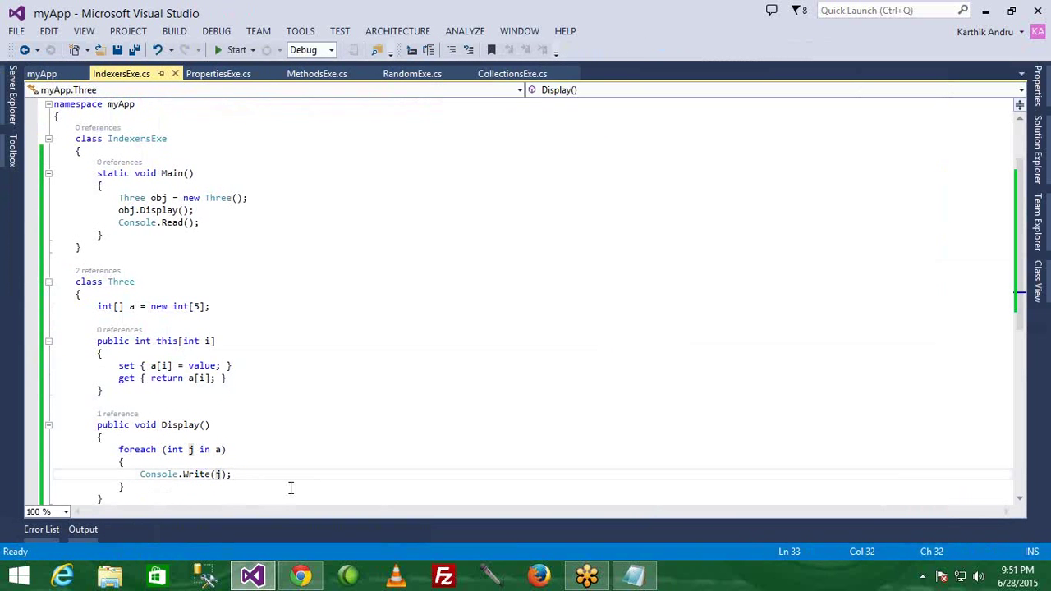
# Finish the obj[0] assignment in Main and start a new line below it.
pyautogui.write('+" "')
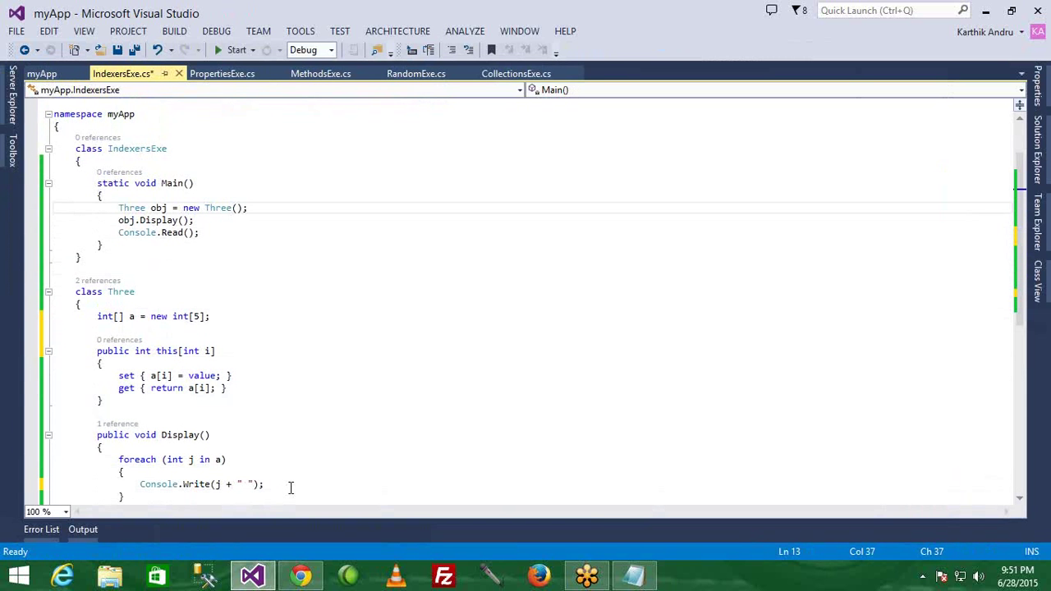
pyautogui.write('o')
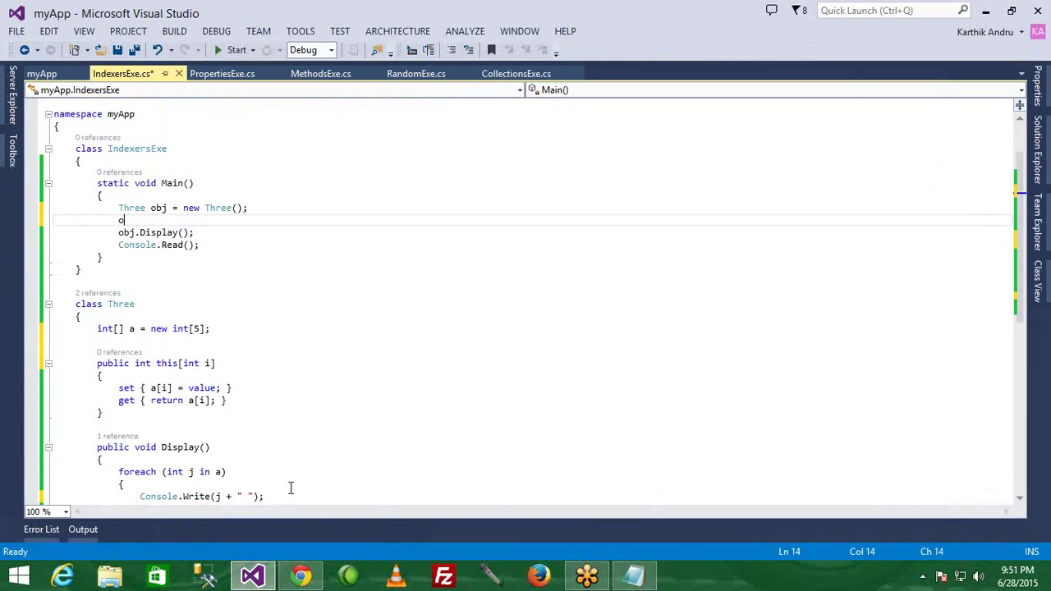
pyautogui.write('obj.p')
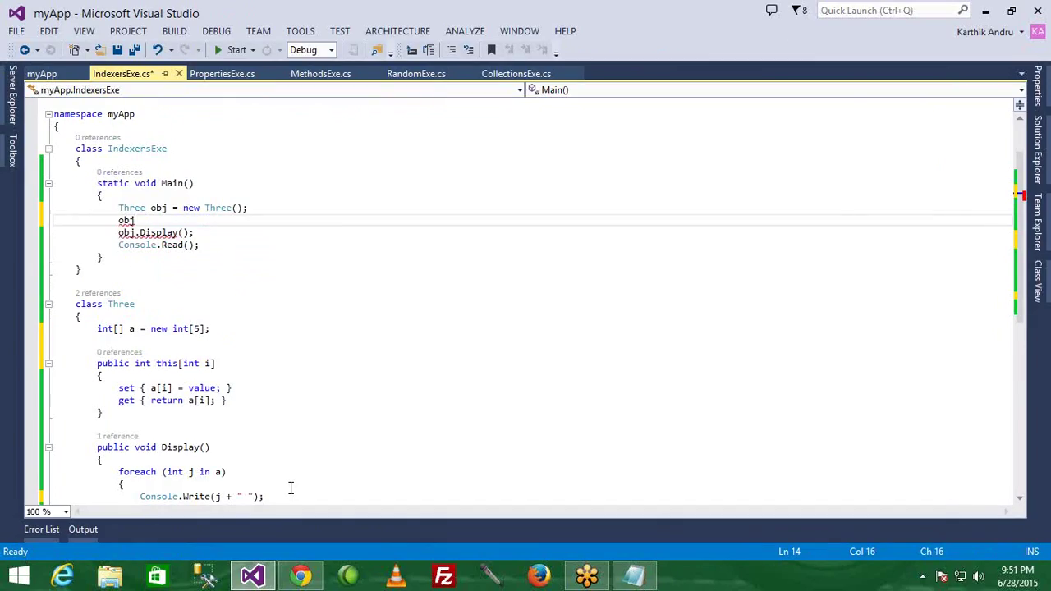
pyautogui.write('[]')
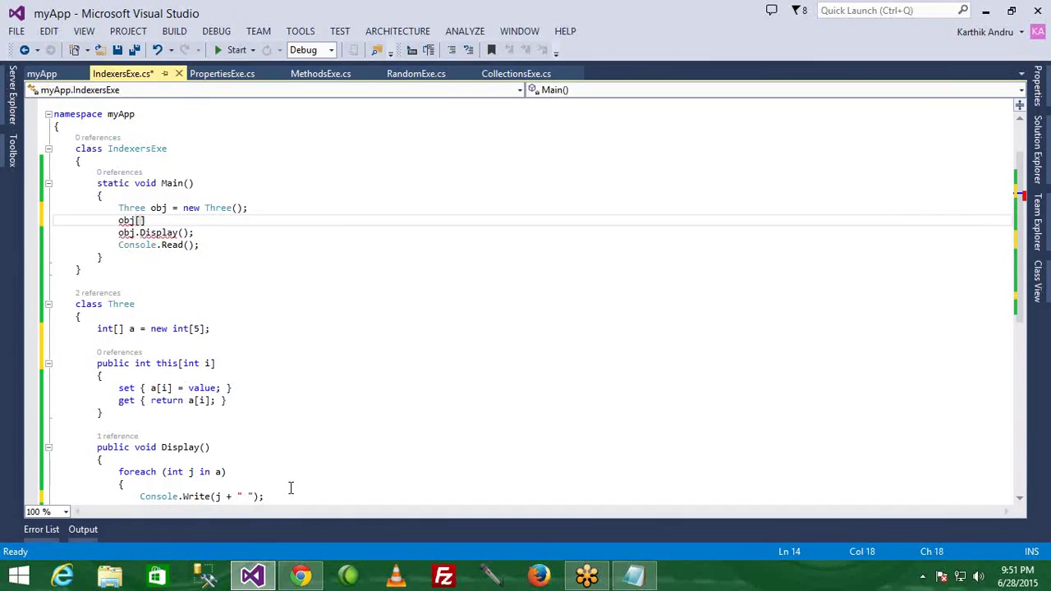
pyautogui.write('0')
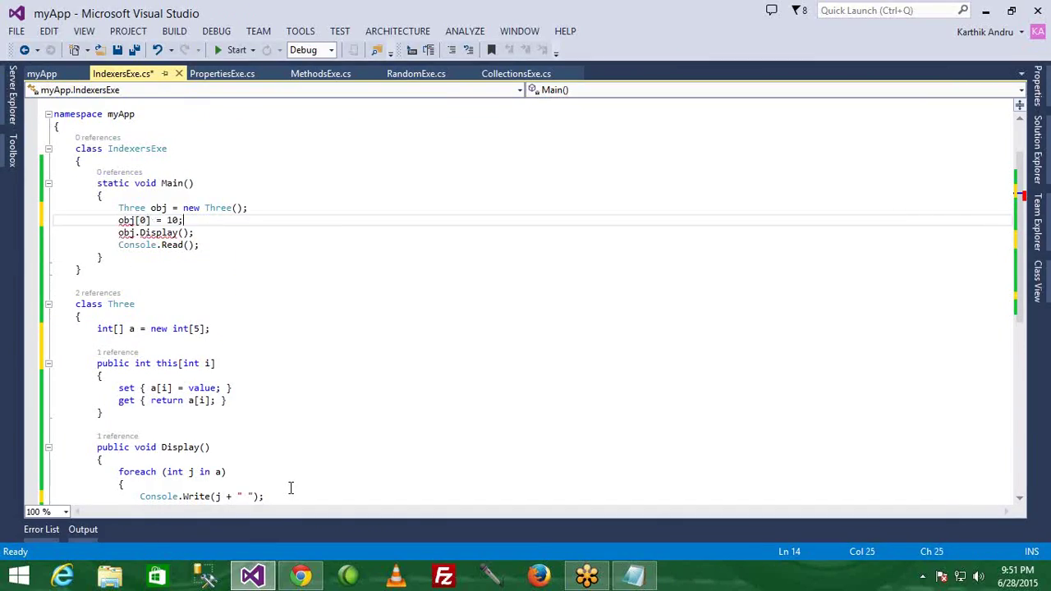
pyautogui.press('Enter')
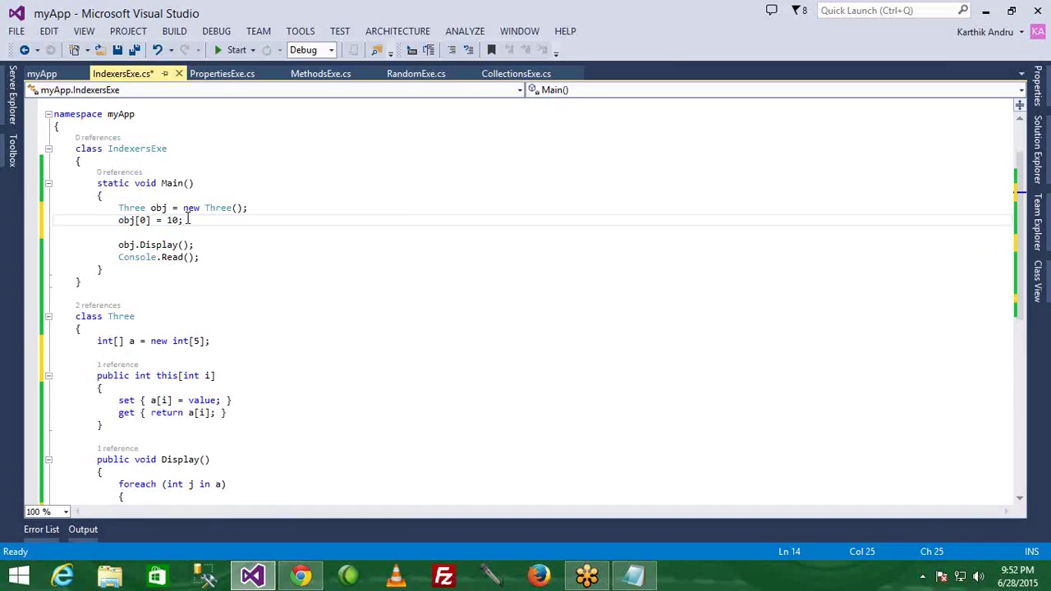
pyautogui.moveTo(143, 220)
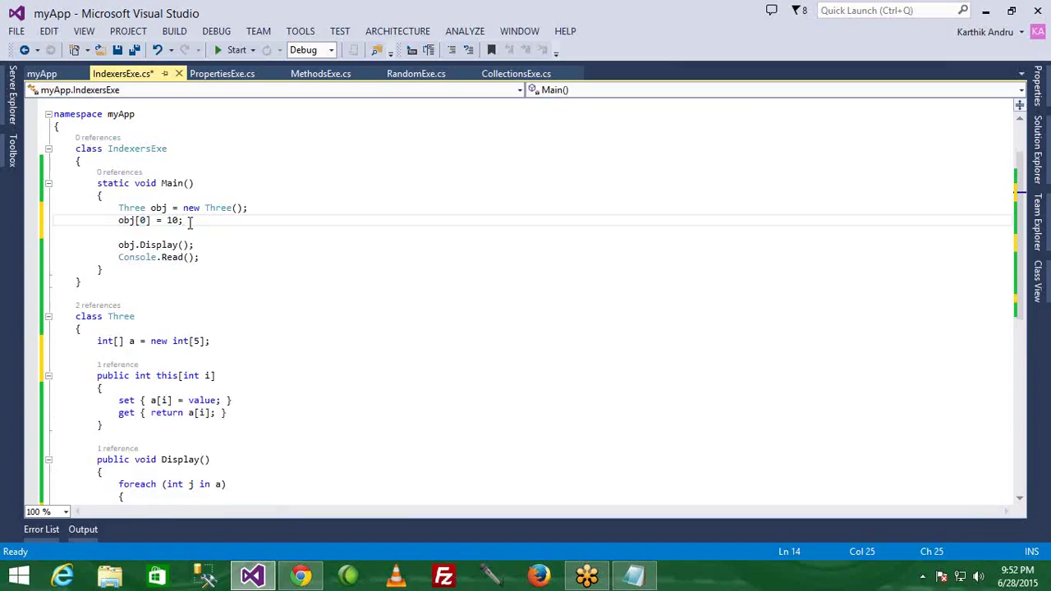
# Add the assignments obj[1] = 15, obj[2] = 20, obj[3] = 25 and obj[4] = 30.
pyautogui.write('obj[]')
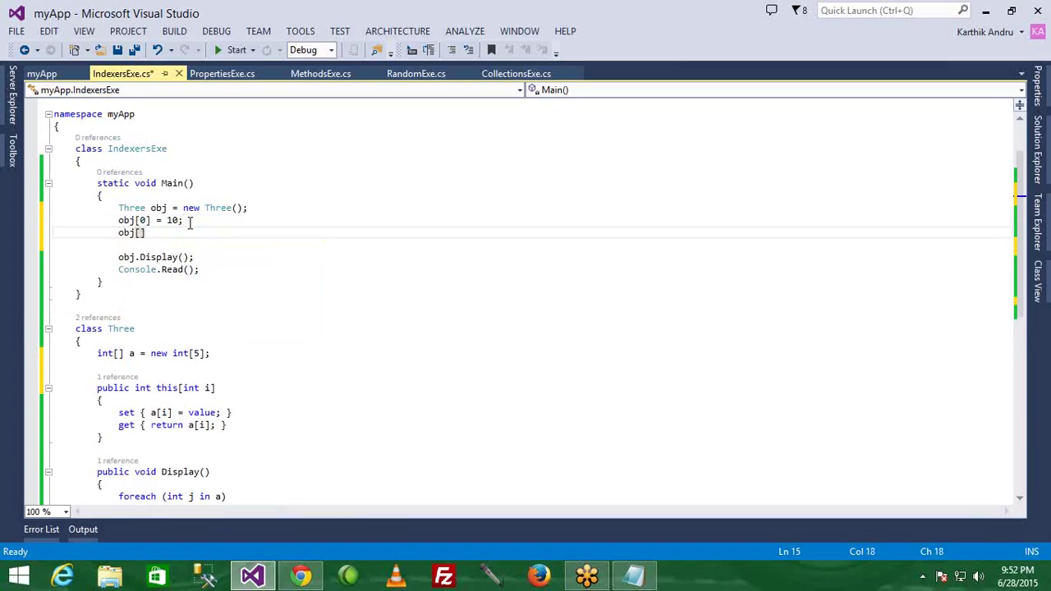
pyautogui.write('1')
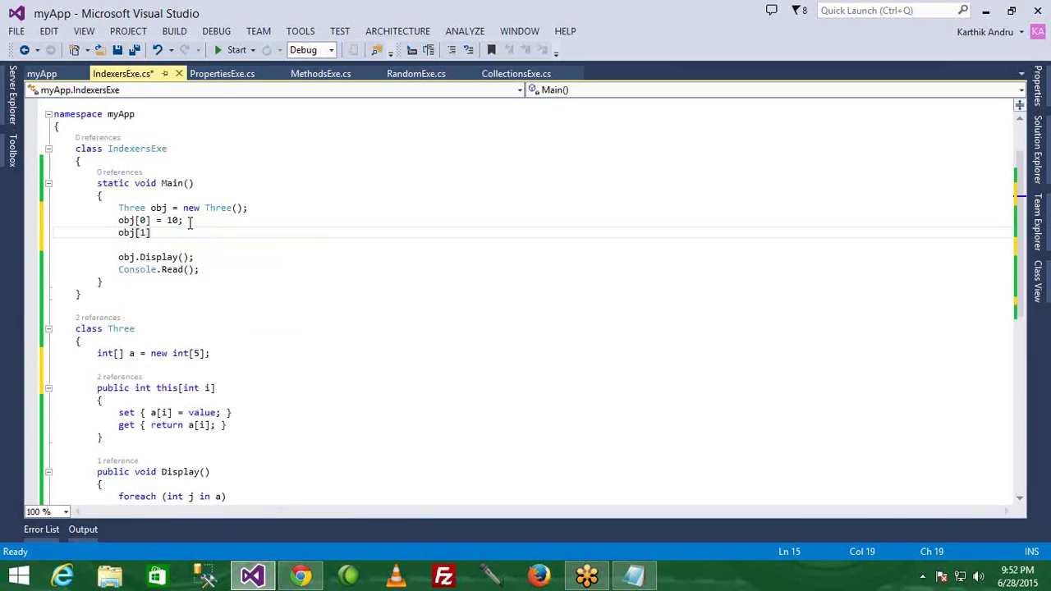
pyautogui.write('= 15;')
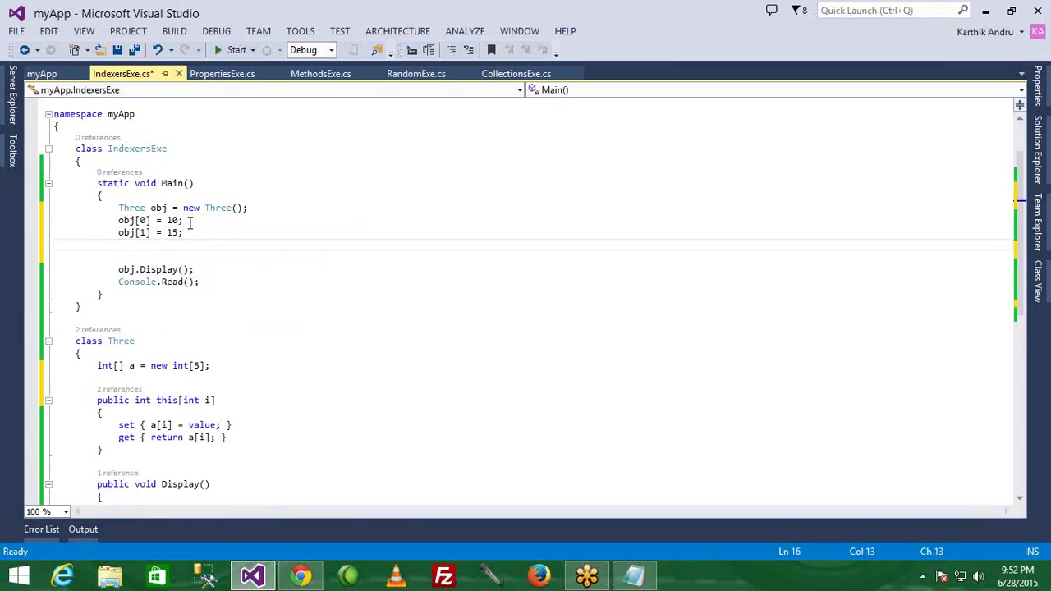
pyautogui.write('obj[]')
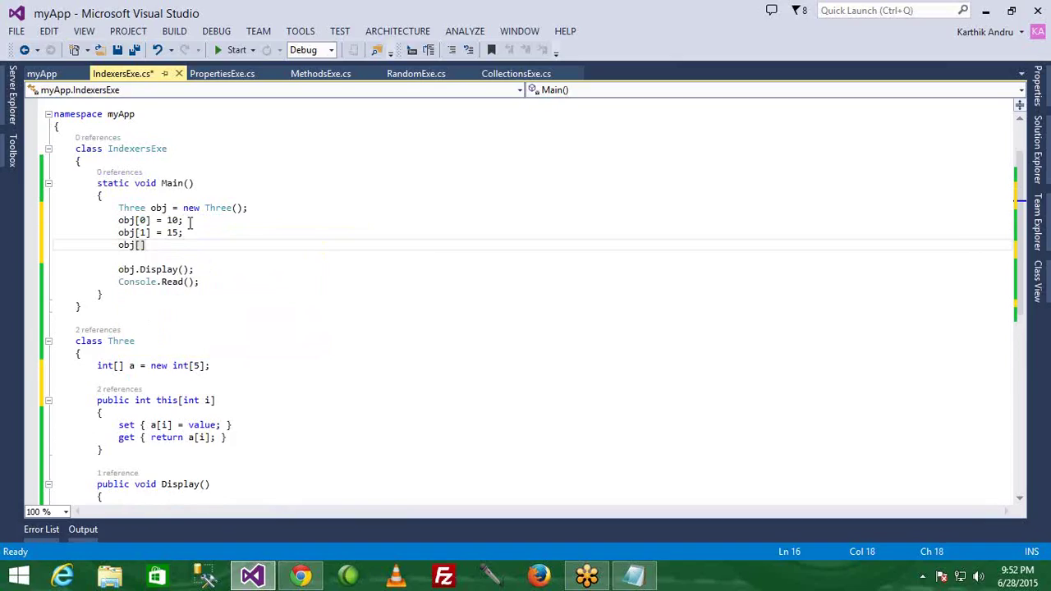
pyautogui.write('2]=')
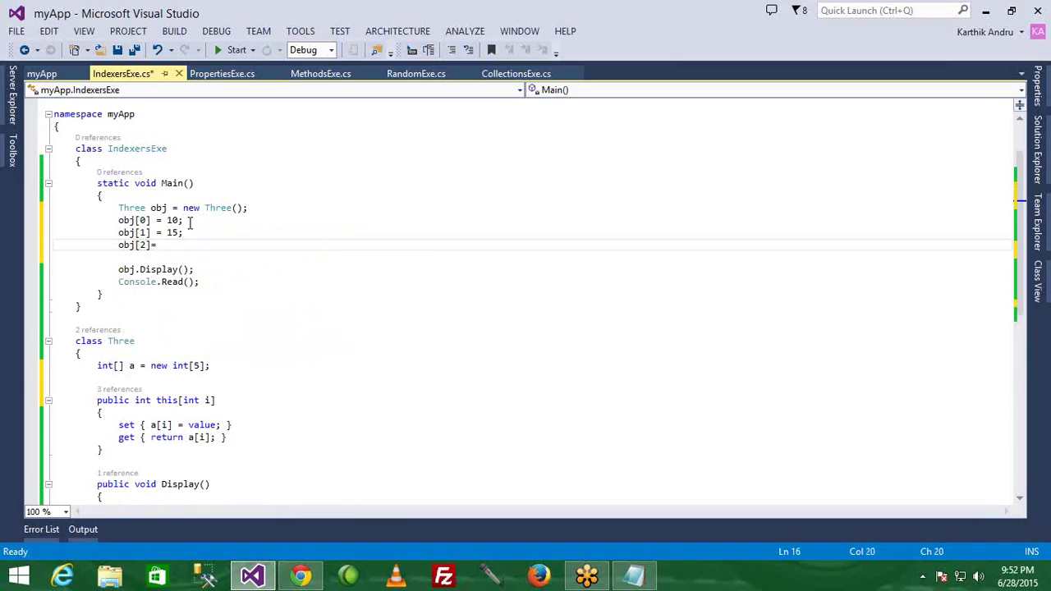
pyautogui.write('20;\\nob')
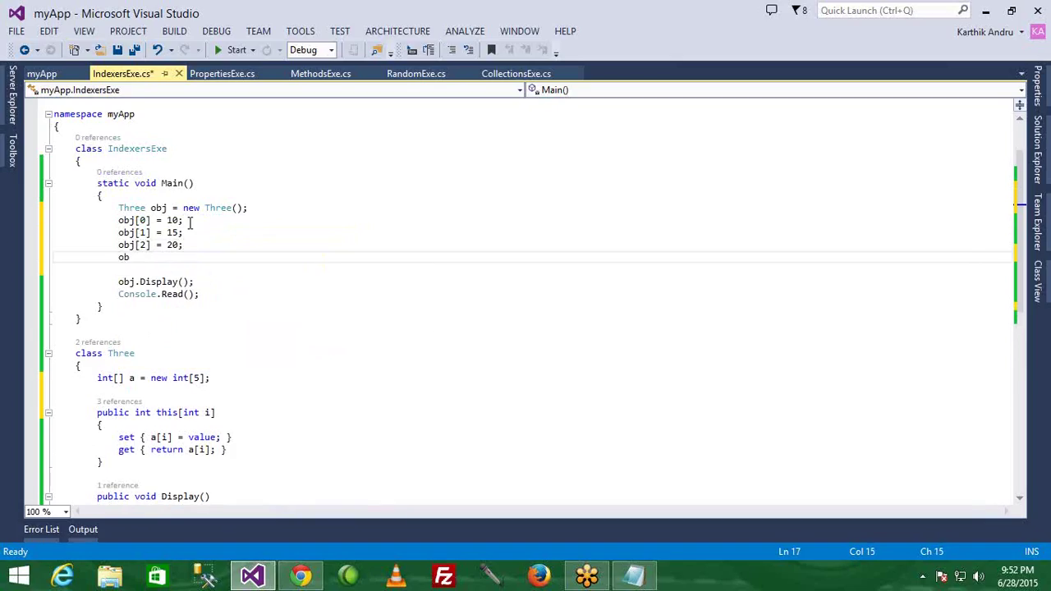
pyautogui.write('j[]')
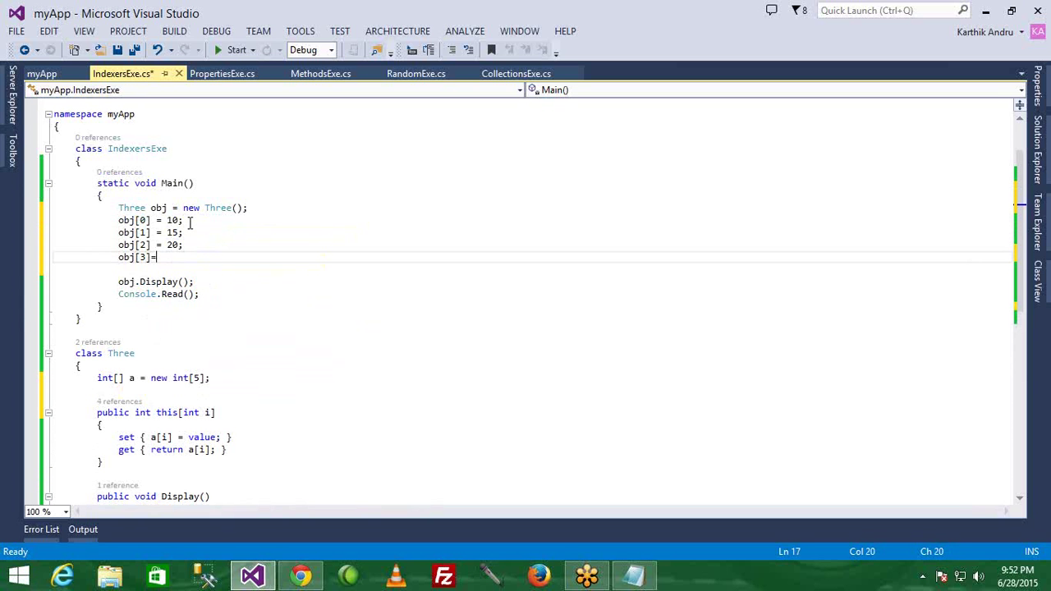
pyautogui.write('25;')
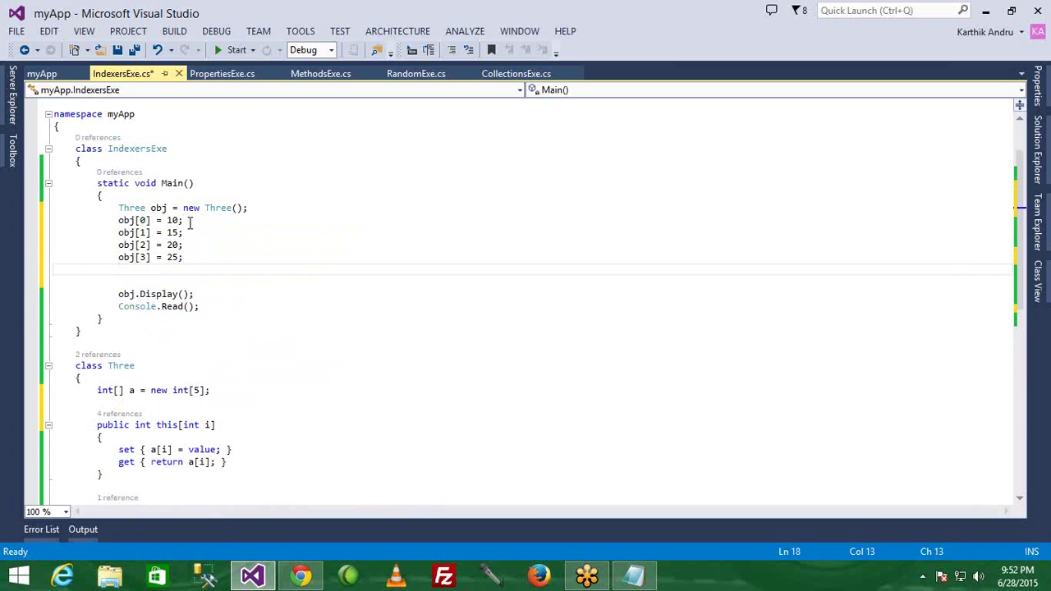
pyautogui.write('obj[]')
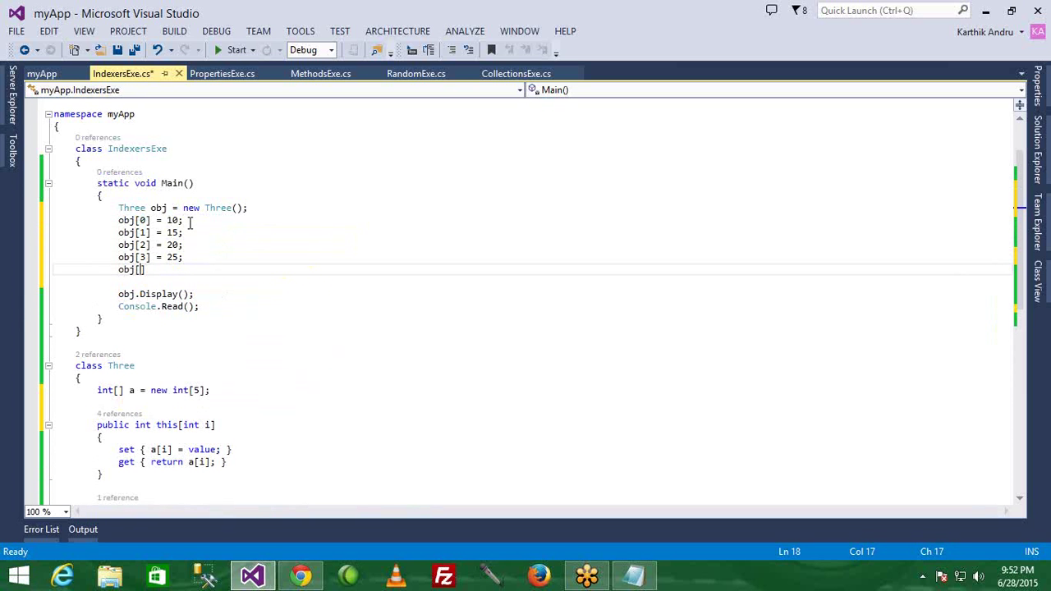
pyautogui.write('4]=3')
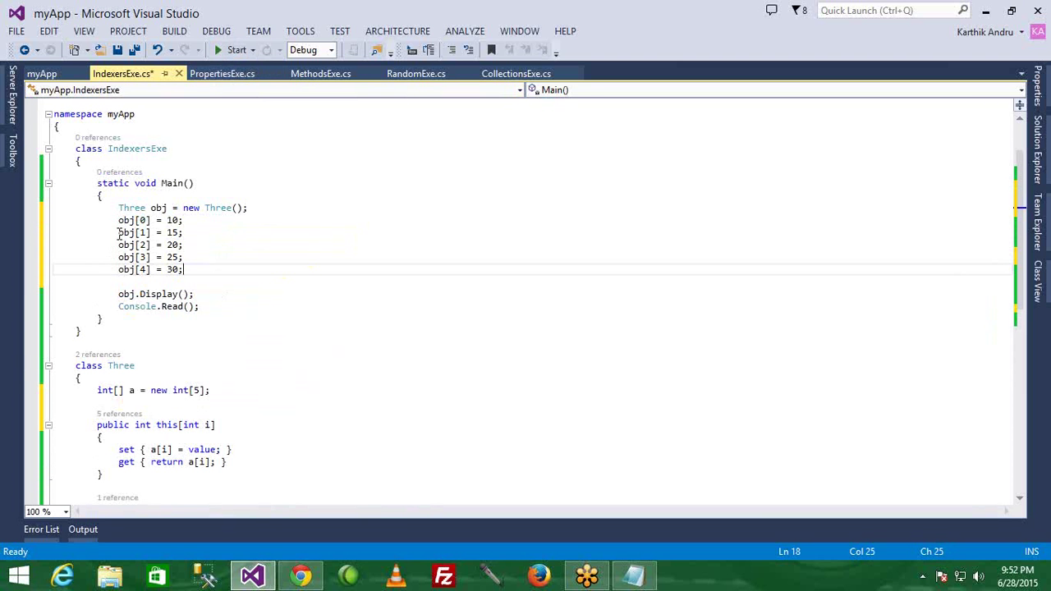
# Select the five obj assignments and the array declaration to review them.
pyautogui.moveTo(118, 220); pyautogui.dragTo(185, 270)
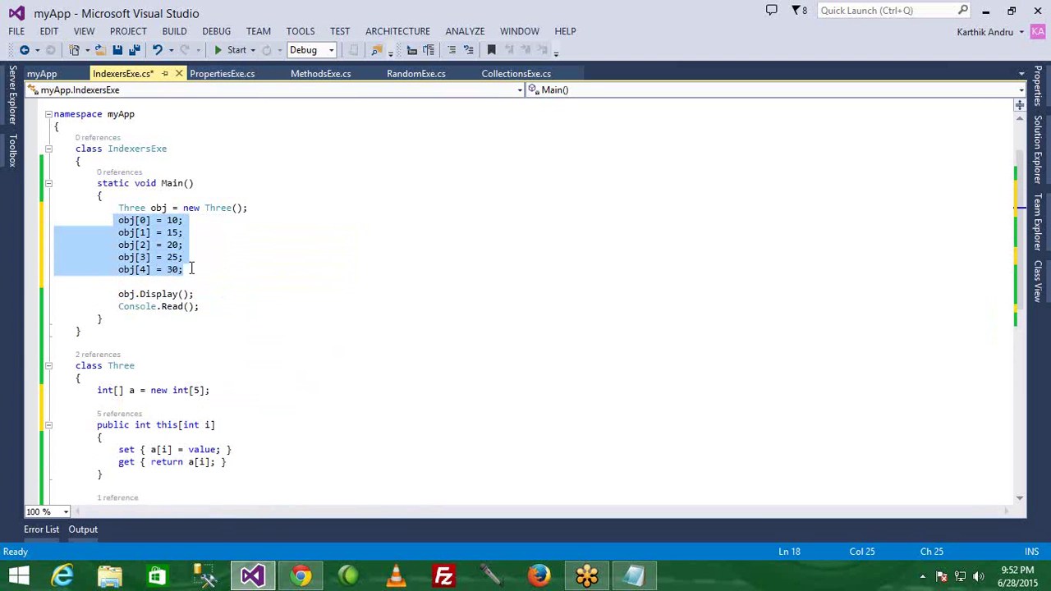
pyautogui.scroll(-3)
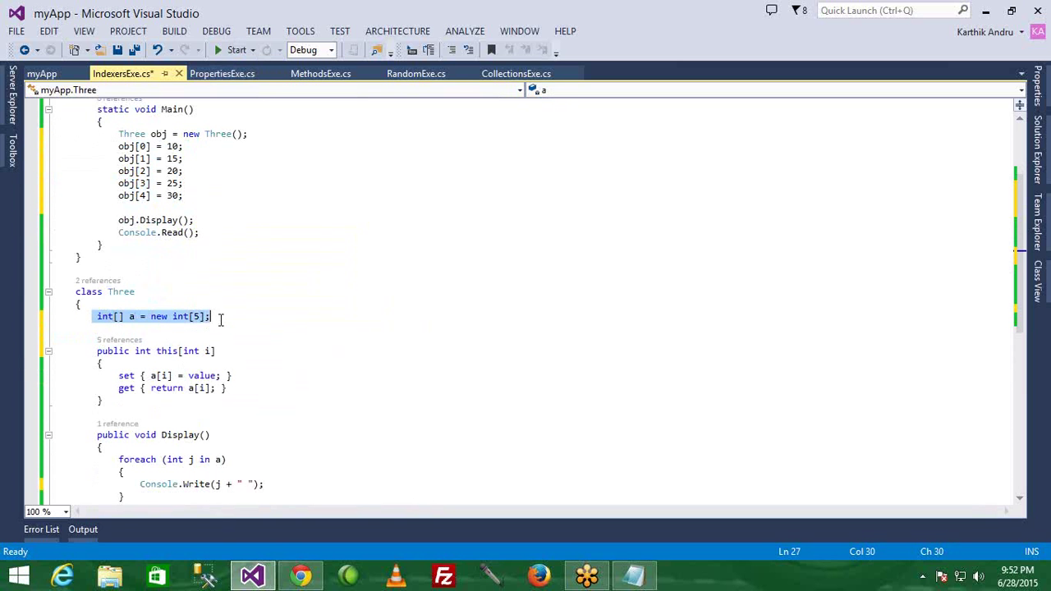
pyautogui.moveTo(283, 325)
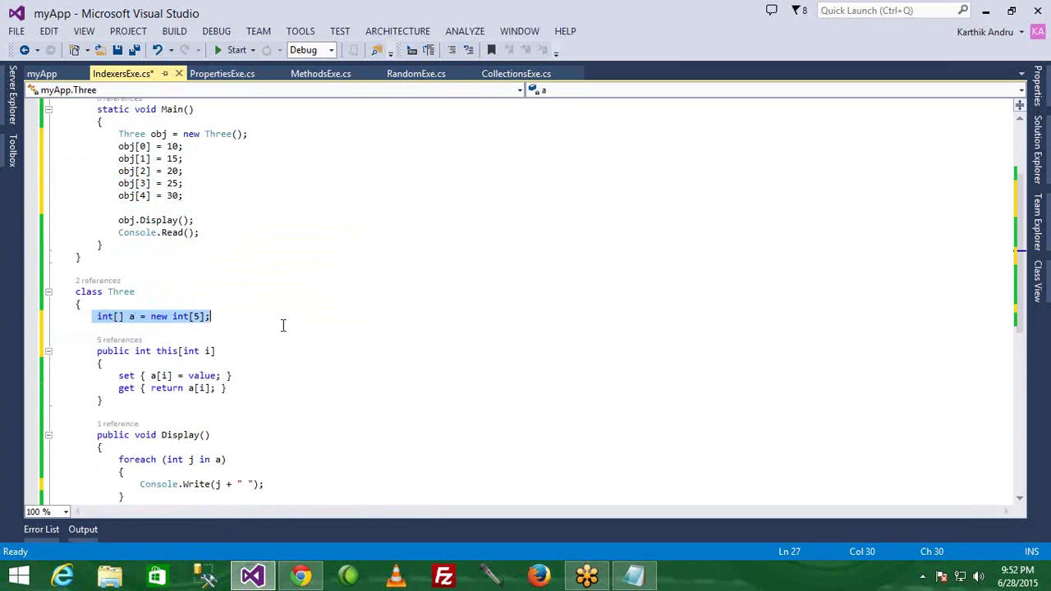
pyautogui.click(115, 146)
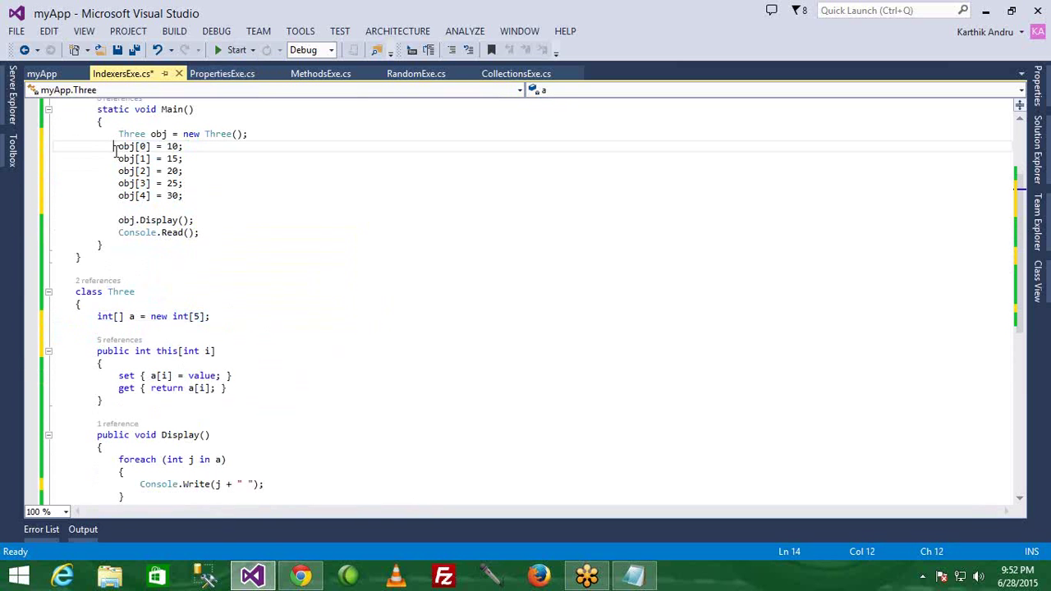
pyautogui.moveTo(118, 147); pyautogui.dragTo(183, 195)
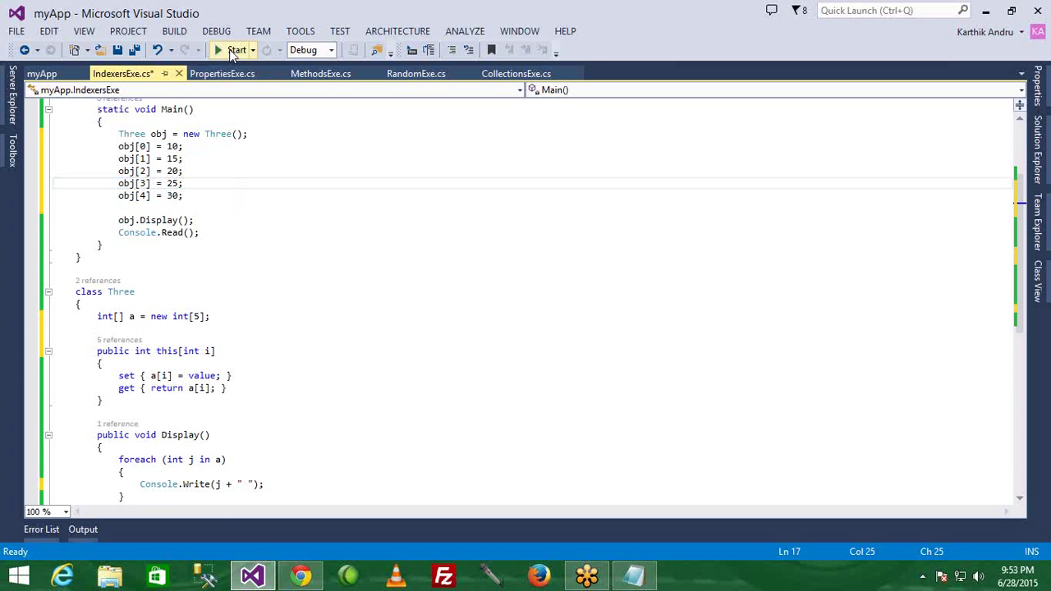
pyautogui.click(238, 50)
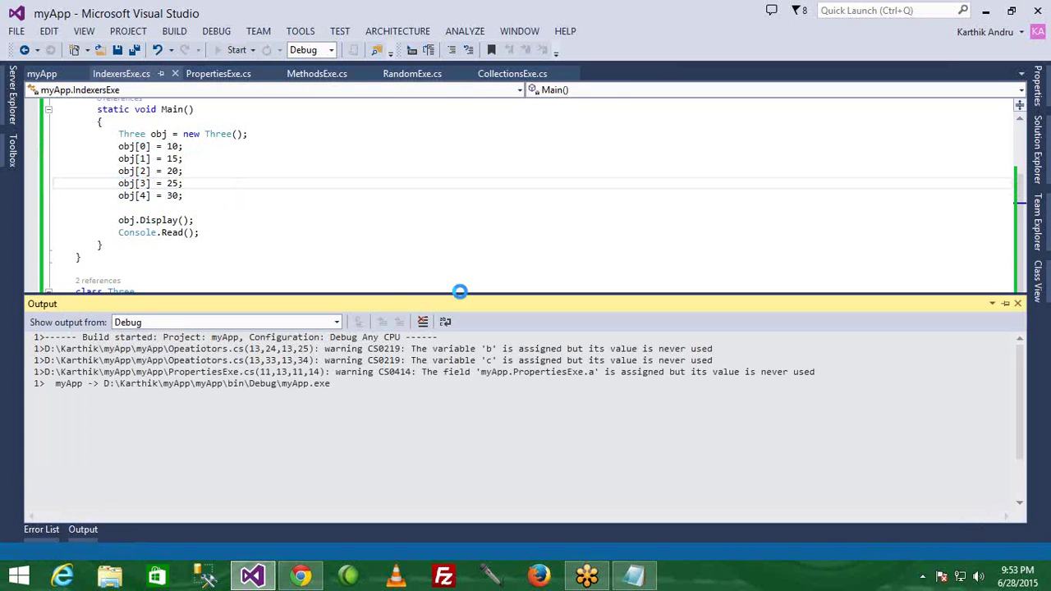
pyautogui.click(232, 50)
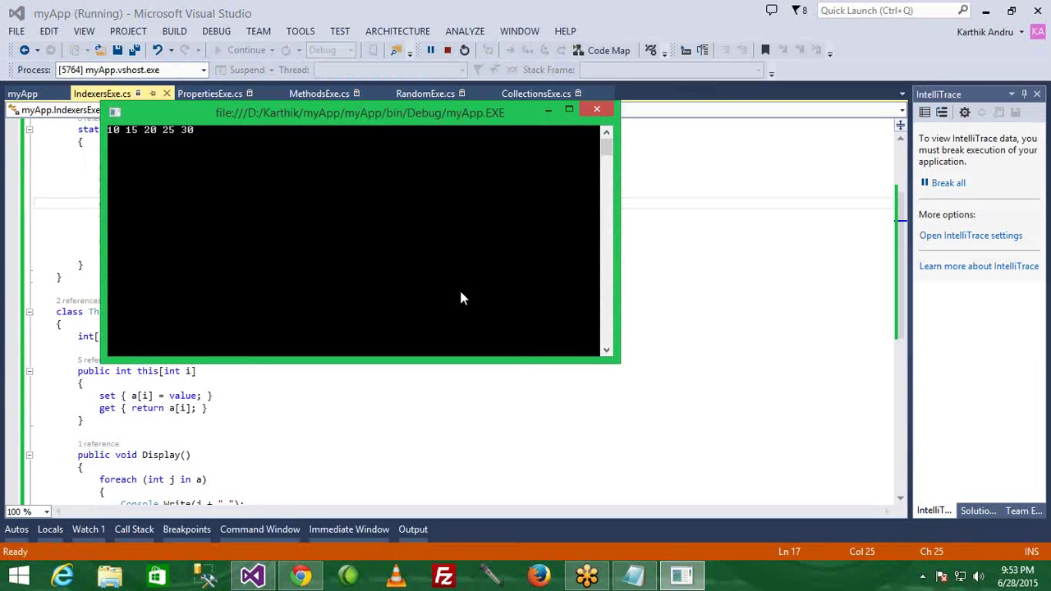
pyautogui.moveTo(597, 109)
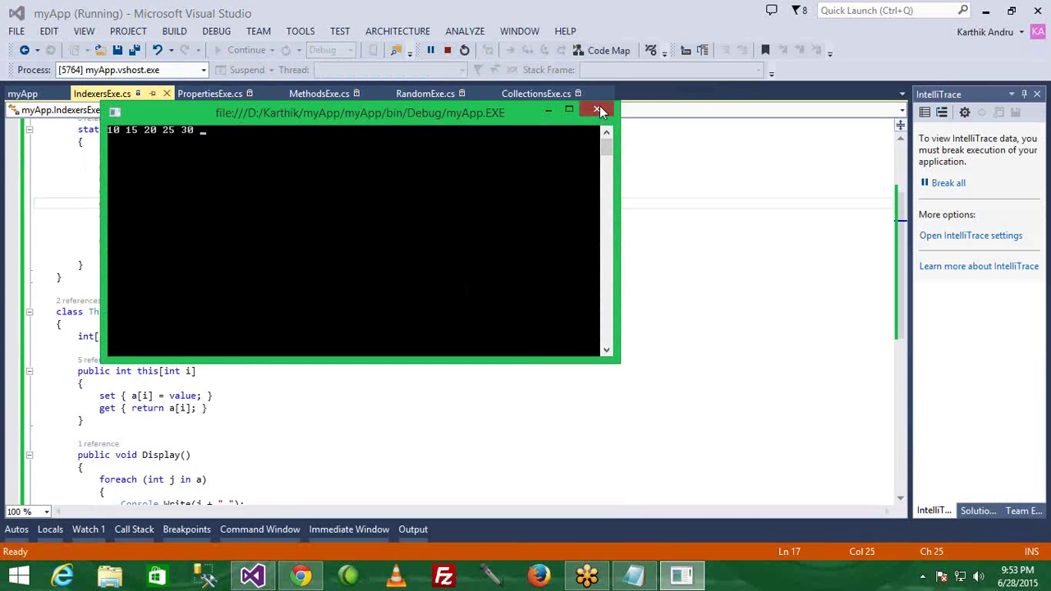
pyautogui.click(596, 109)
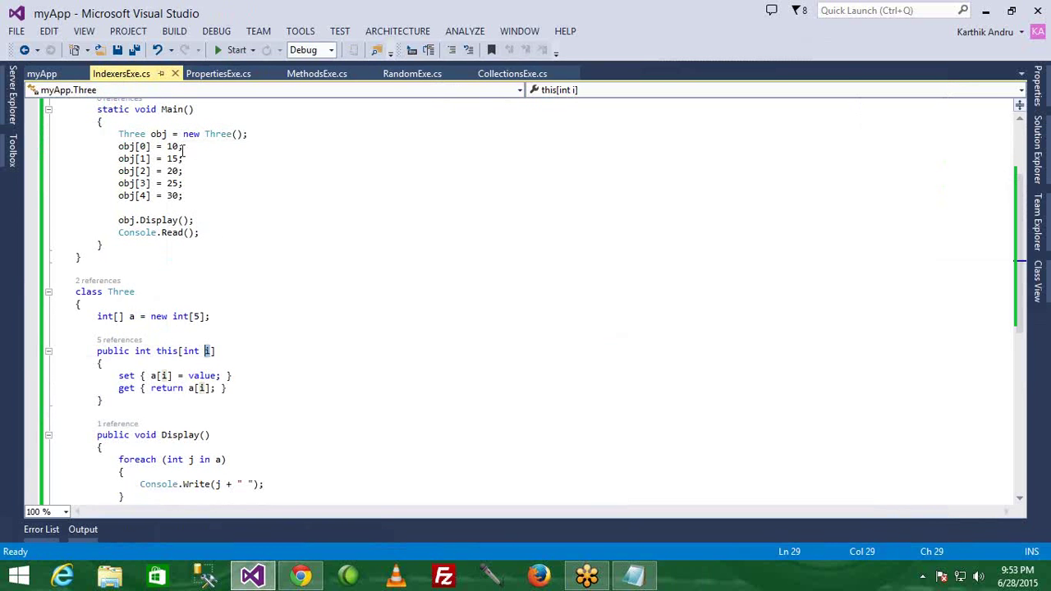
pyautogui.doubleClick(201, 375)
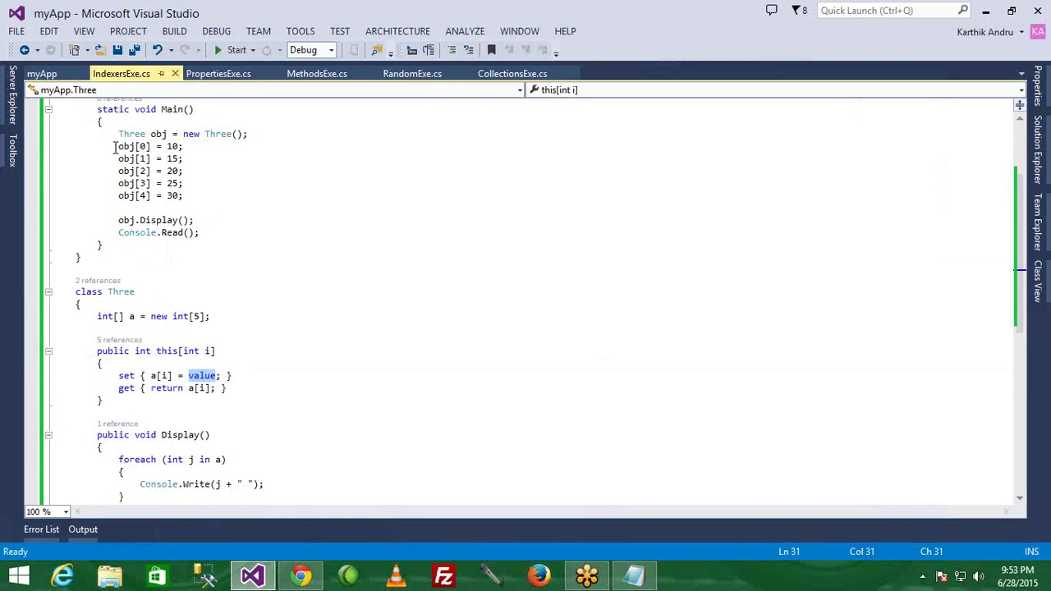
pyautogui.moveTo(118, 146); pyautogui.dragTo(183, 195)
pyautogui.write('Console.Write')
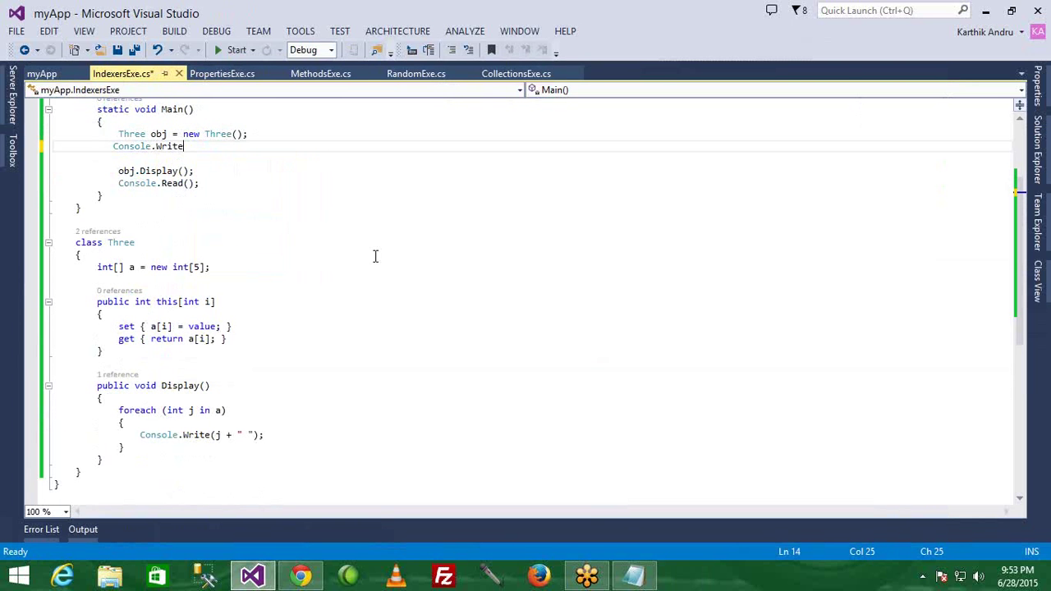
# Print an 'Enter 5 Number' prompt and start a for loop from i=0.
pyautogui.write('Line')
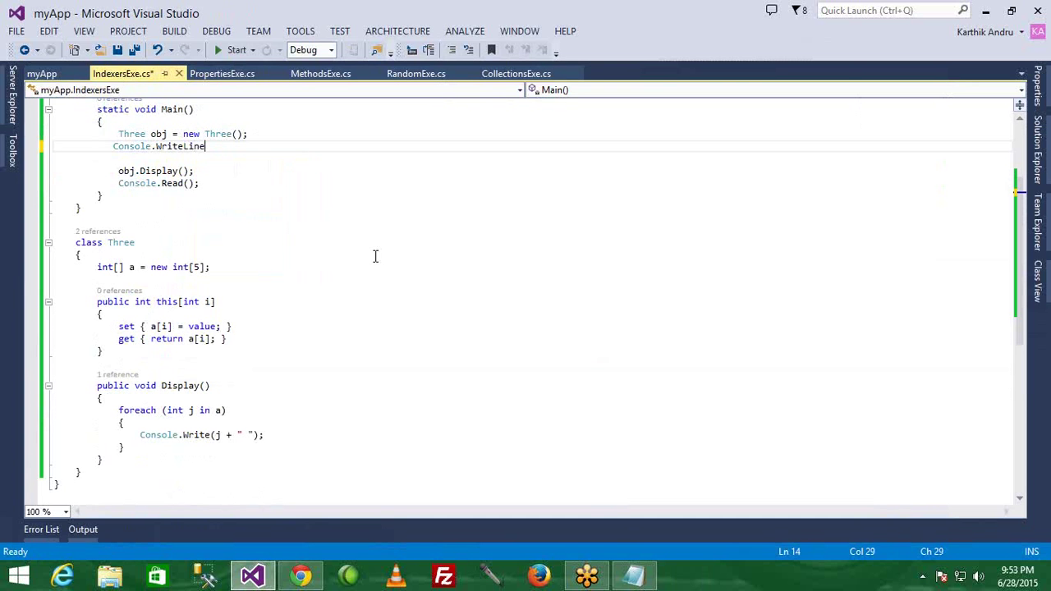
pyautogui.write('("E")')
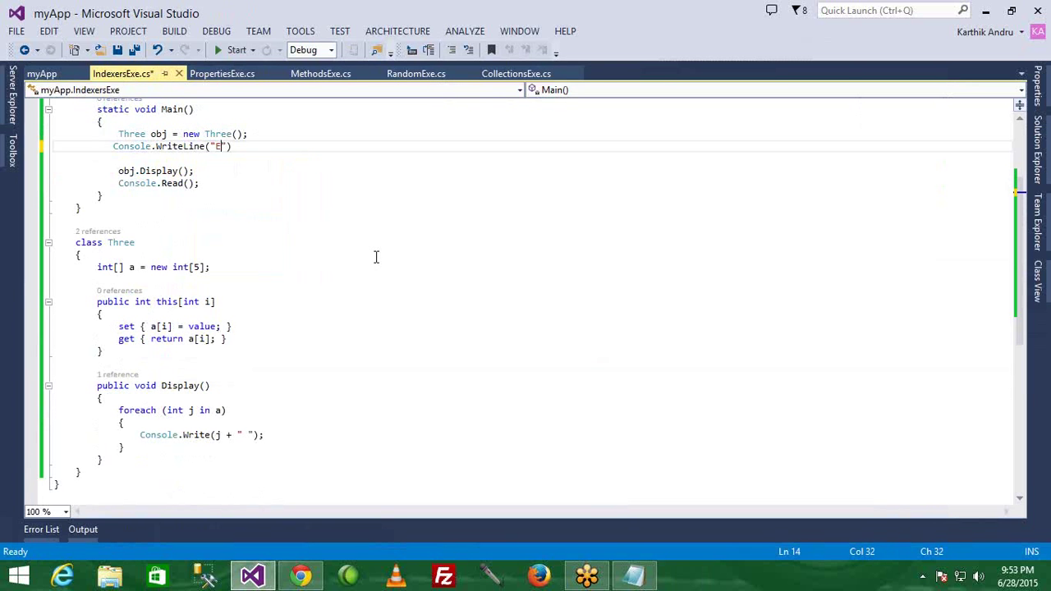
pyautogui.write('nter 5 Number')
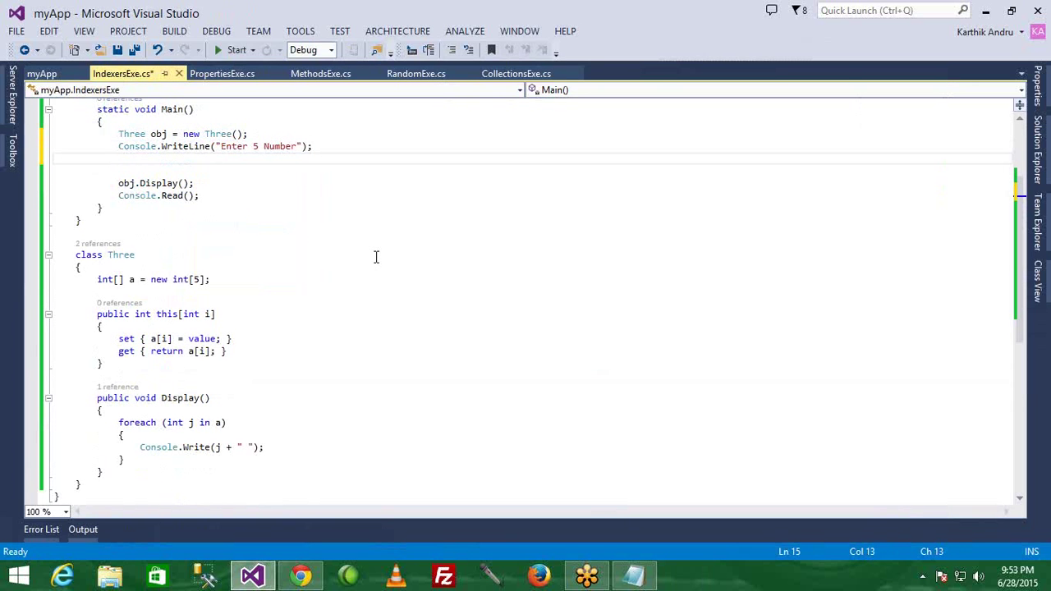
pyautogui.write('for(')
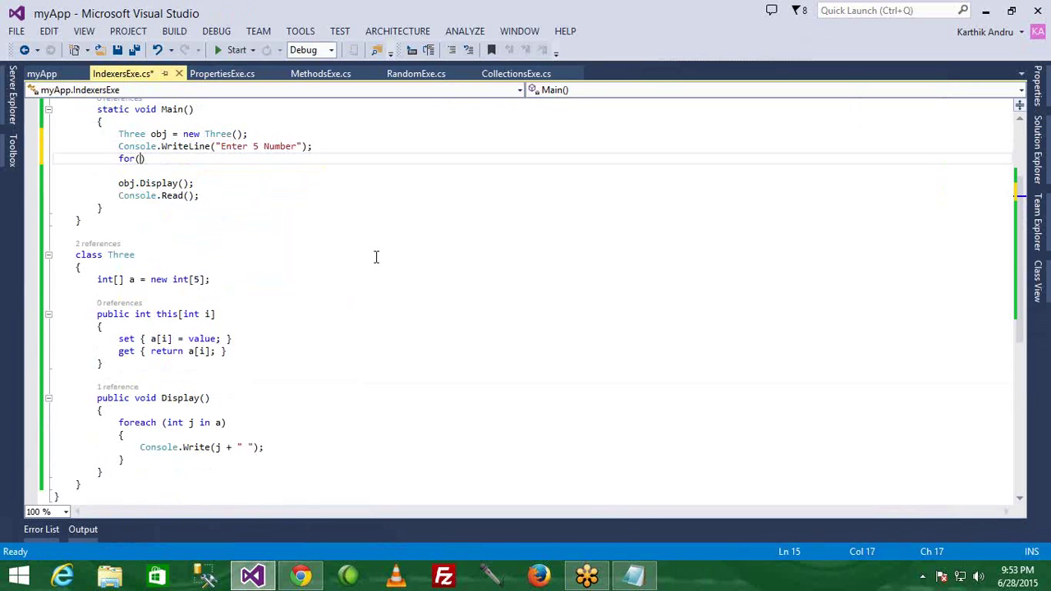
pyautogui.write('int i=0')
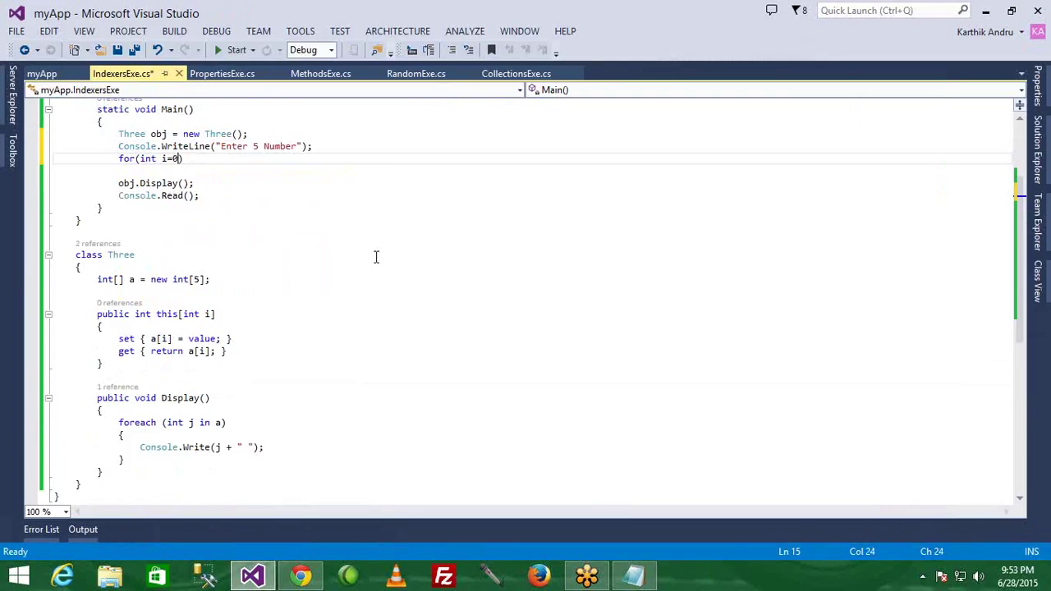
pyautogui.write(';i<')
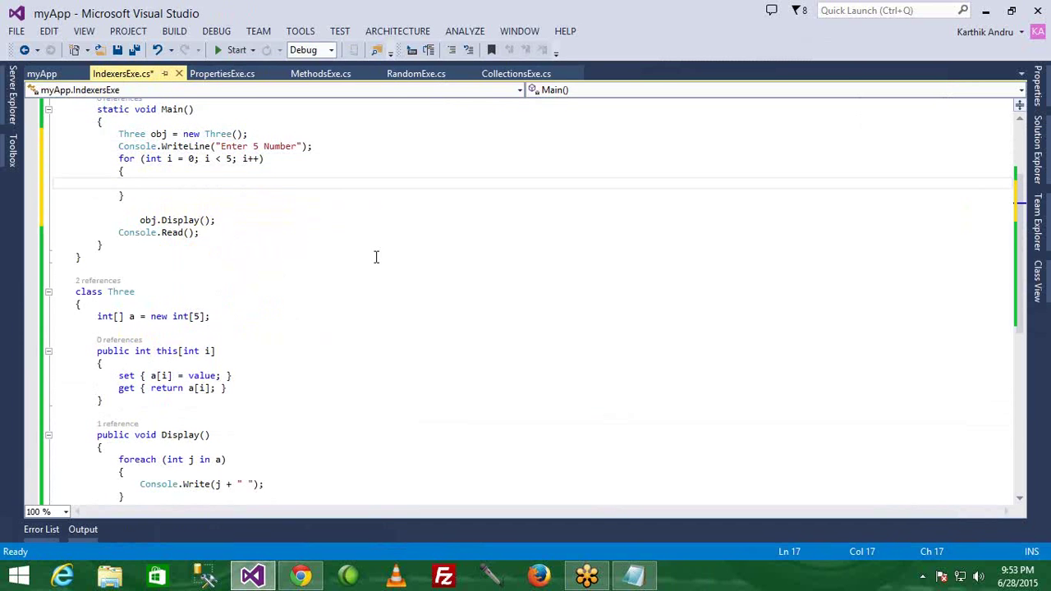
# Add obj[i] = Convert.ToInt32(Console.ReadLine()); in the loop, then highlight the indexer and array field.
pyautogui.write('obj')
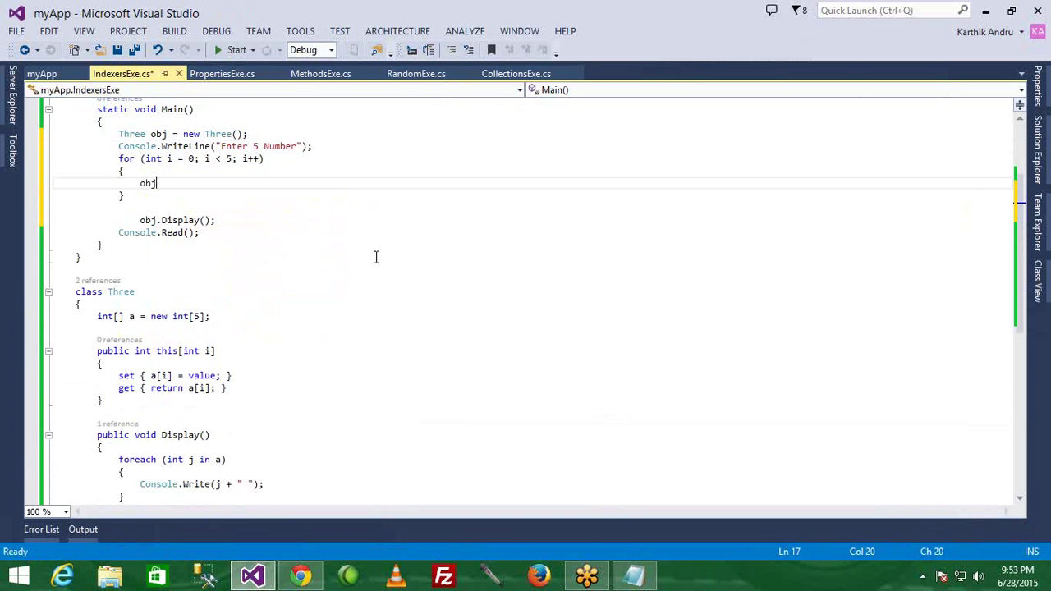
pyautogui.write('[i]')
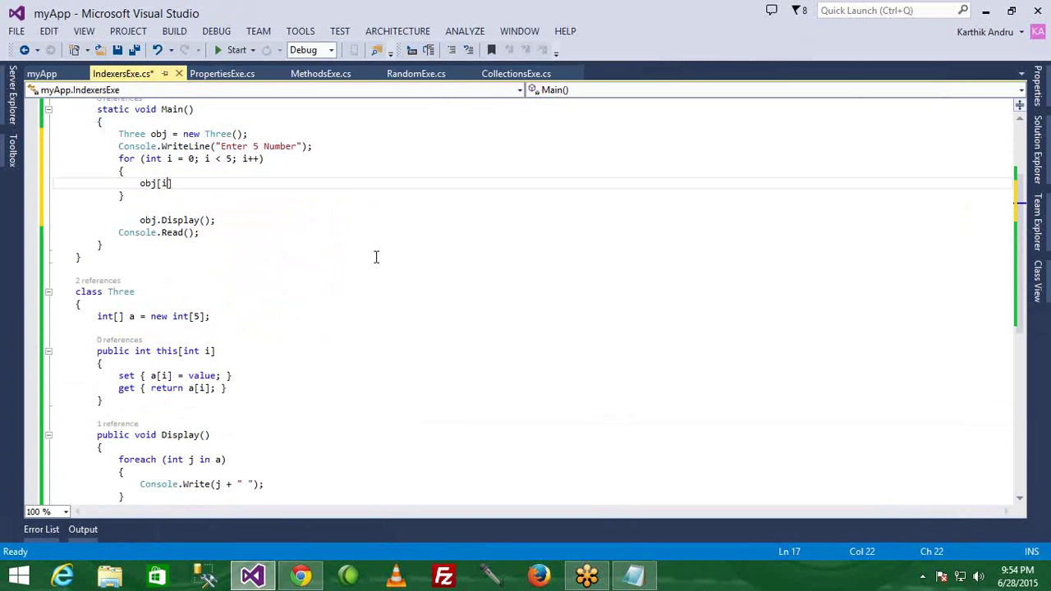
pyautogui.write('=C')
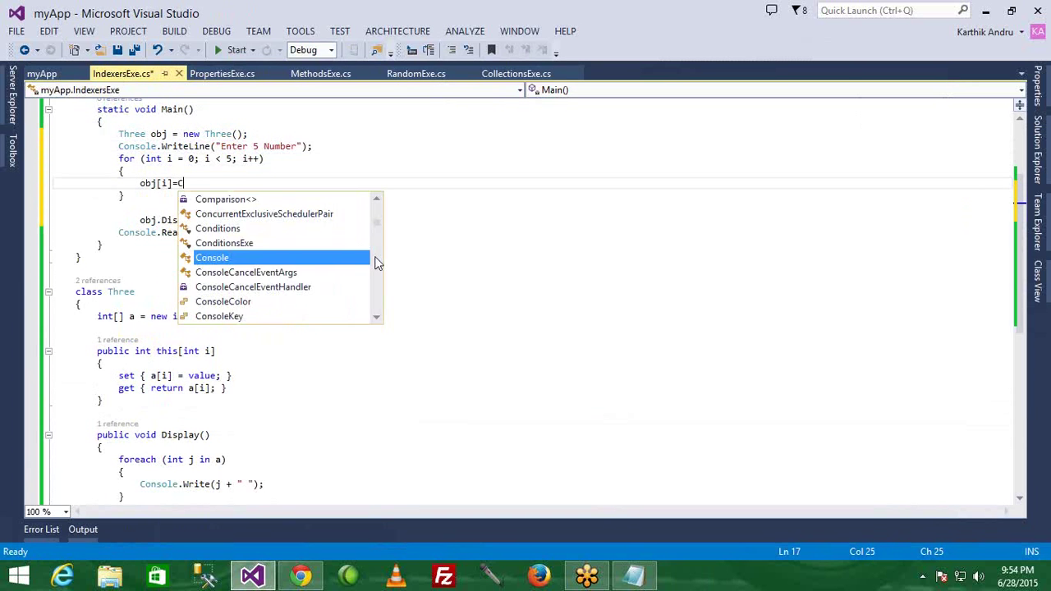
pyautogui.write('onvert.toi')
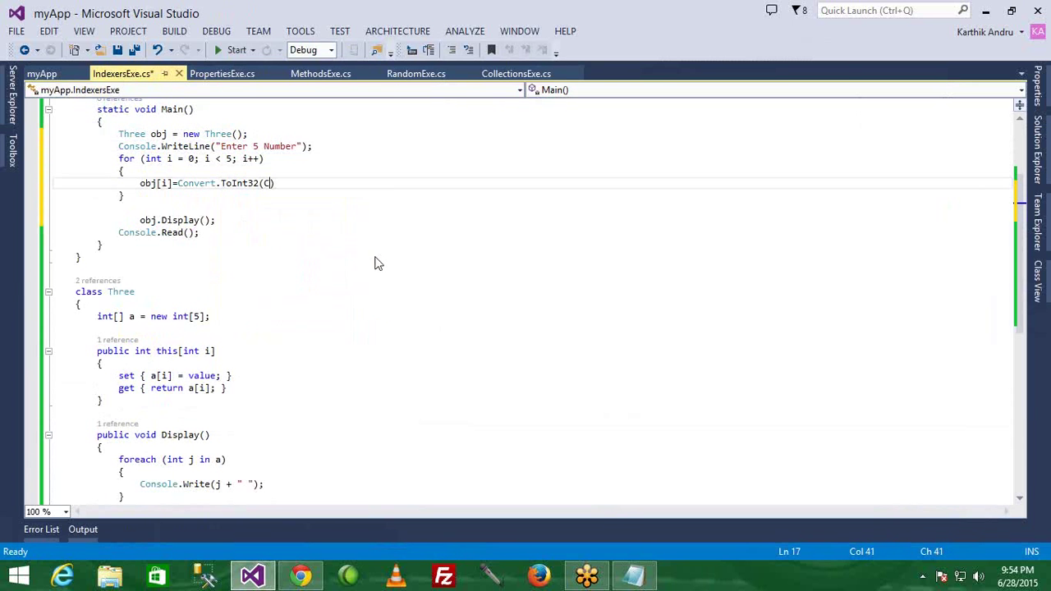
pyautogui.write('onsole.re')
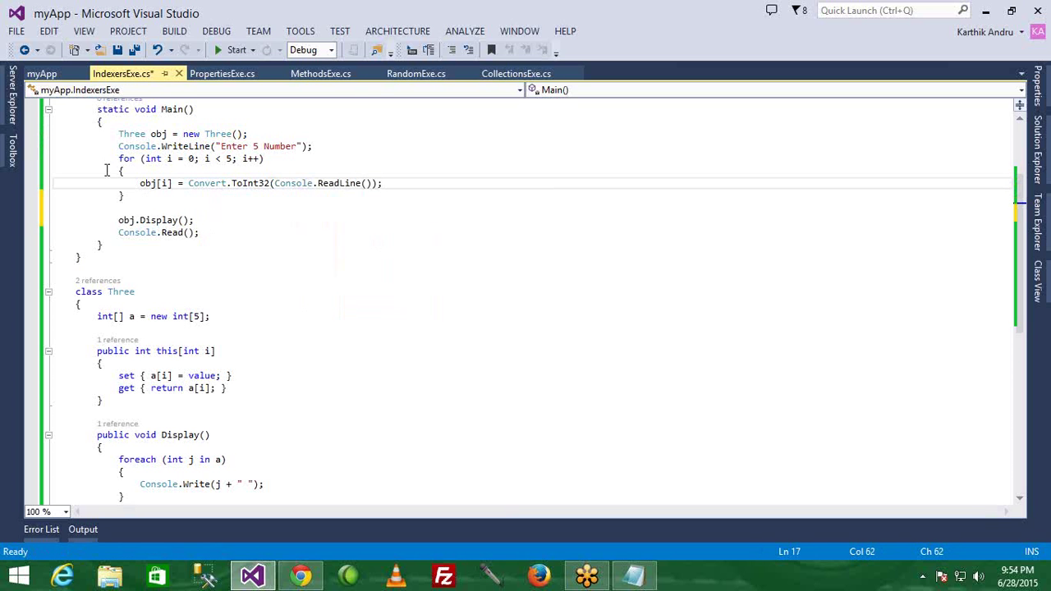
pyautogui.moveTo(118, 159); pyautogui.dragTo(128, 196)
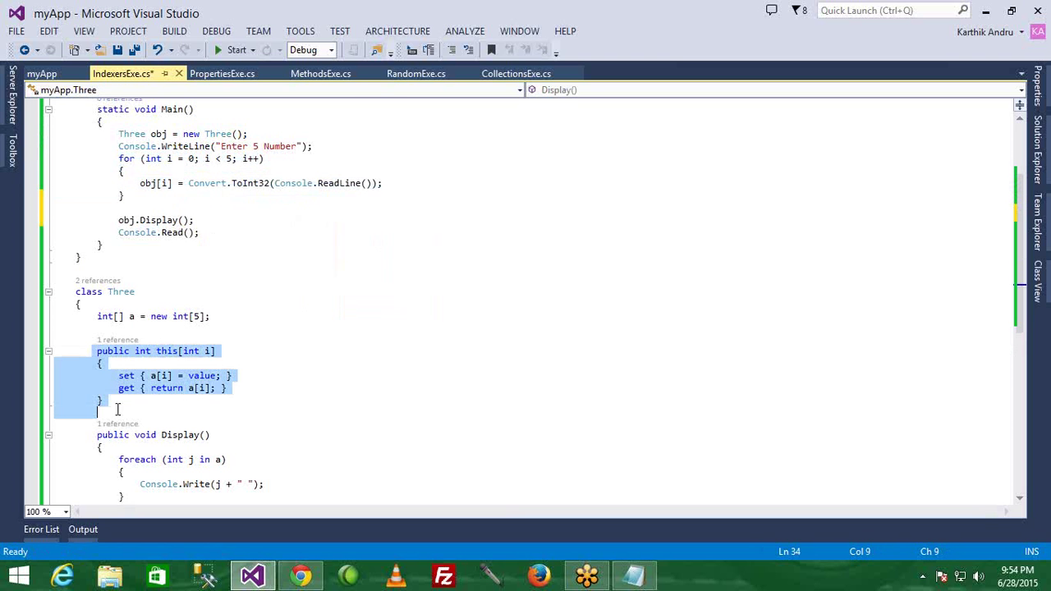
pyautogui.click(212, 316)
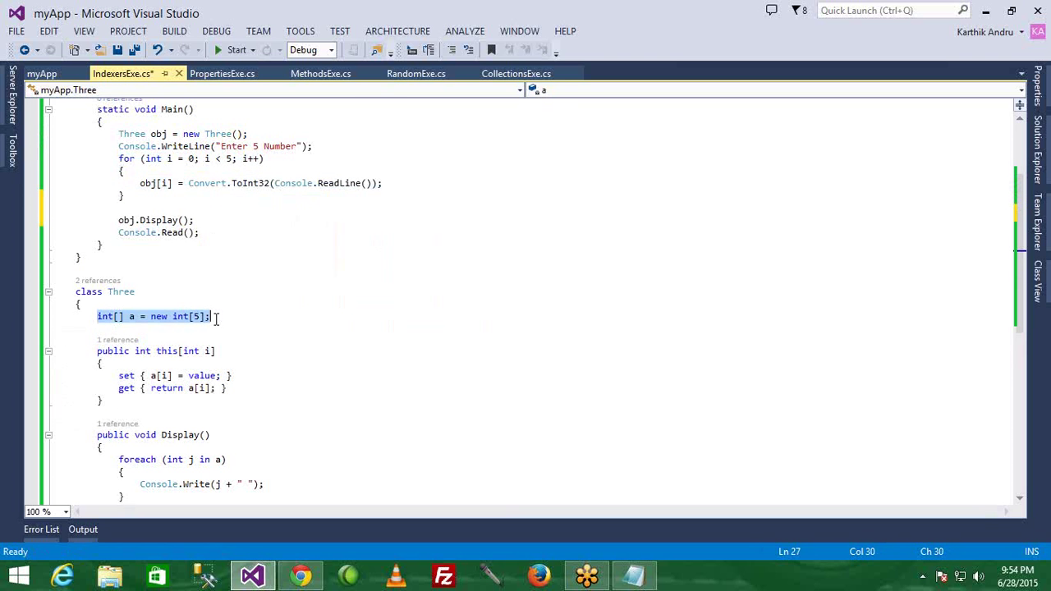
pyautogui.click(236, 50)
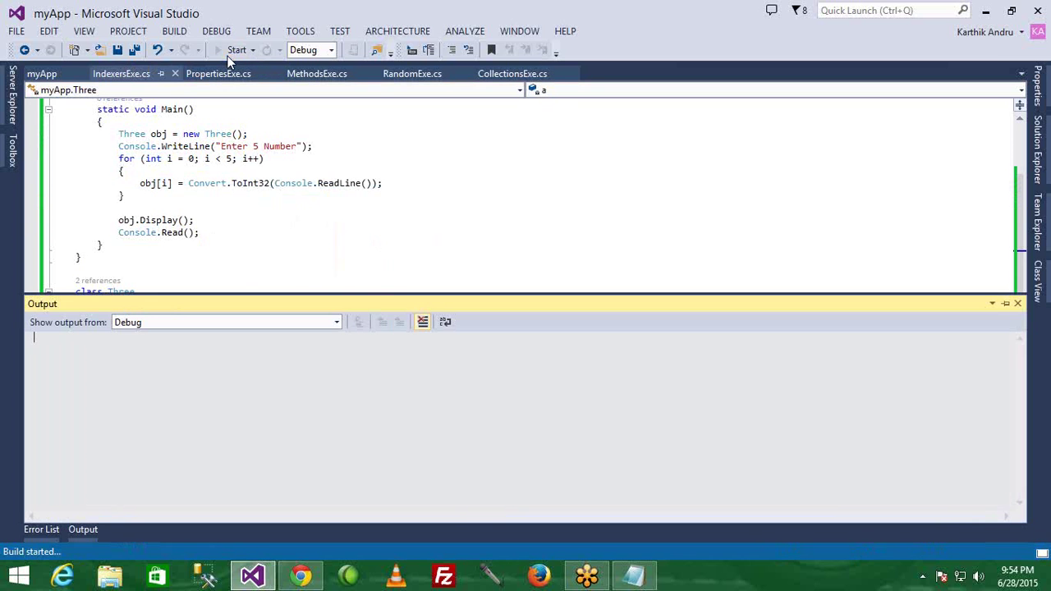
pyautogui.click(237, 50)
pyautogui.write('10')
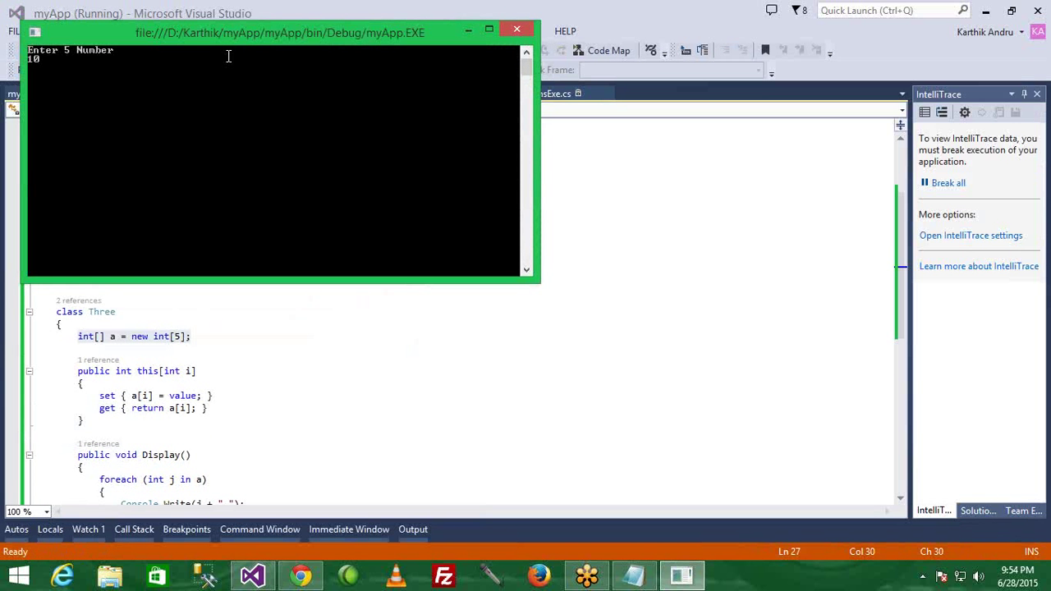
pyautogui.write('25')
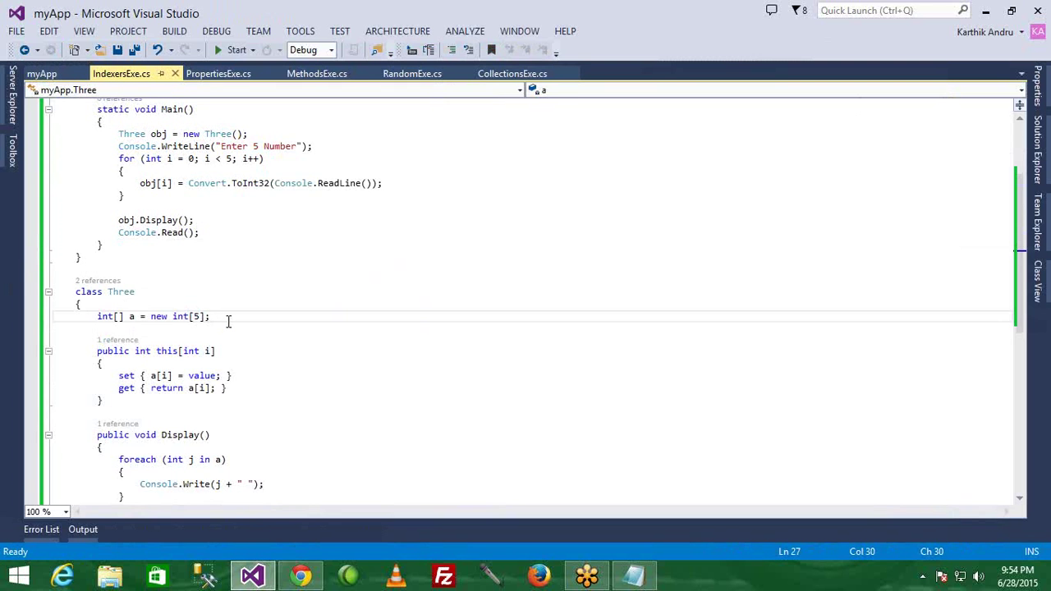
# Add public int Size { get { return a.Length; } } below the int[] a field.
pyautogui.press('Enter')
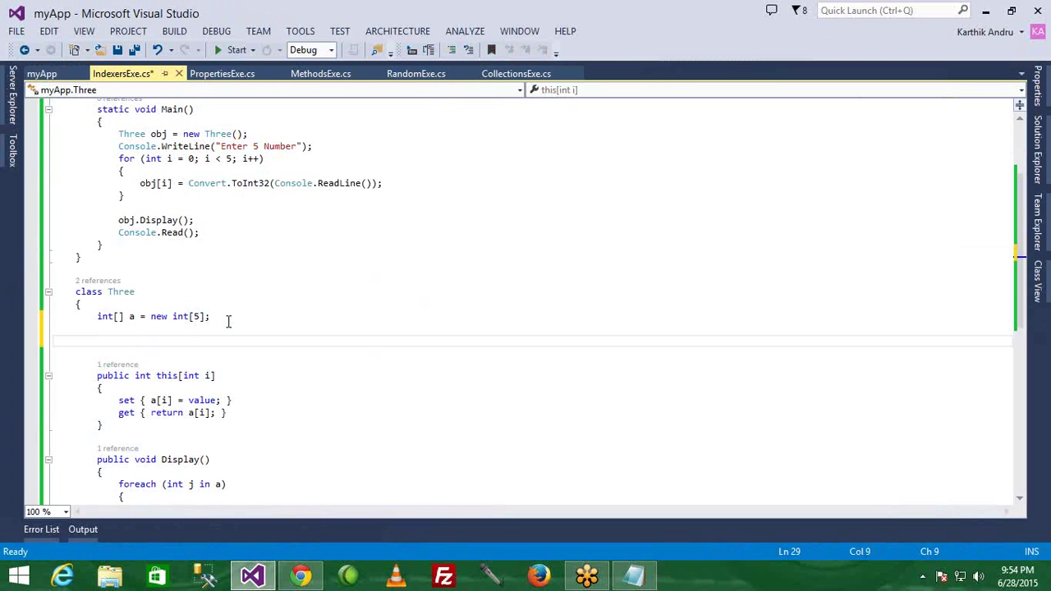
pyautogui.write('public')
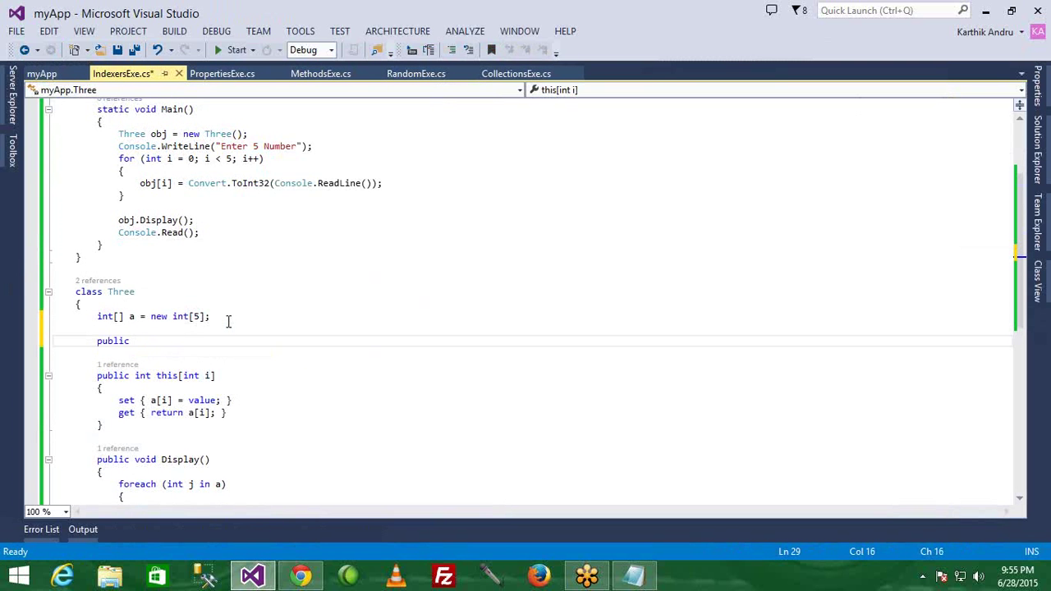
pyautogui.write('int')
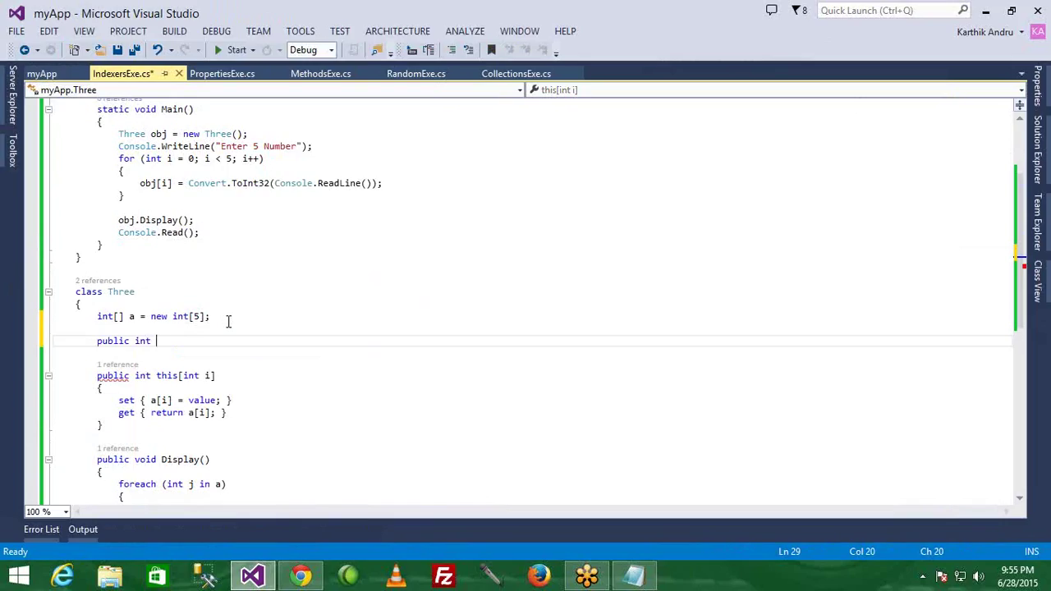
pyautogui.write('Si')
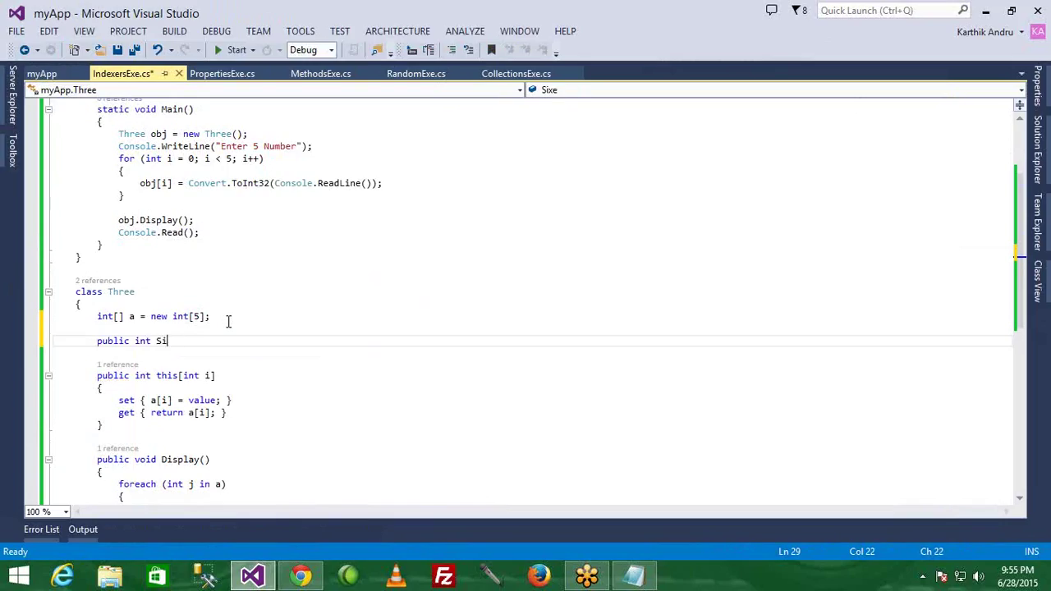
pyautogui.write('ze')
pyautogui.write('{ ')
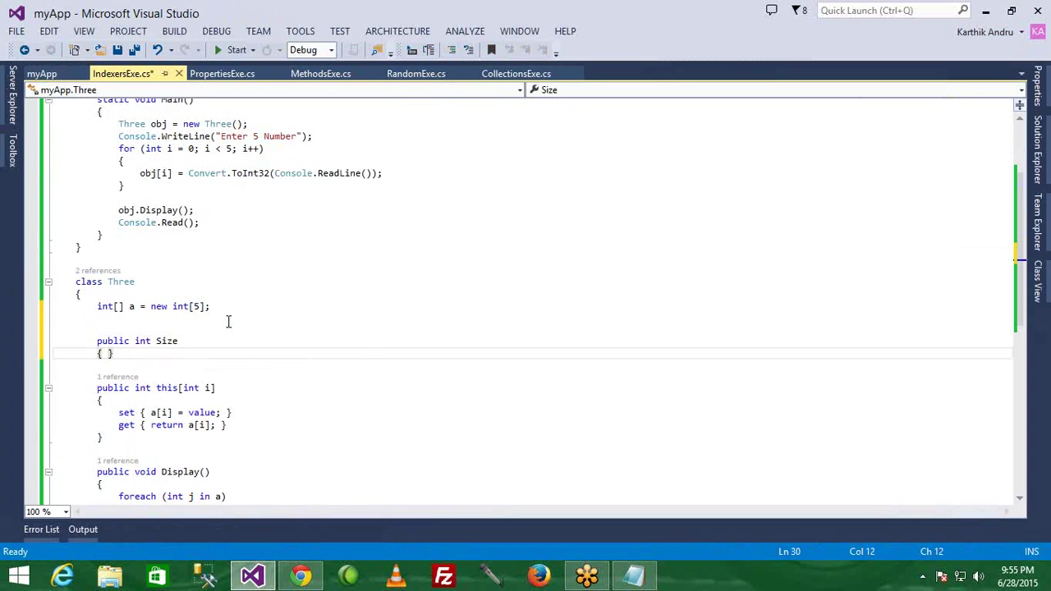
pyautogui.write('get {')
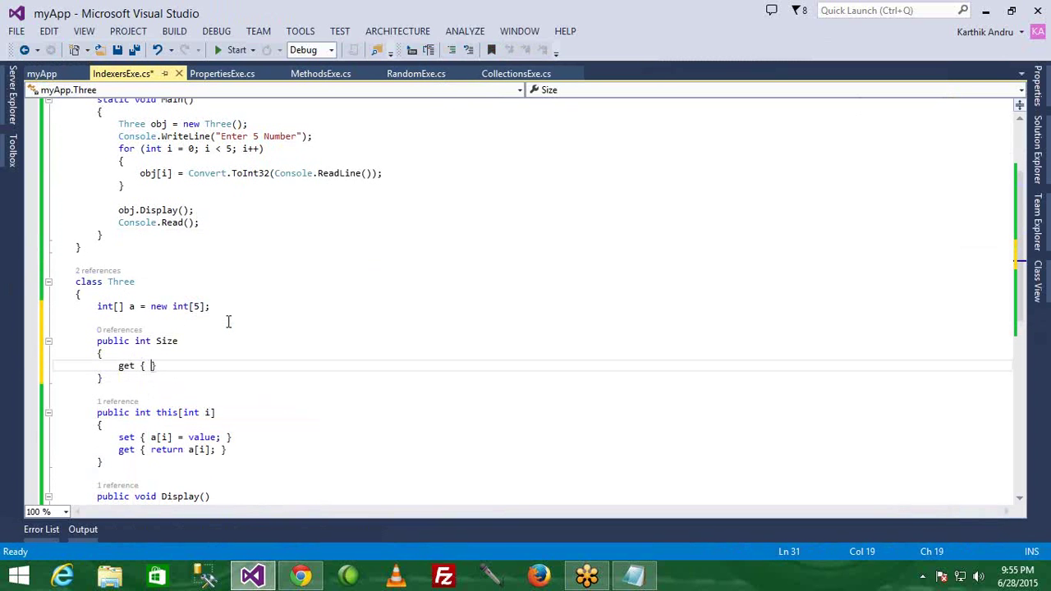
pyautogui.write('return a')
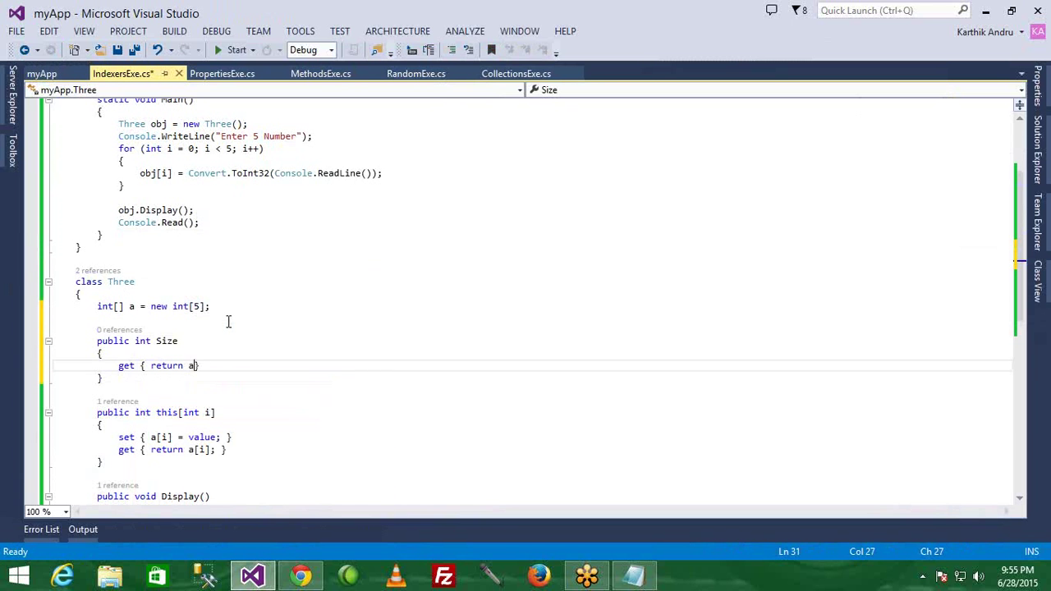
pyautogui.write('.Length')
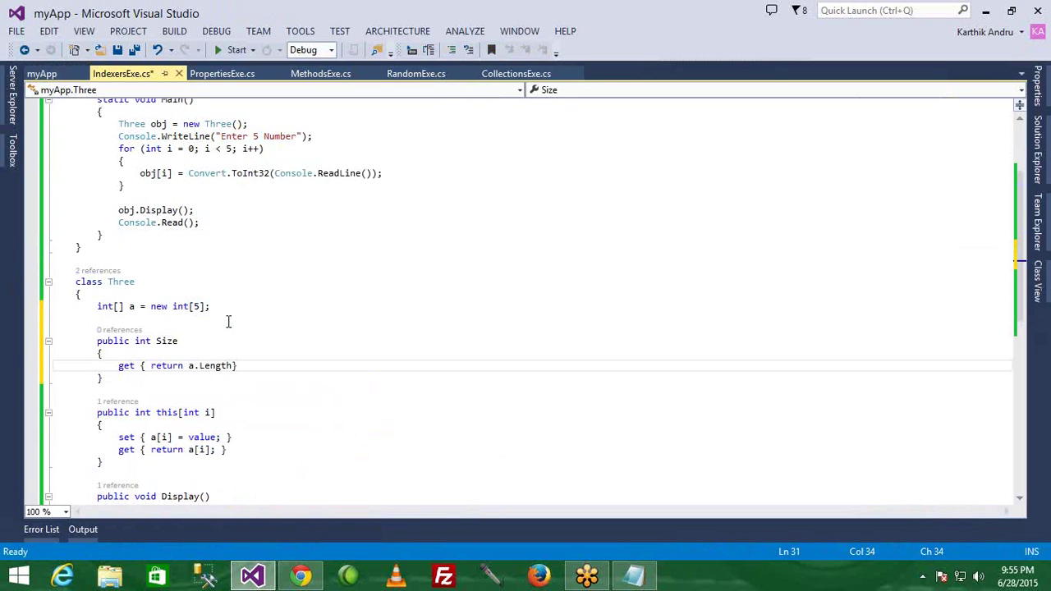
pyautogui.write(';')
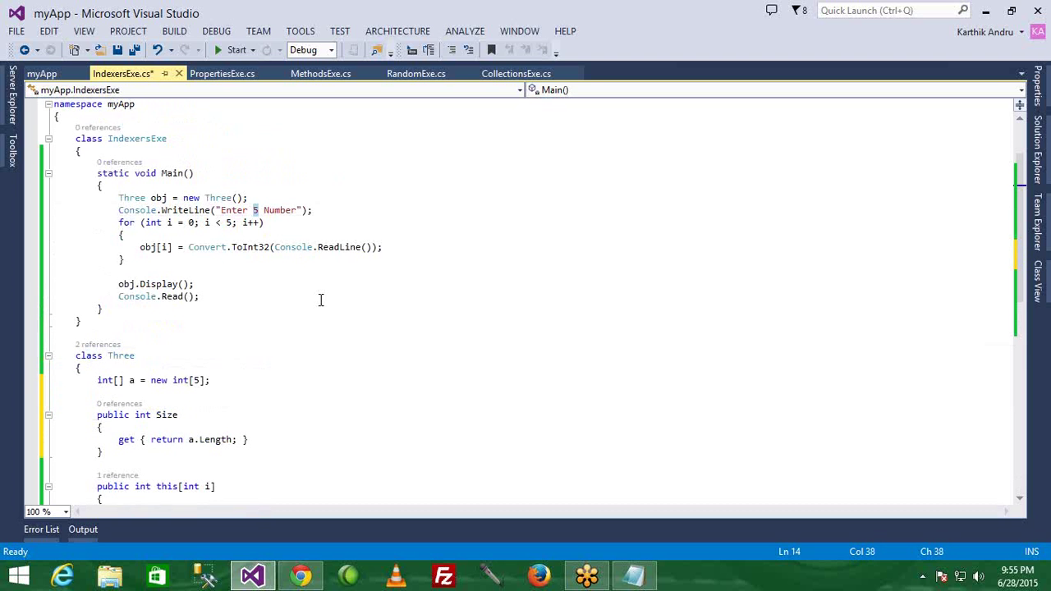
# Change the prompt to "Enter {0} Number" and begin passing obj.Size as its argument.
pyautogui.write('{0}')
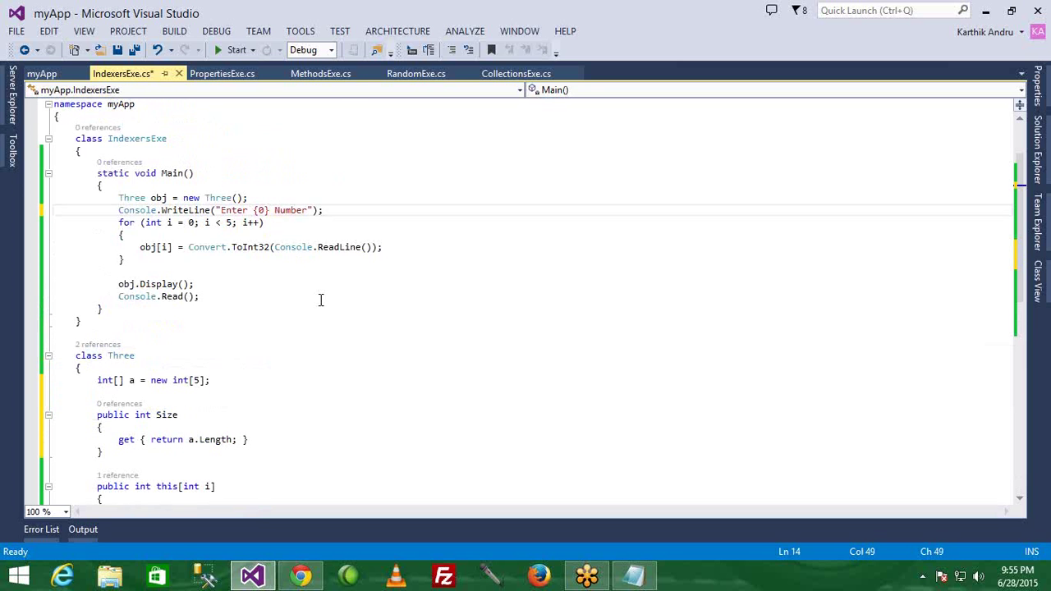
pyautogui.write(',obj.')
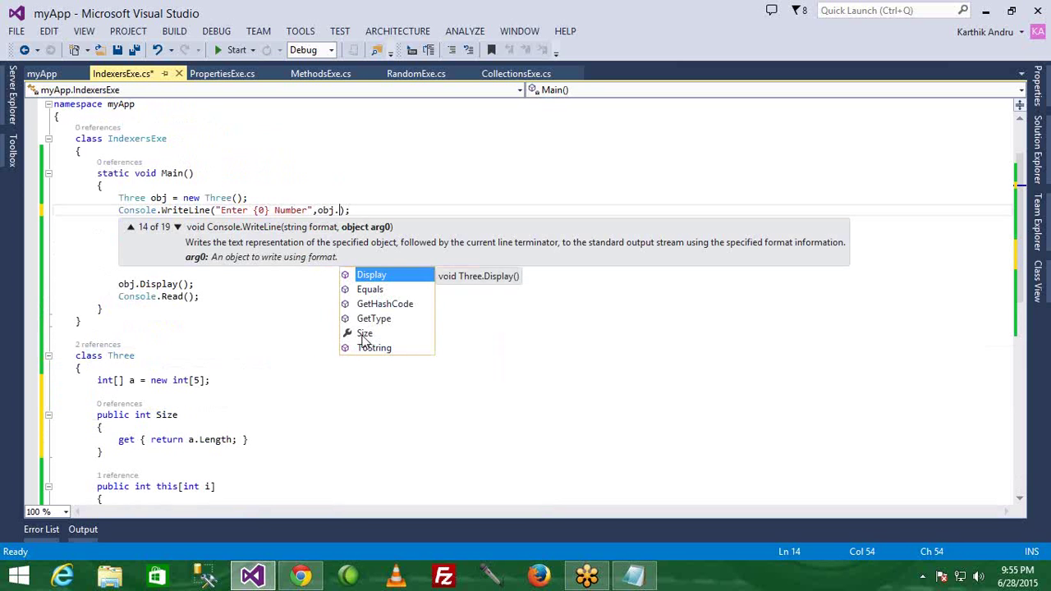
pyautogui.moveTo(364, 332)
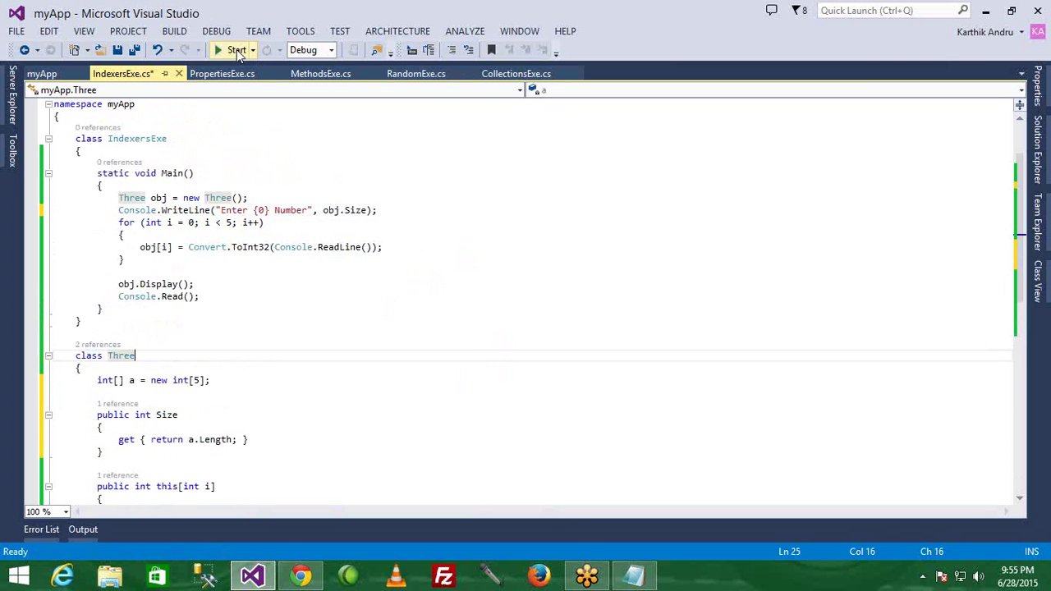
pyautogui.click(236, 50)
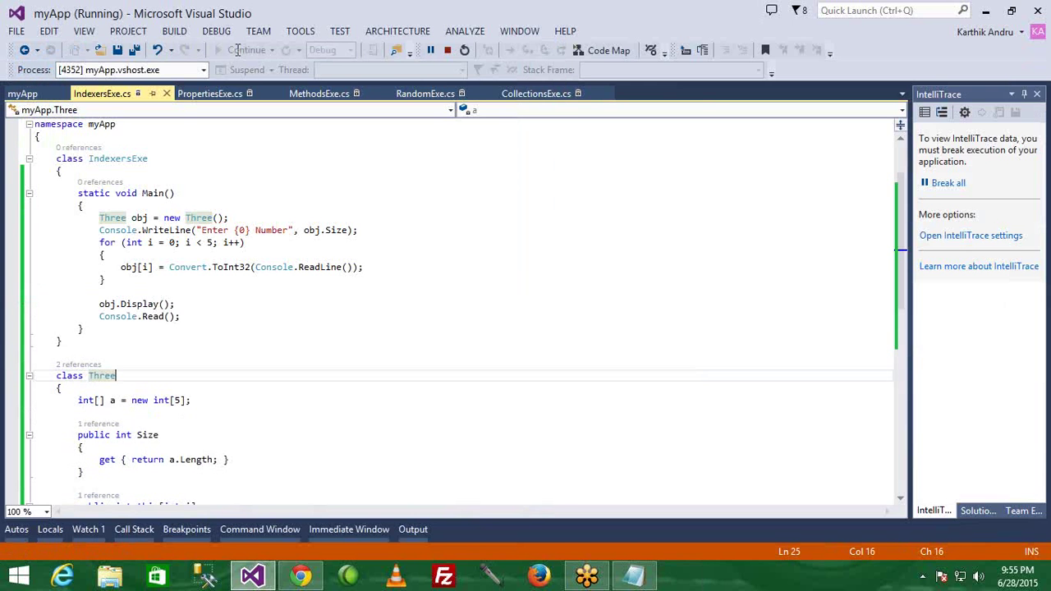
pyautogui.click(434, 50)
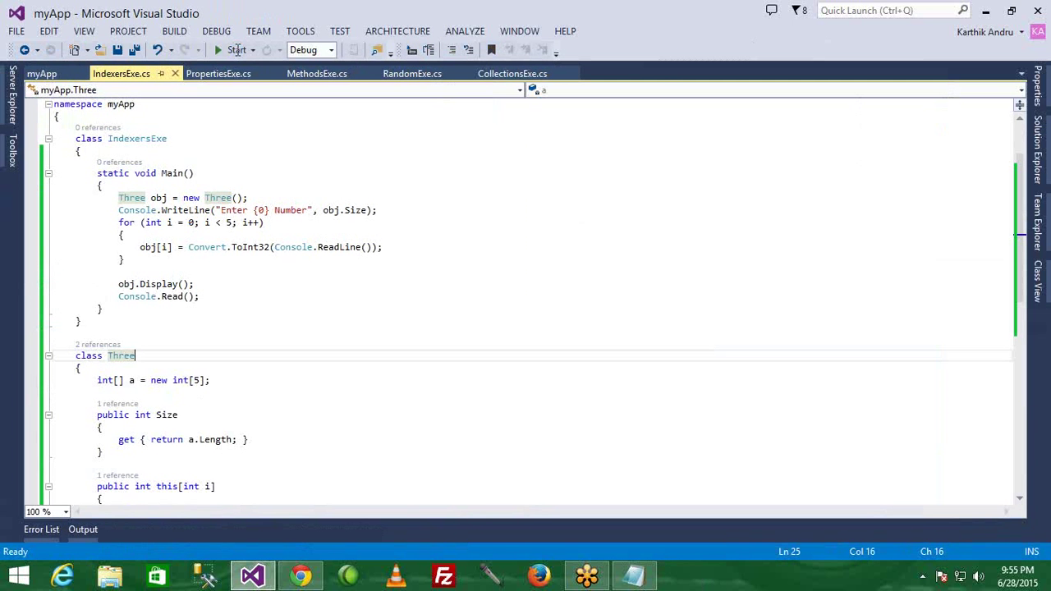
pyautogui.scroll(-3)
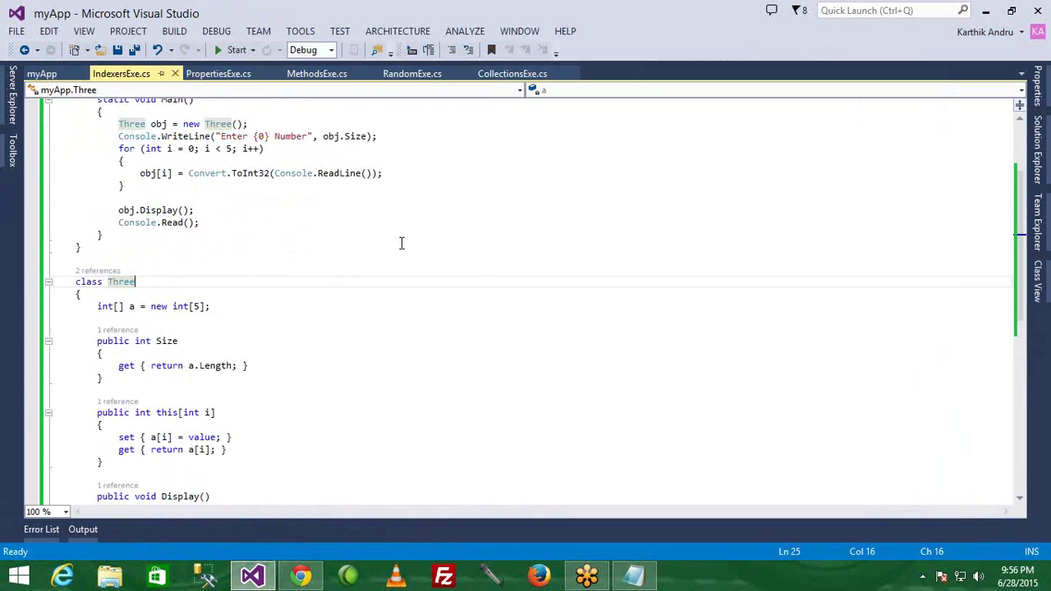
pyautogui.scroll(-3)
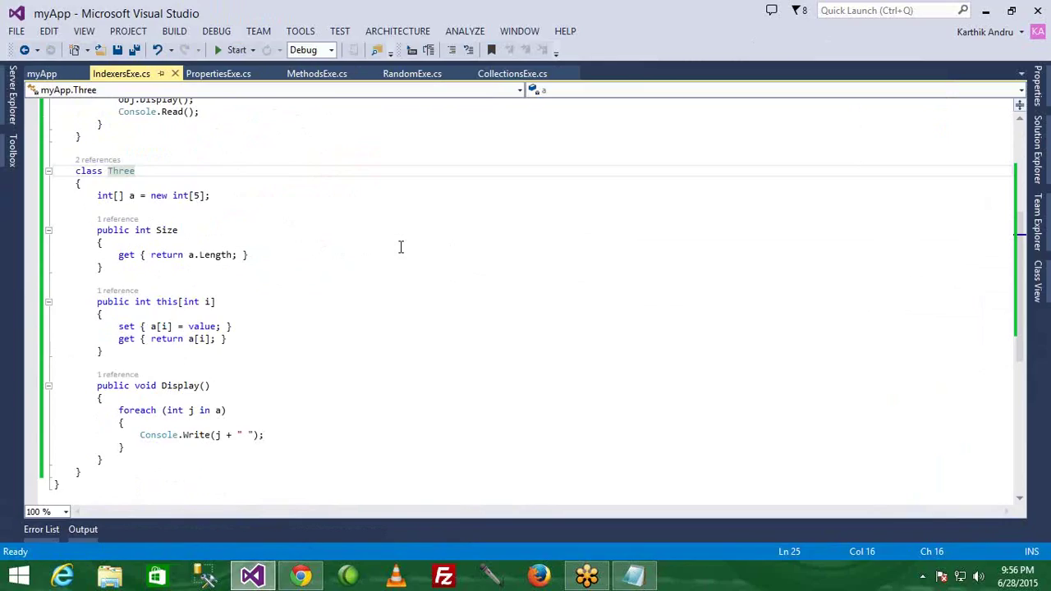
pyautogui.click(135, 171)
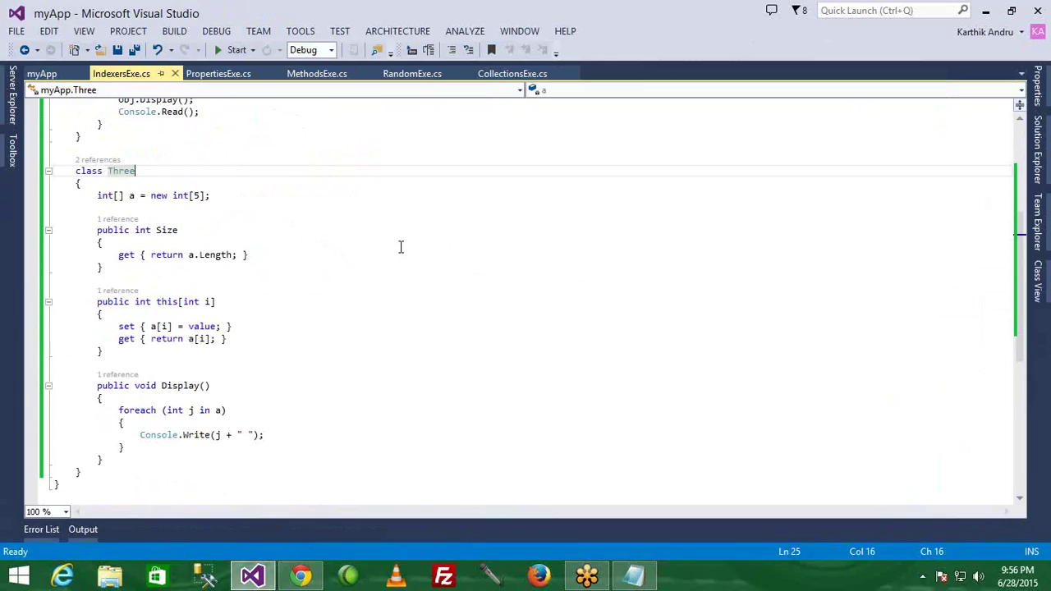